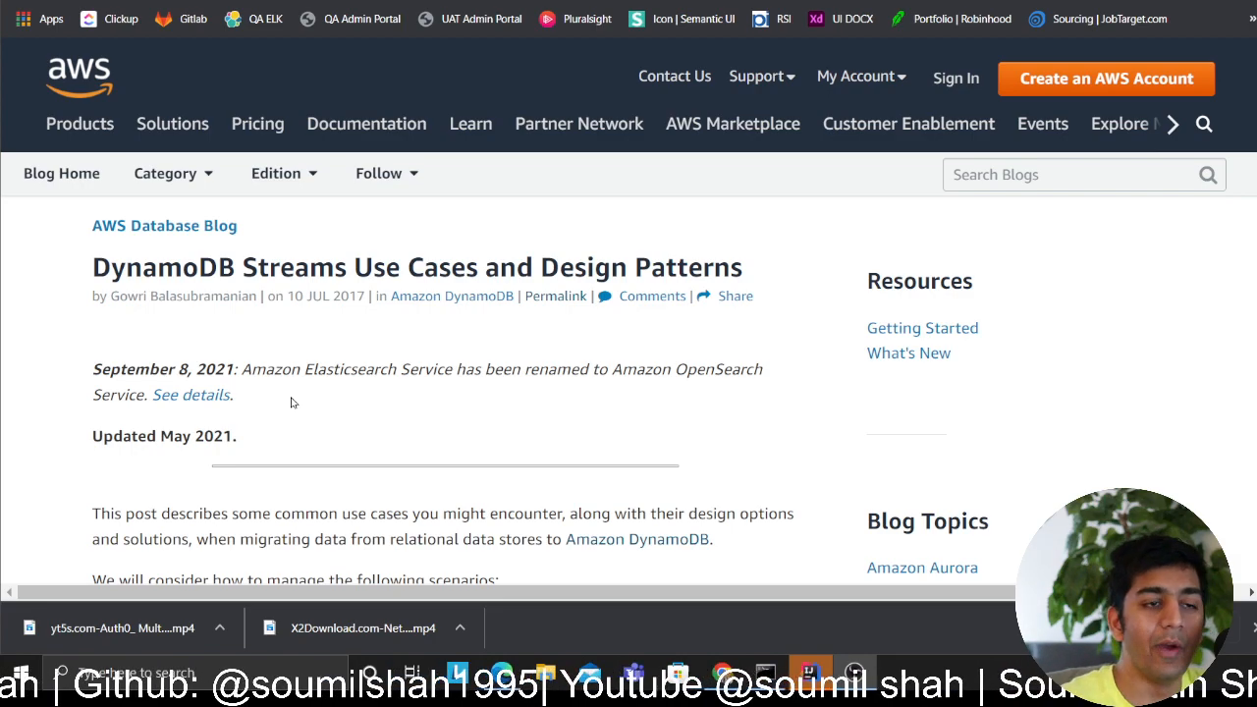
Scroll the DynamoDB Streams design-patterns post down to its reference architecture diagram.
scroll(down, 3)
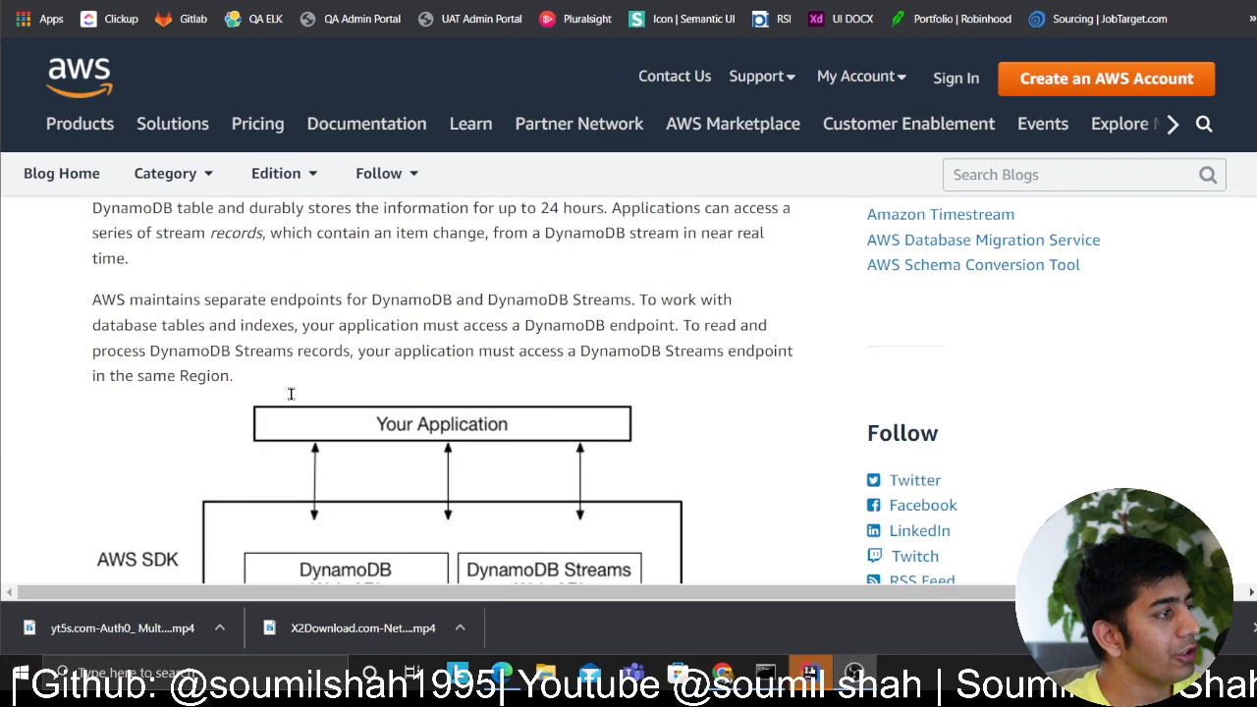
scroll(down, 3)
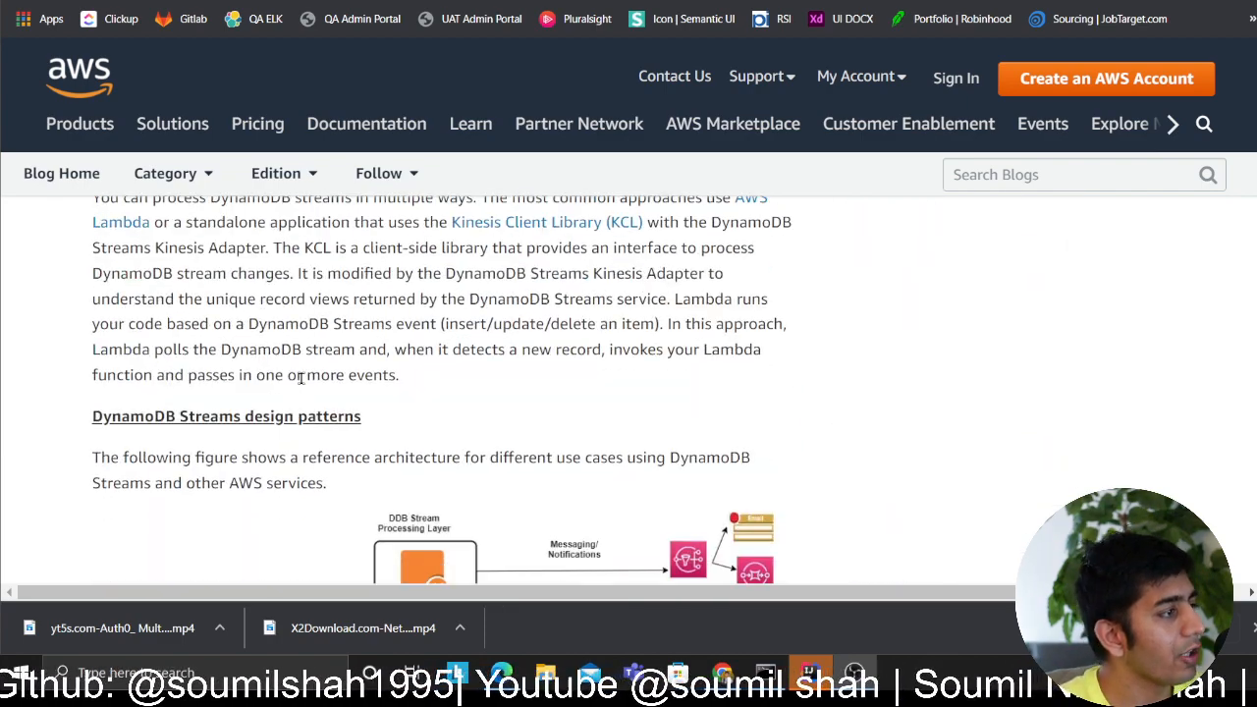
scroll(down, 3)
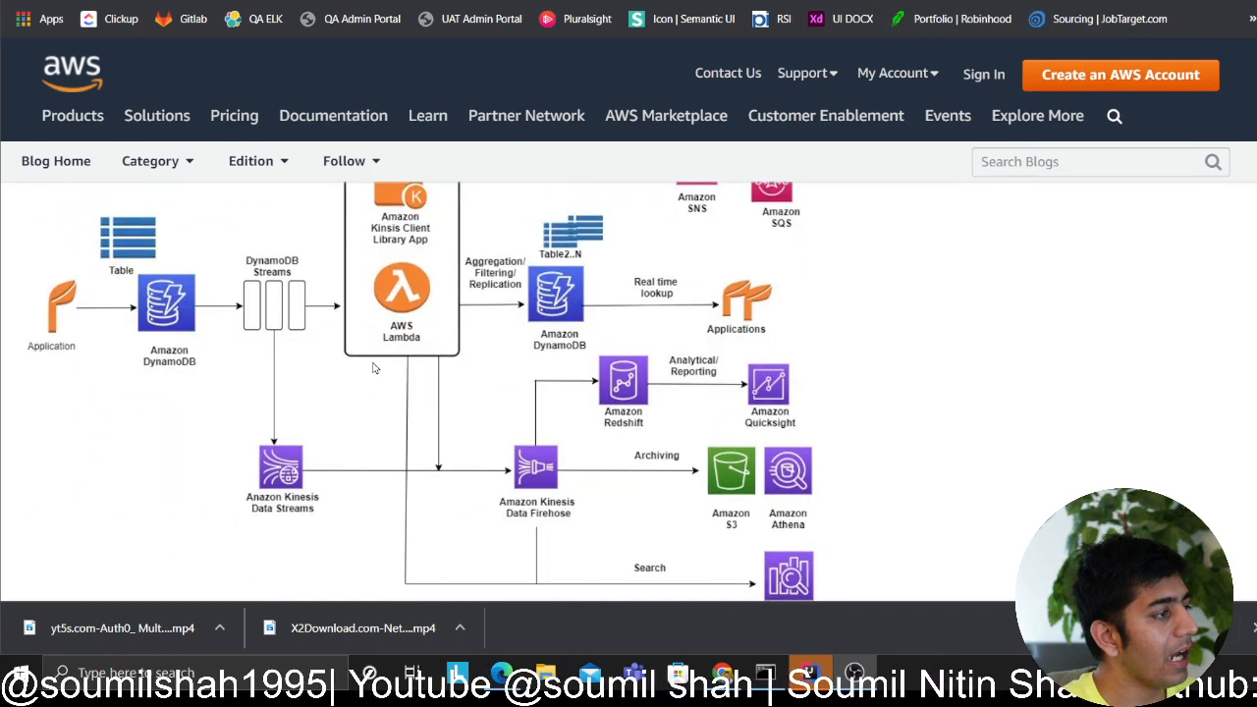
mouse_move(852, 501)
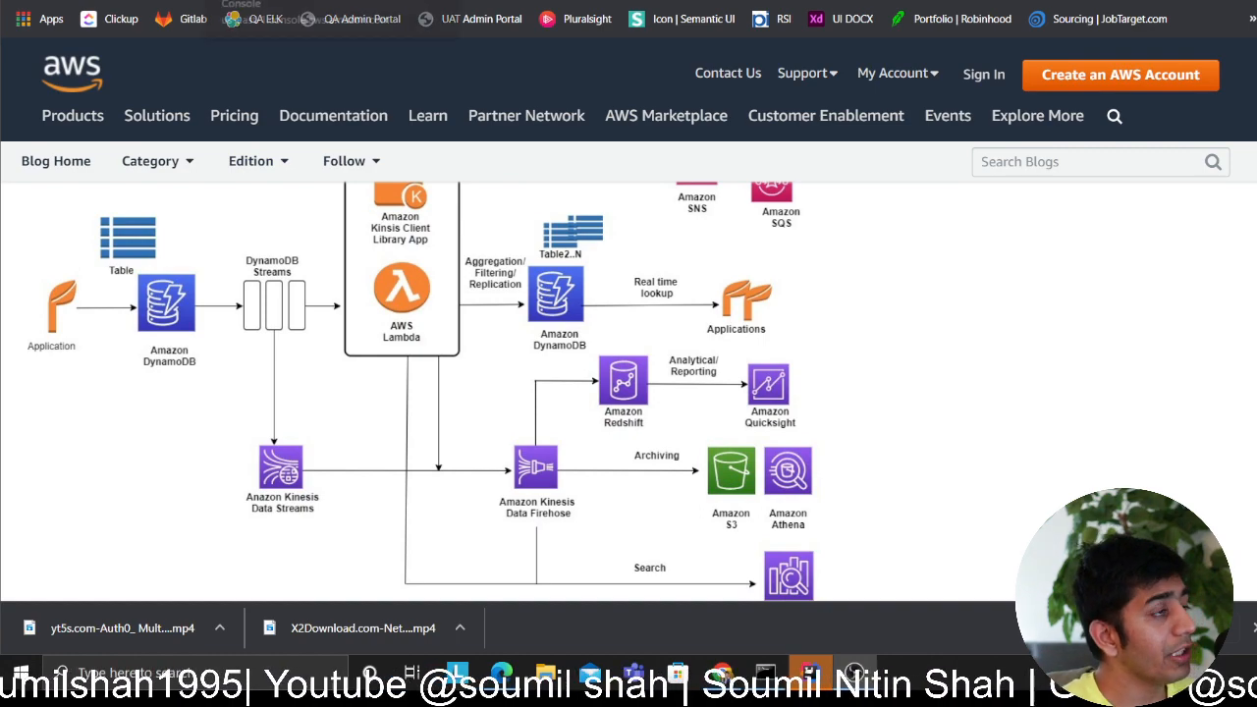
mouse_move(303, 353)
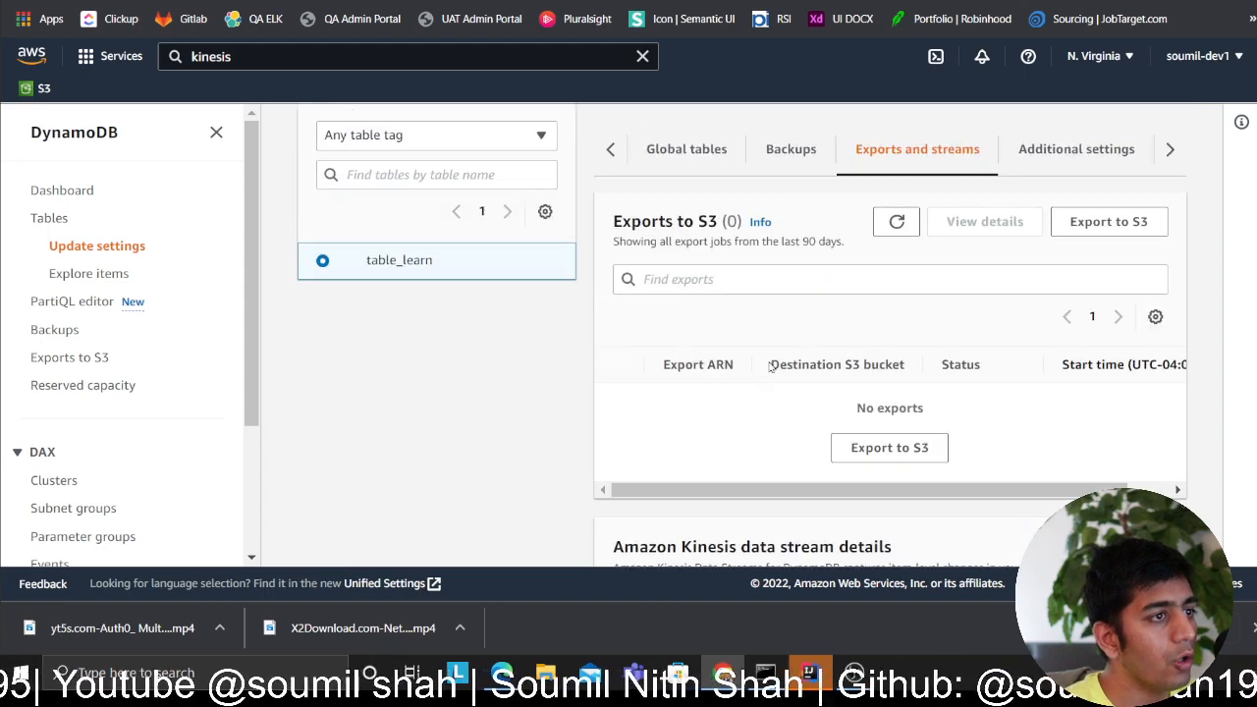
Enable table_learn's DynamoDB stream with the New image view type.
scroll(down, 3)
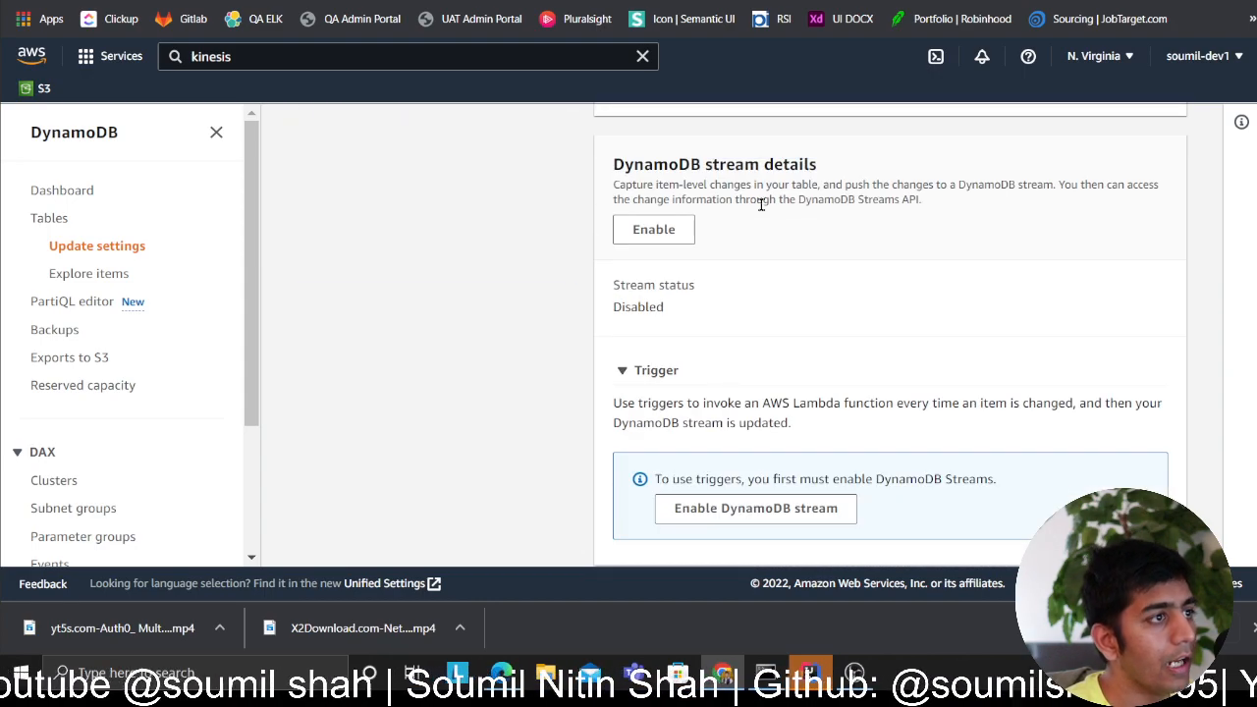
click(755, 507)
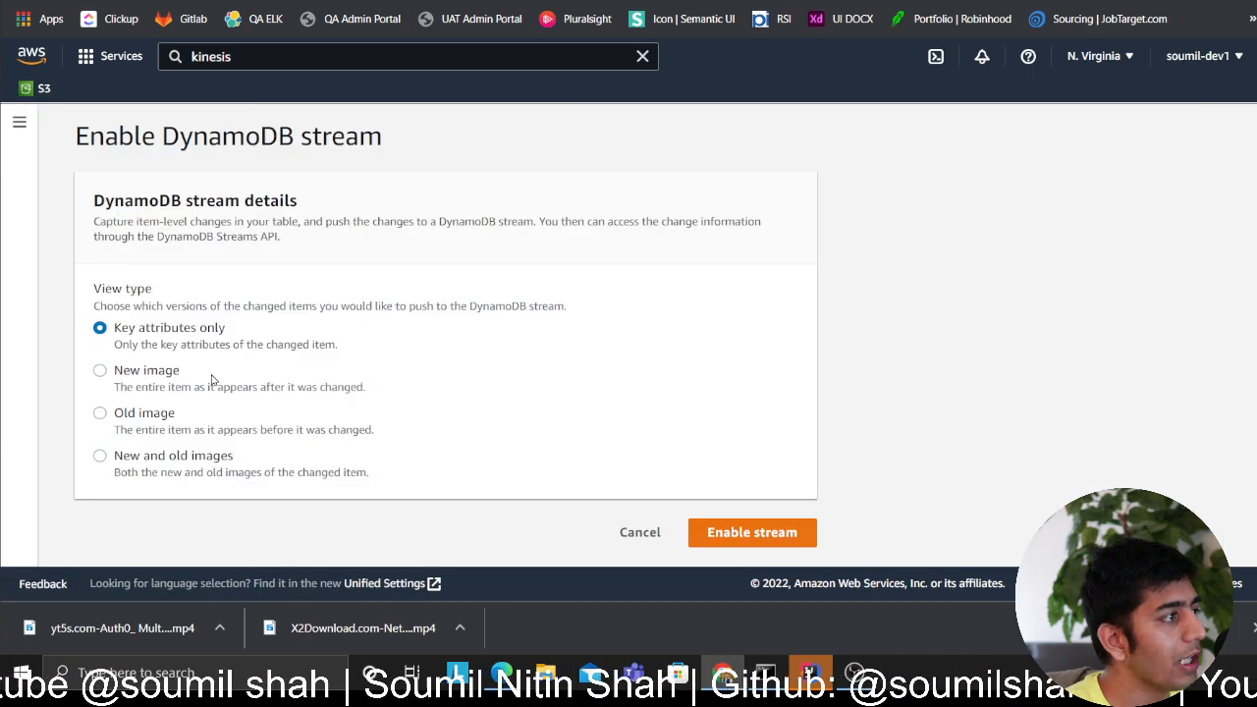
click(99, 370)
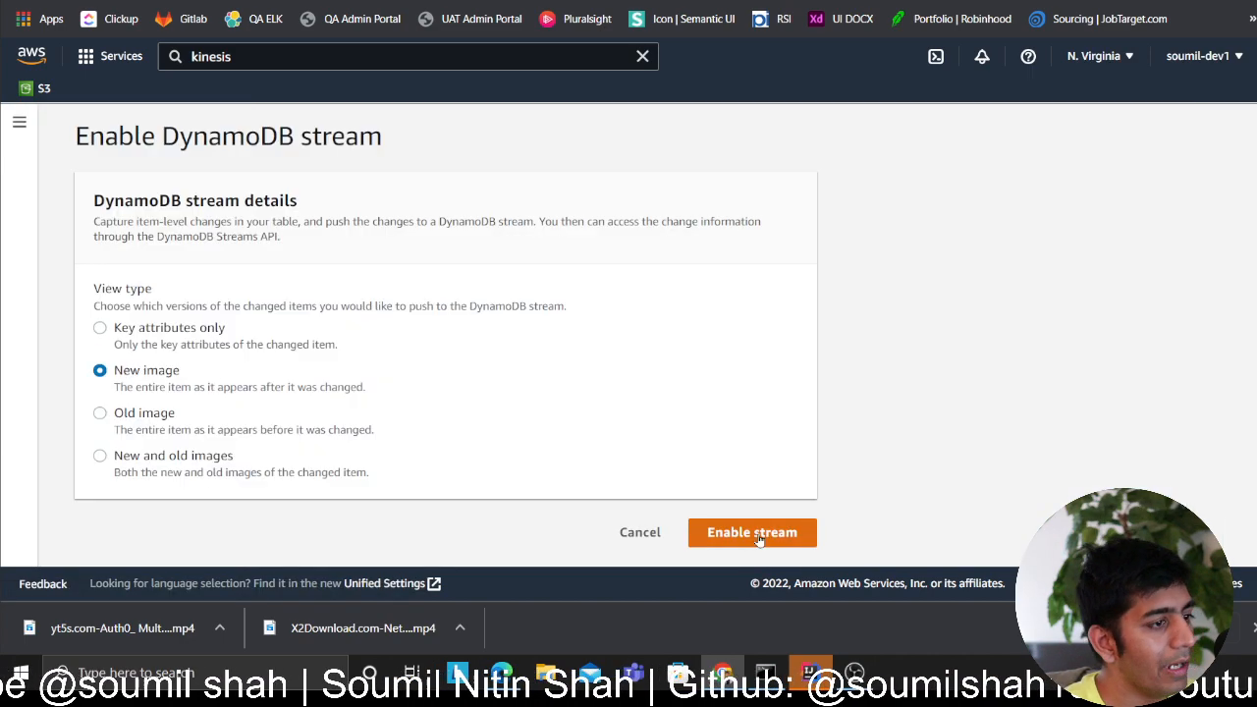
click(752, 531)
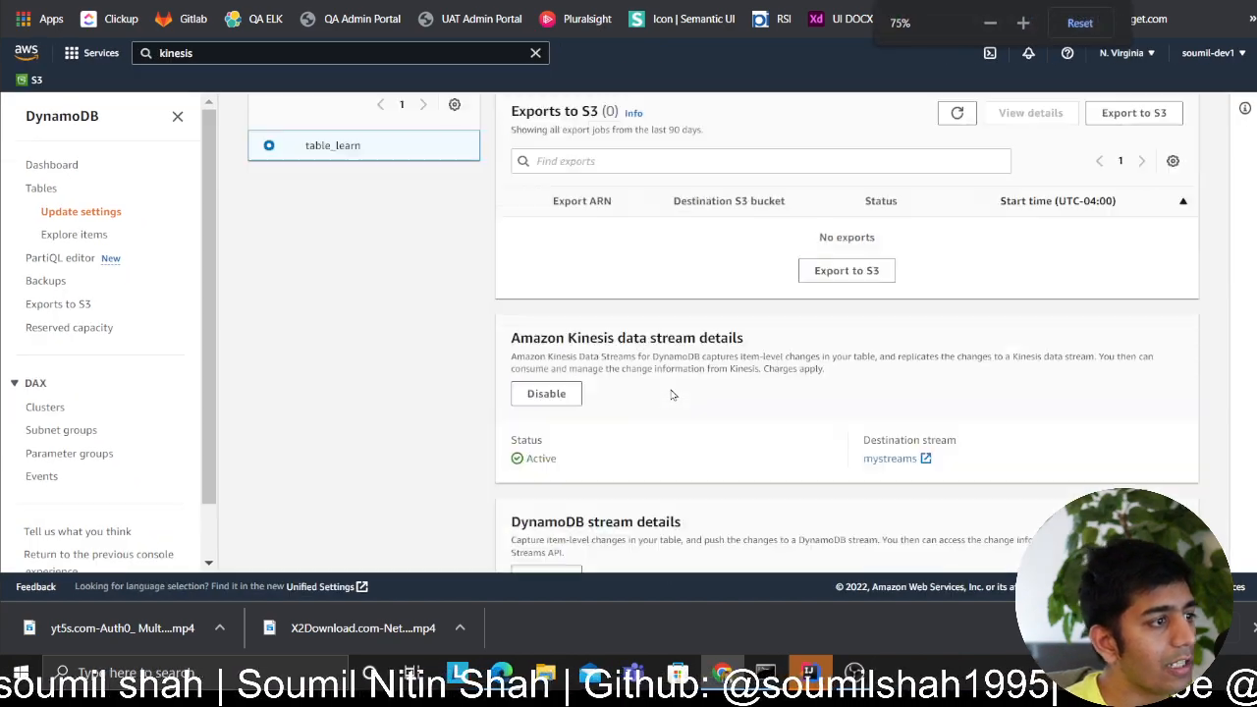
Start creating a Lambda trigger for the stream and choose a function.
scroll(down, 3)
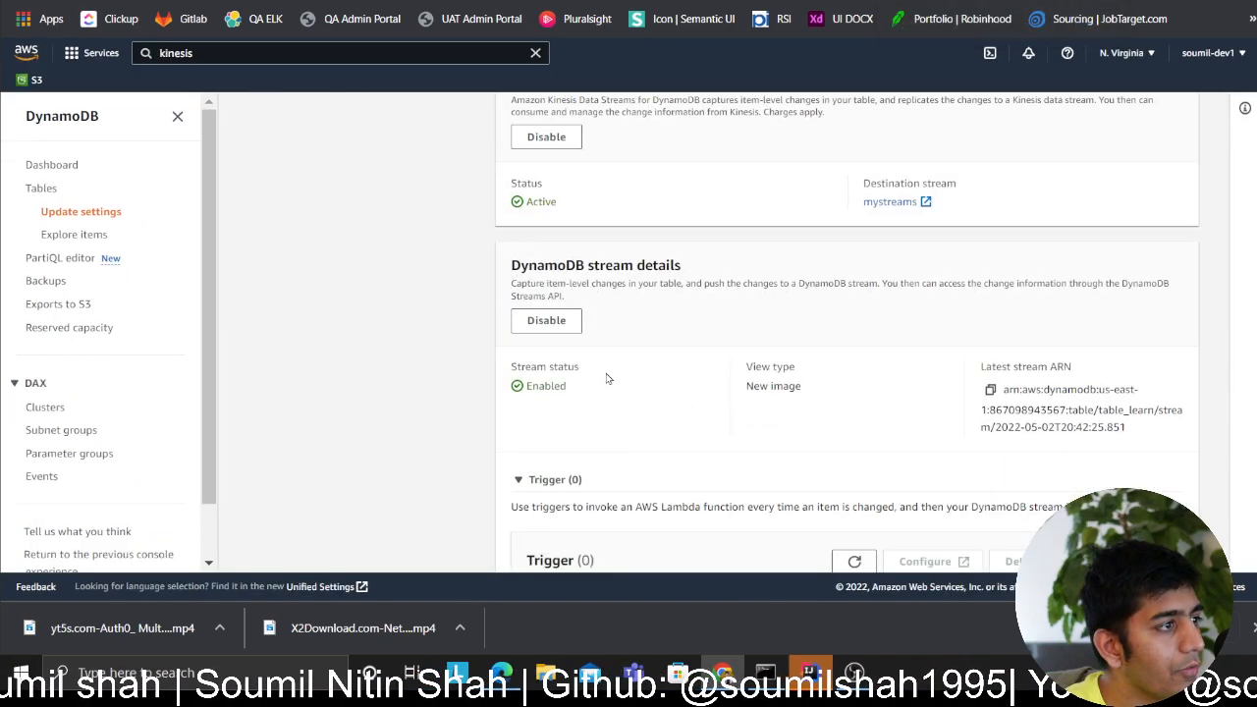
scroll(down, 3)
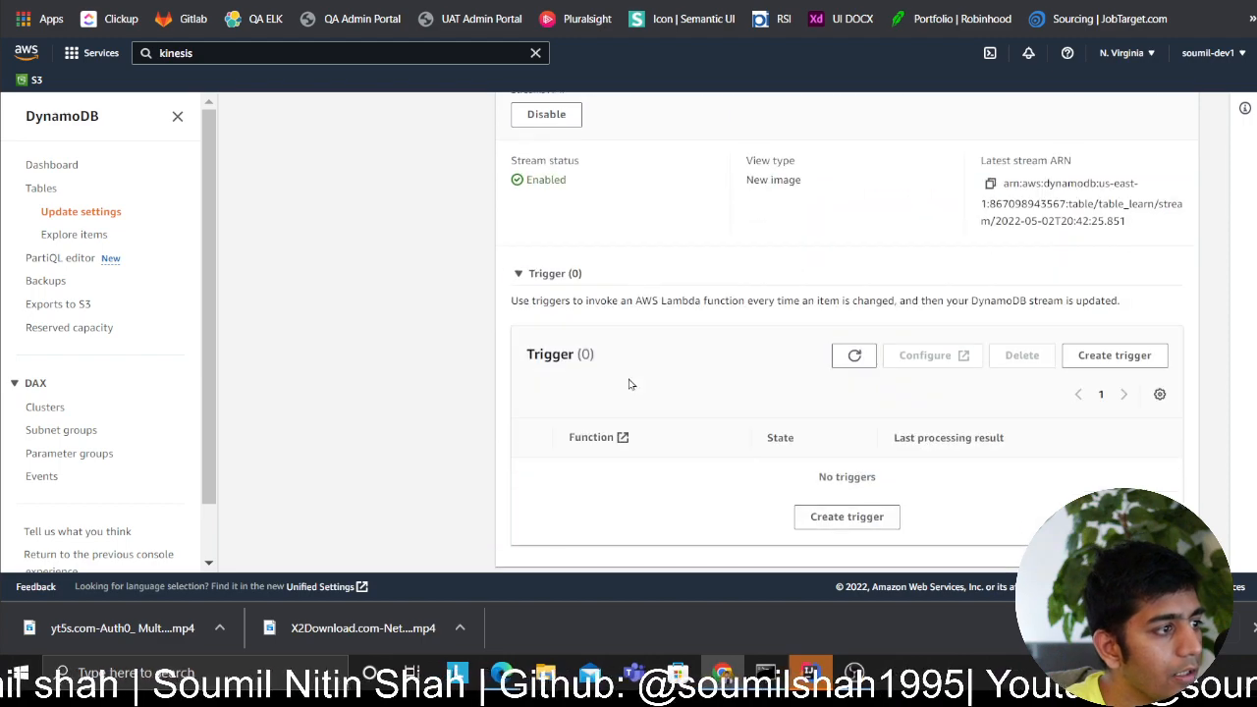
click(1114, 354)
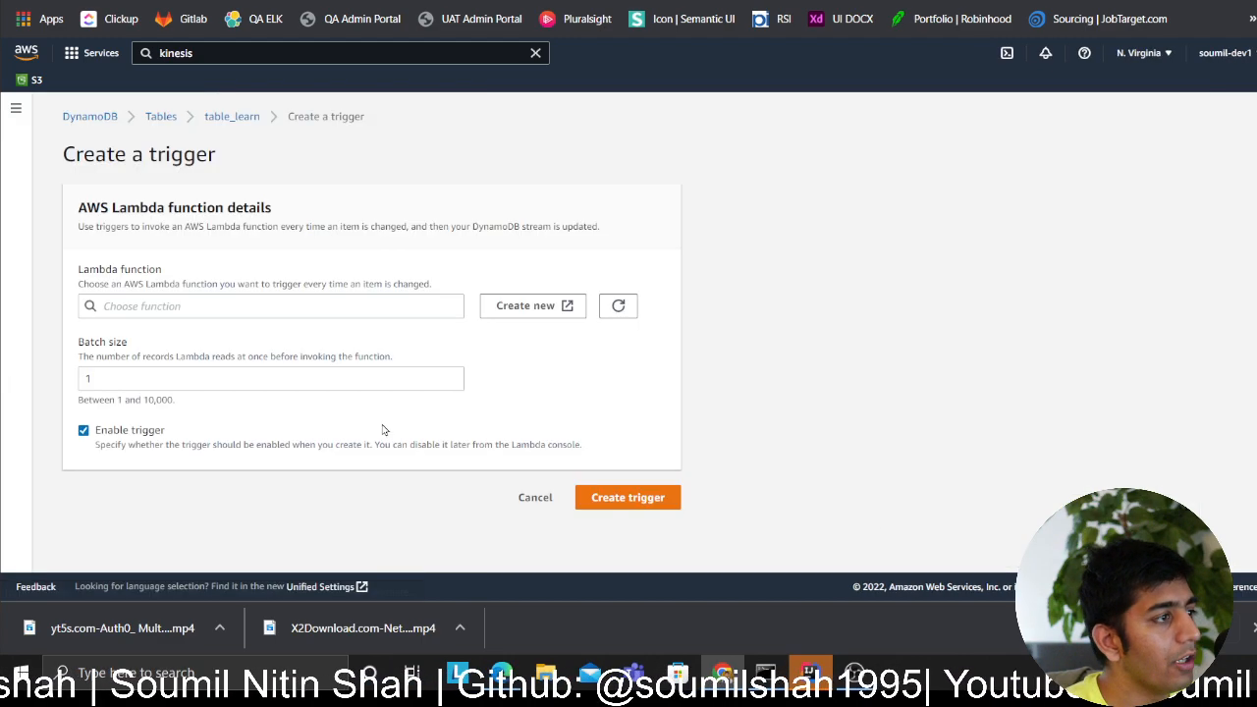
click(270, 306)
text(kinesis-data-streams)
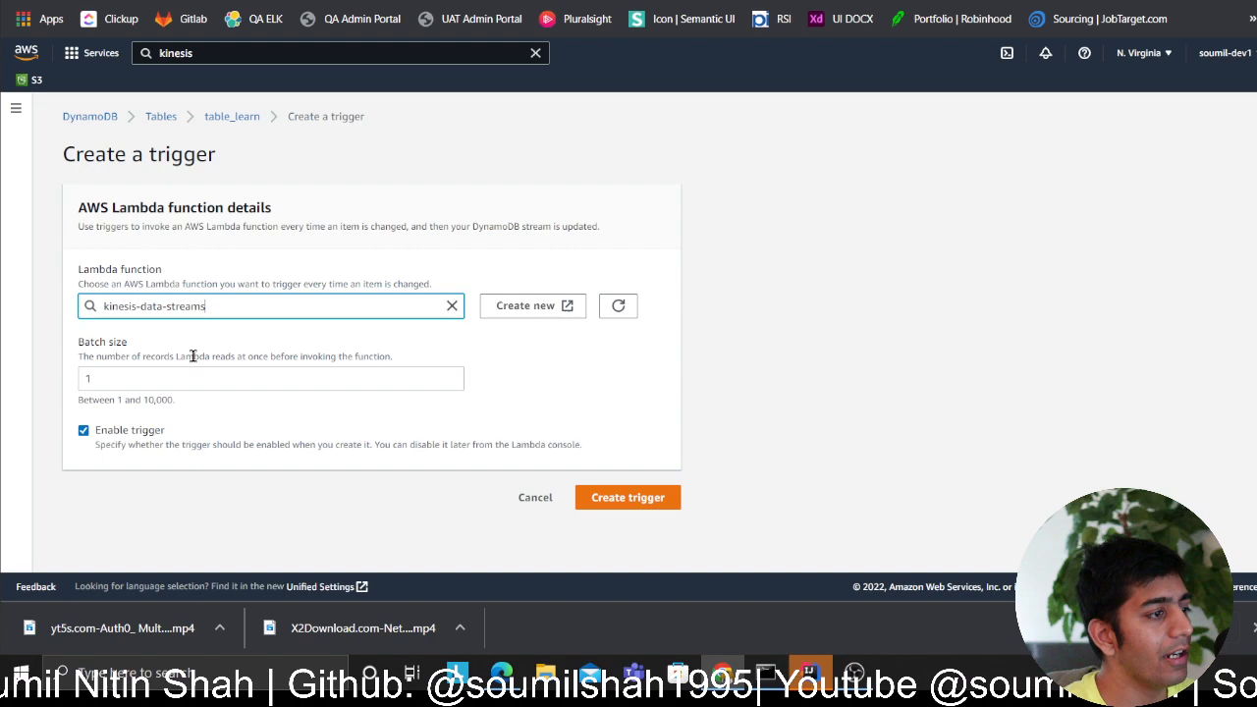
mouse_move(482, 432)
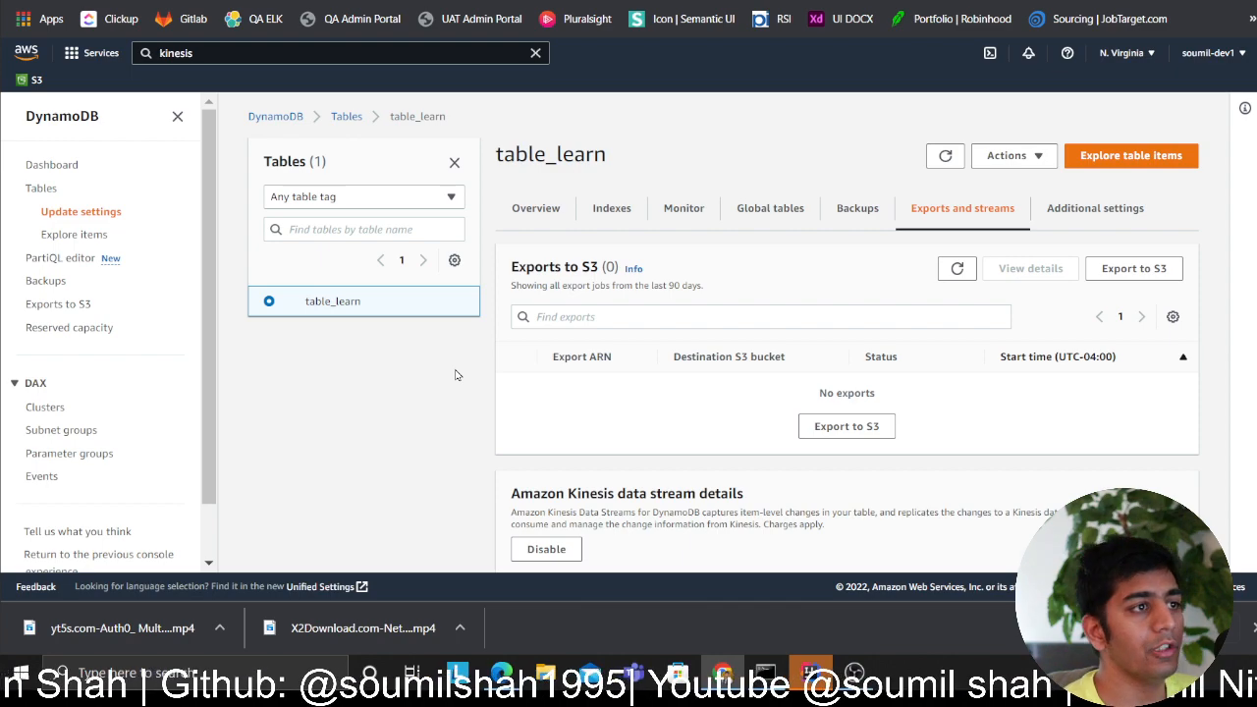
mouse_move(452, 346)
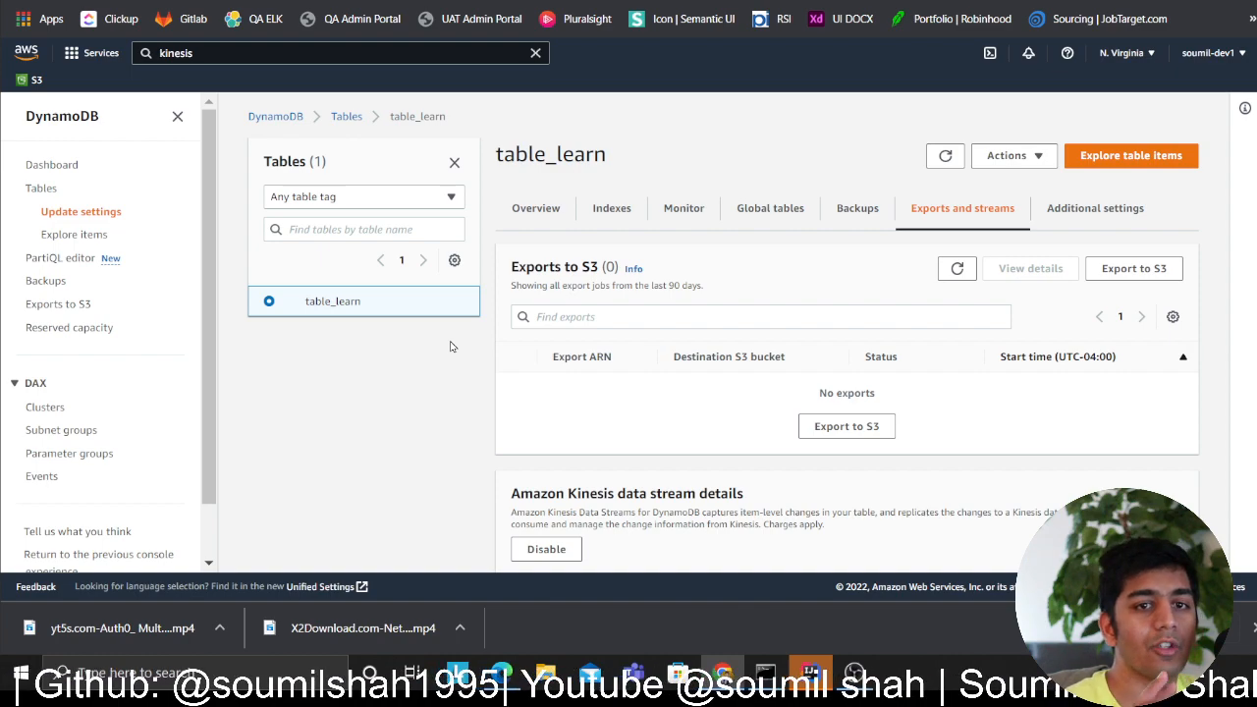
mouse_move(444, 41)
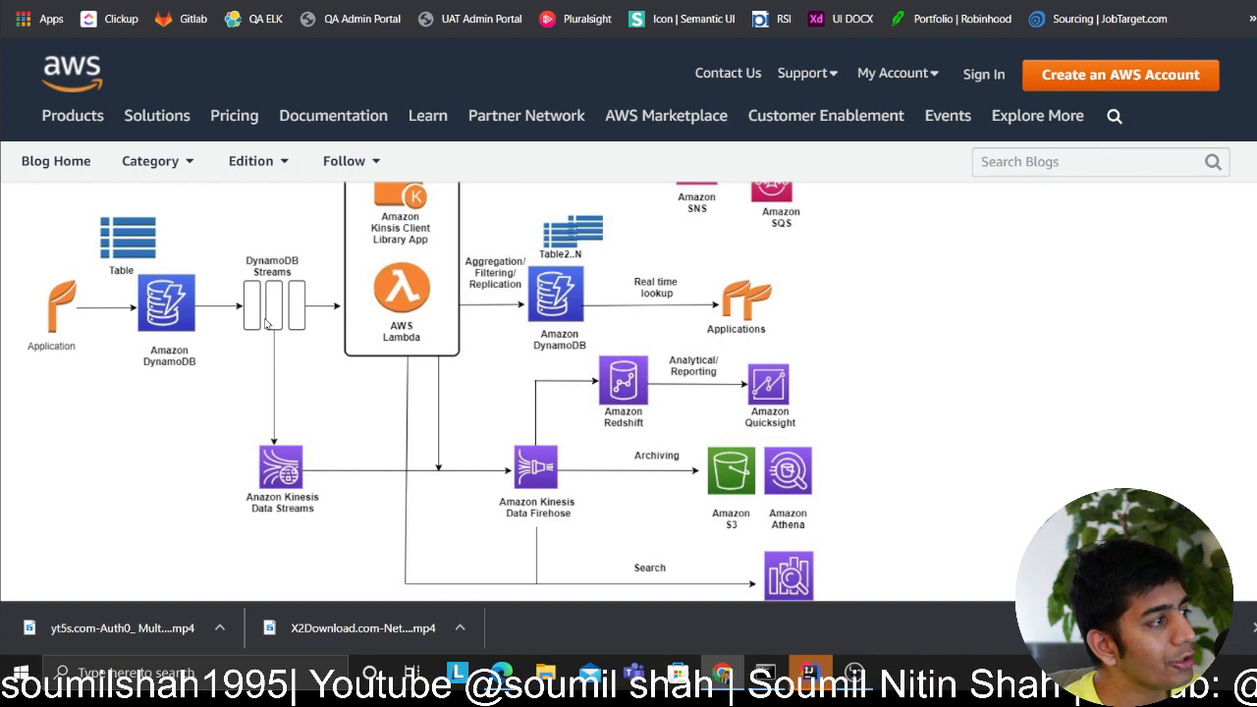
mouse_move(236, 398)
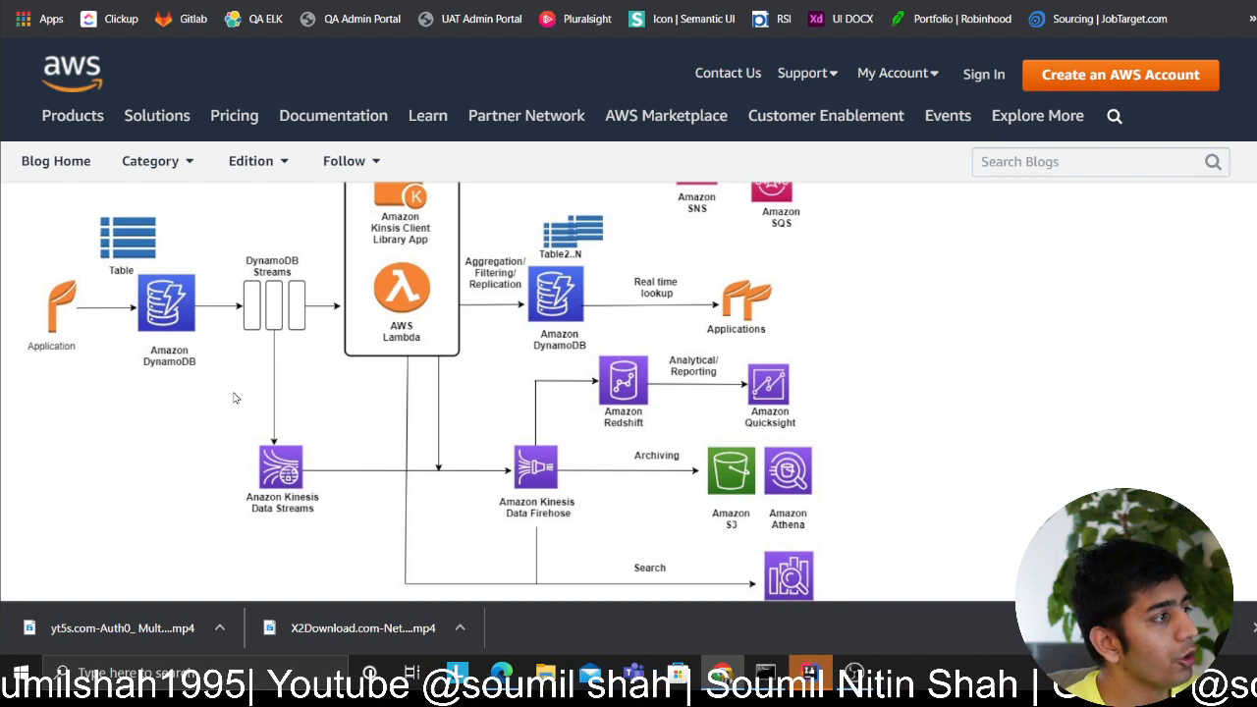
mouse_move(360, 385)
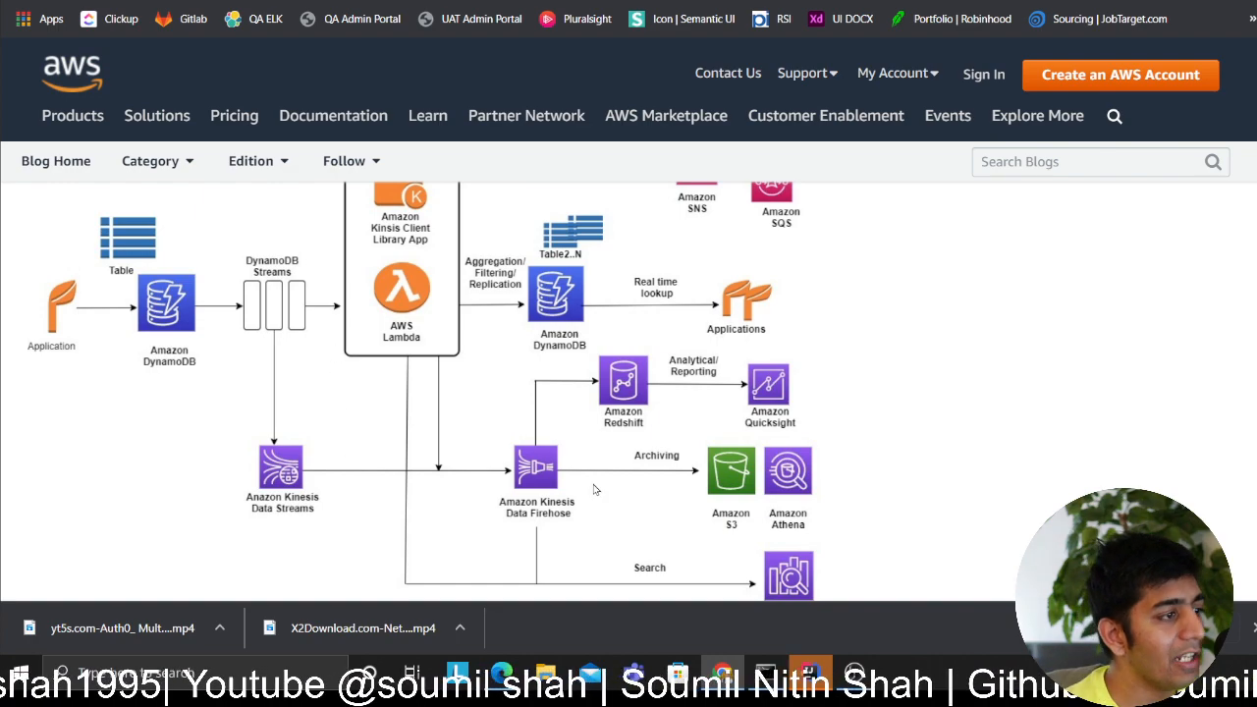
mouse_move(536, 413)
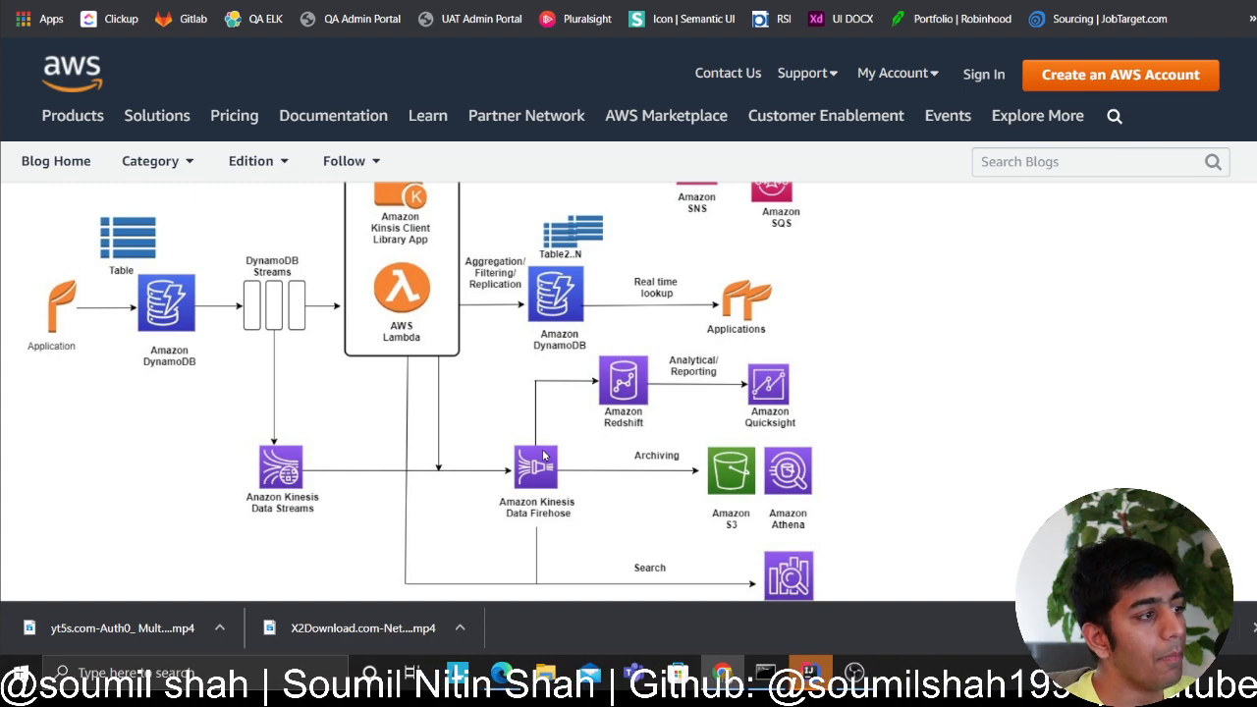
mouse_move(587, 480)
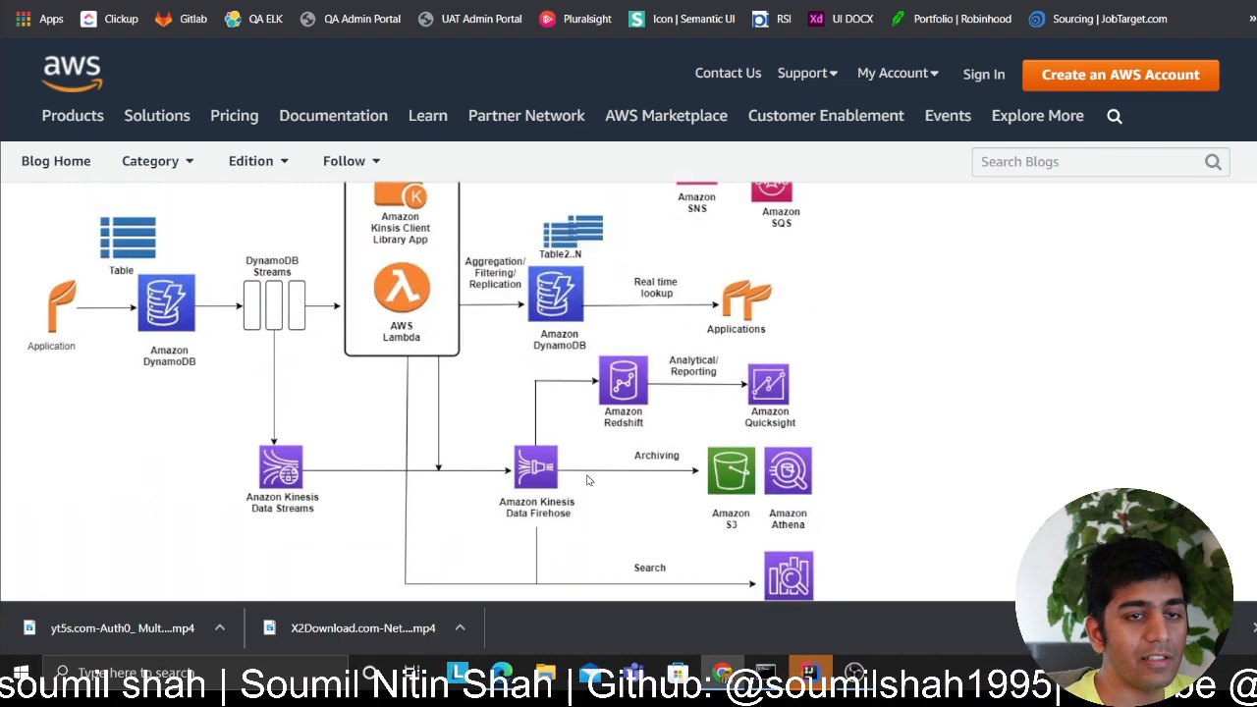
scroll(down, 3)
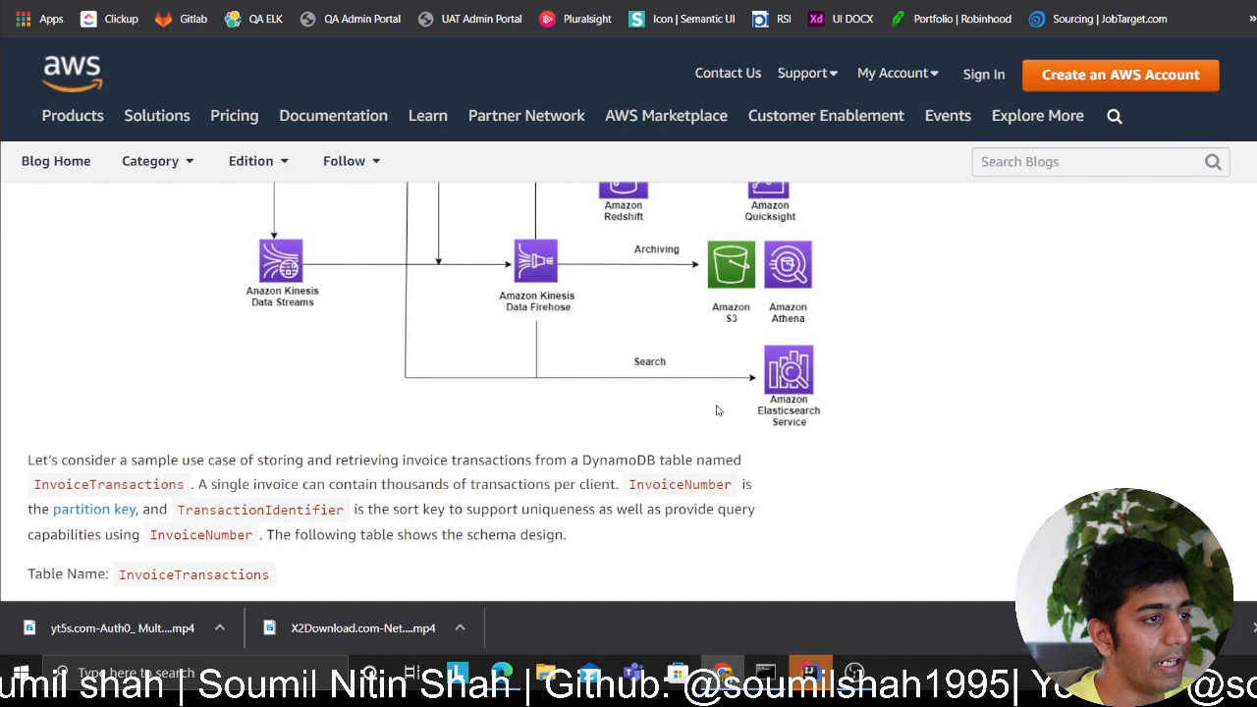
scroll(up, 3)
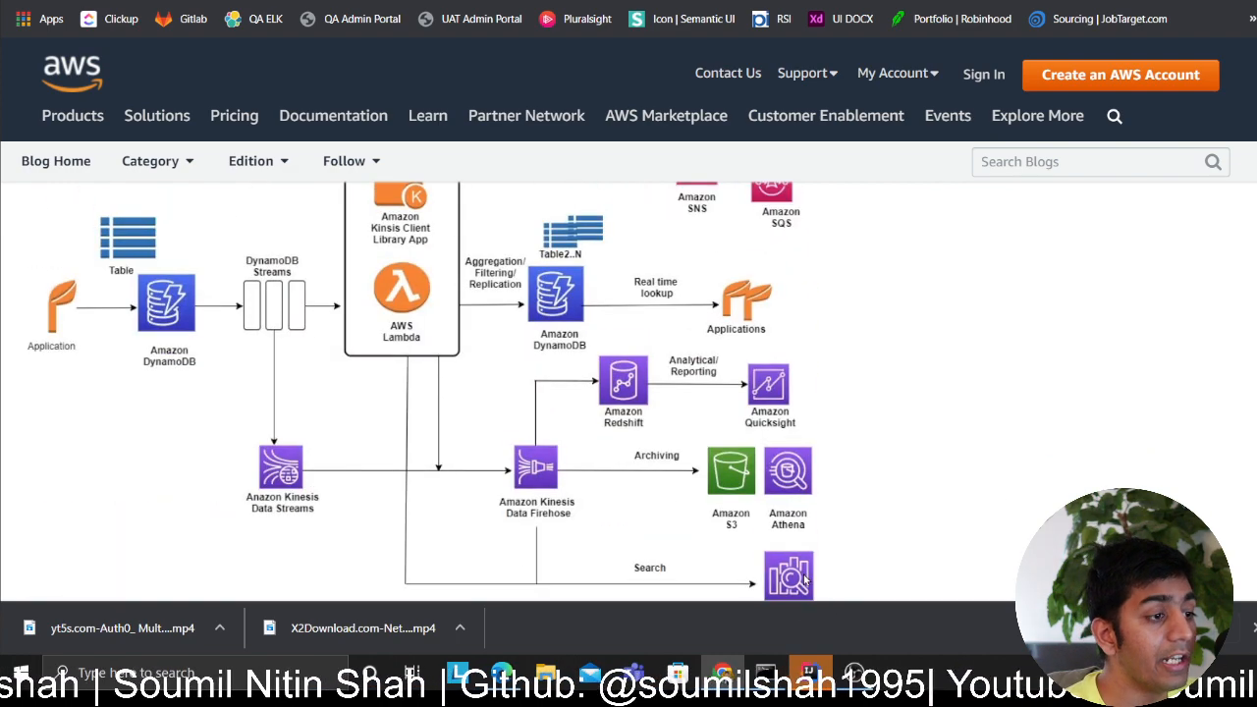
scroll(up, 3)
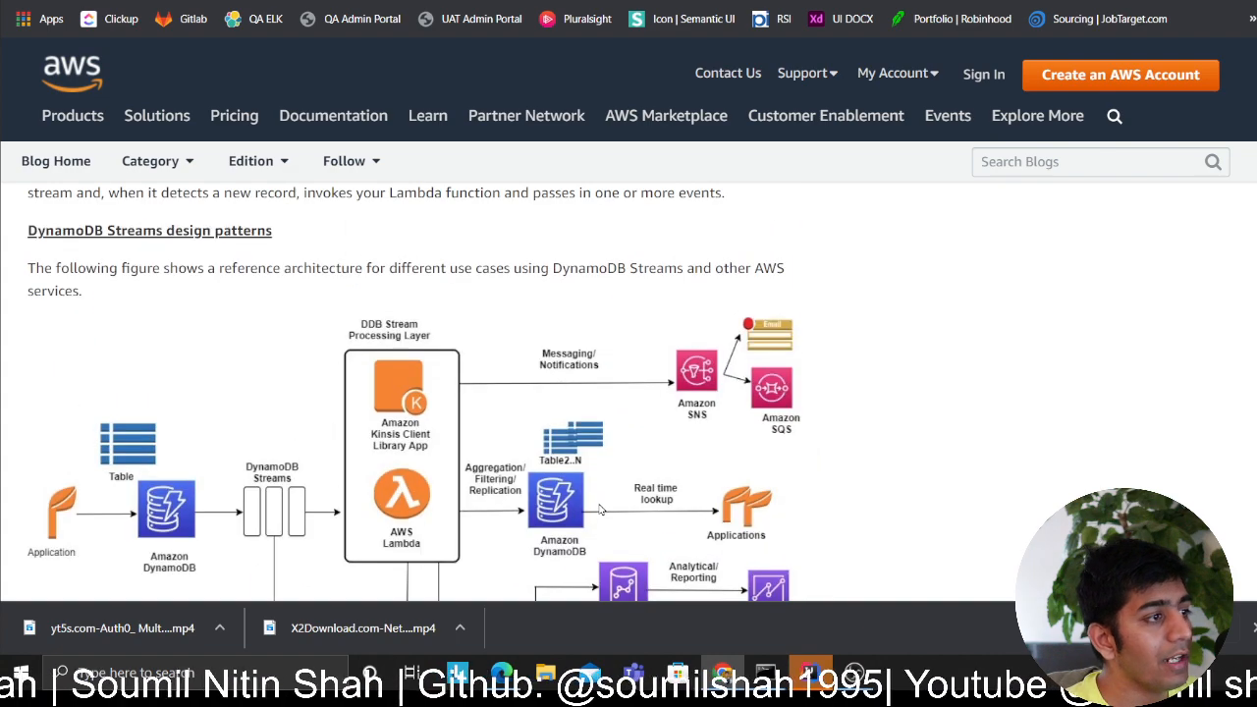
mouse_move(626, 383)
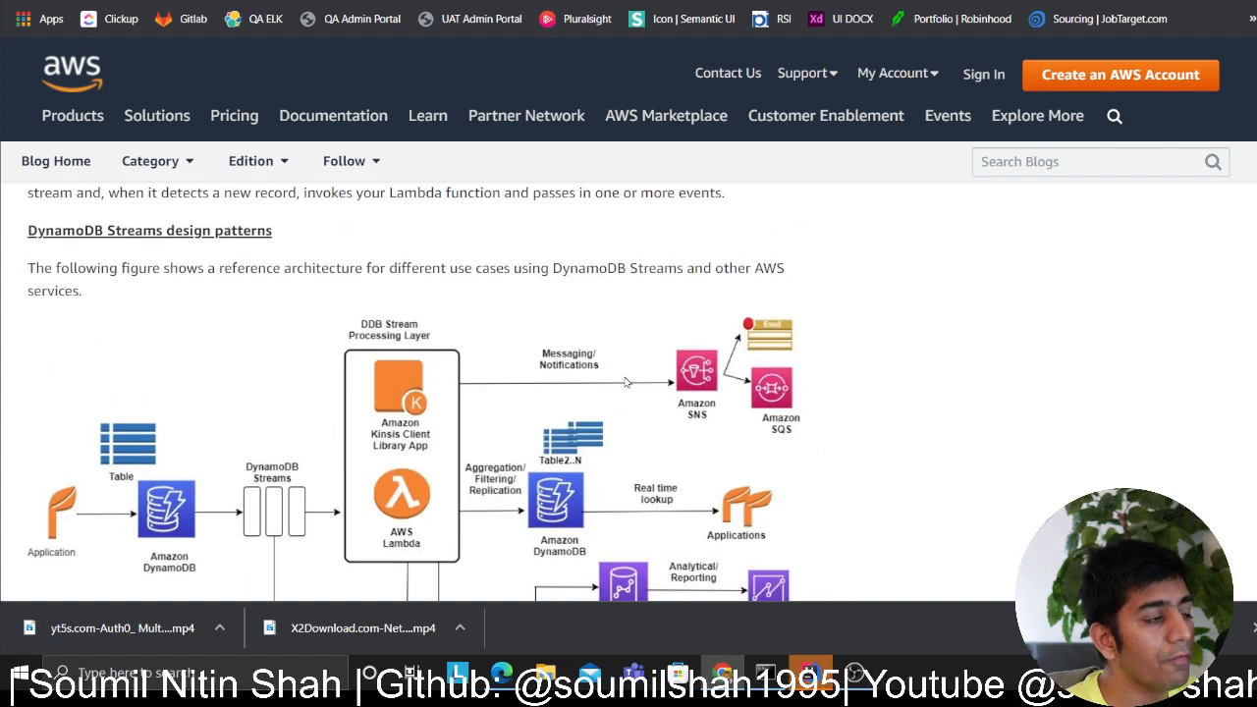
mouse_move(303, 477)
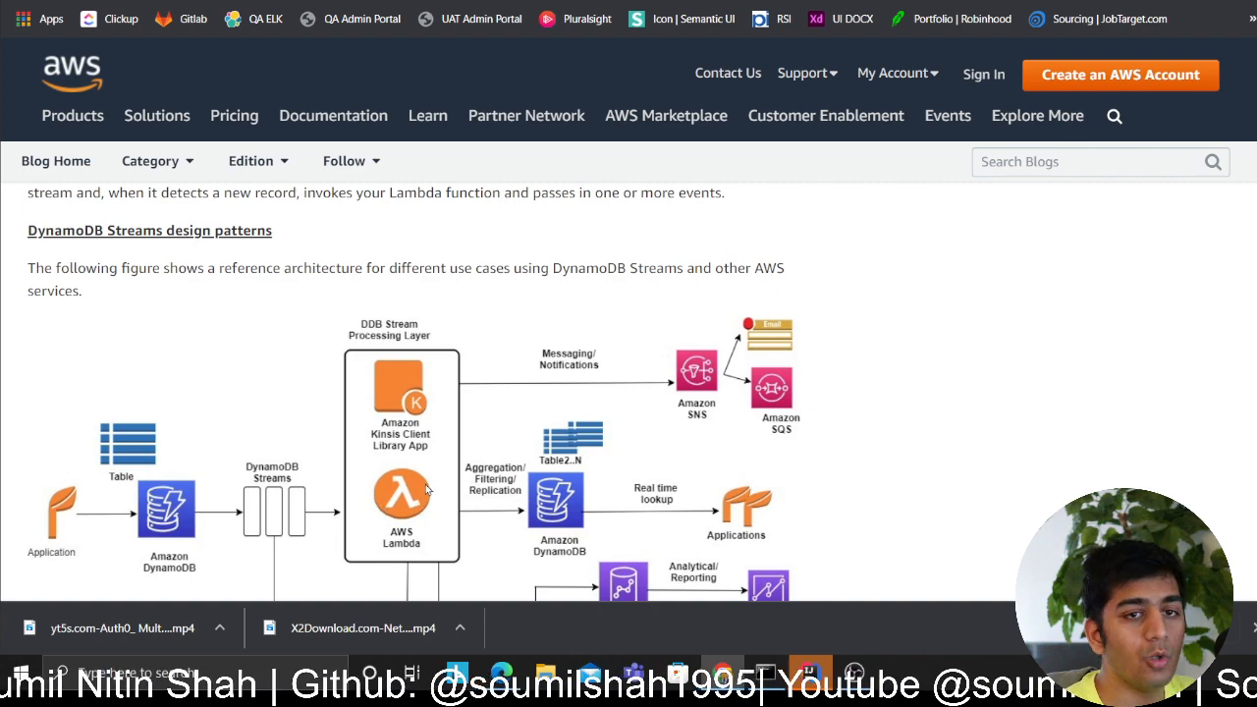
mouse_move(442, 479)
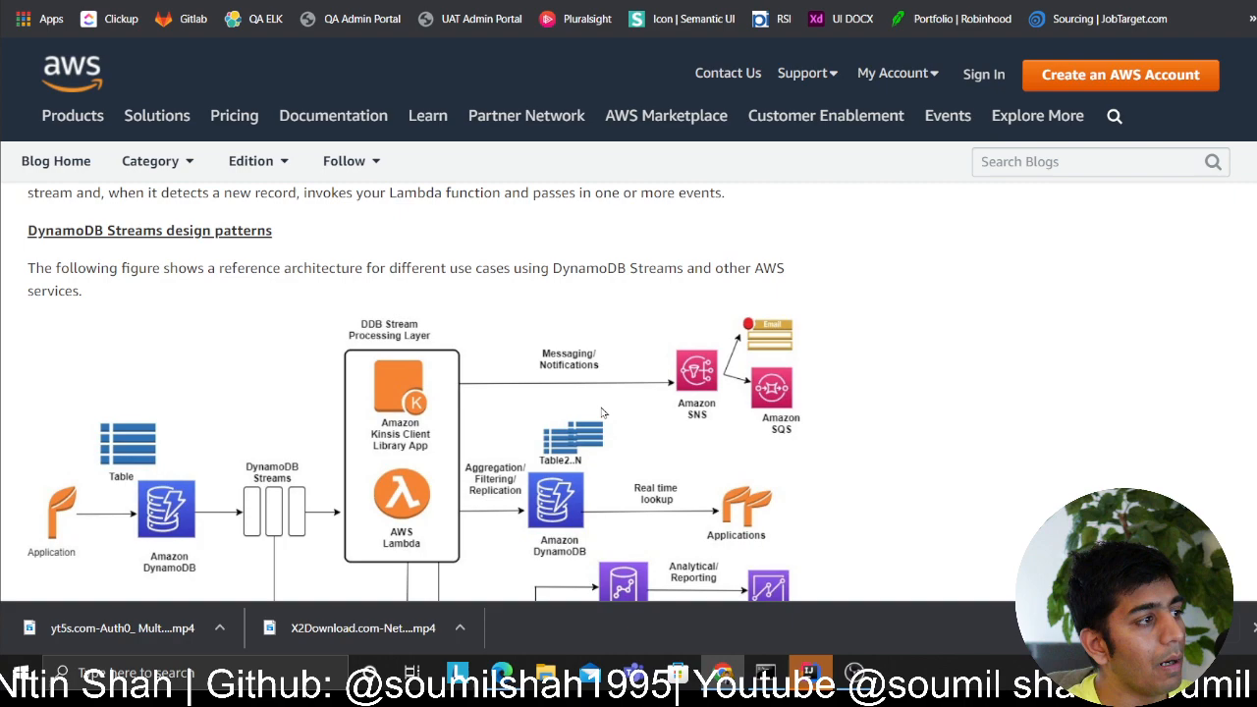
scroll(down, 3)
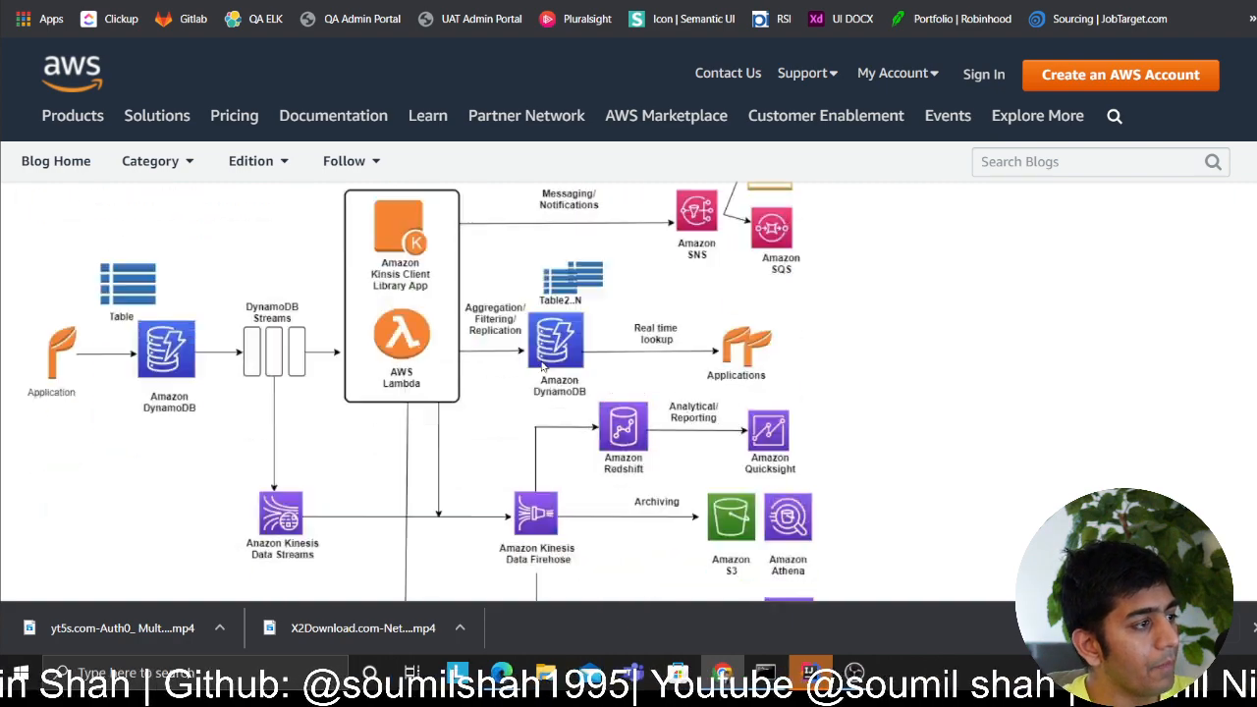
scroll(up, 3)
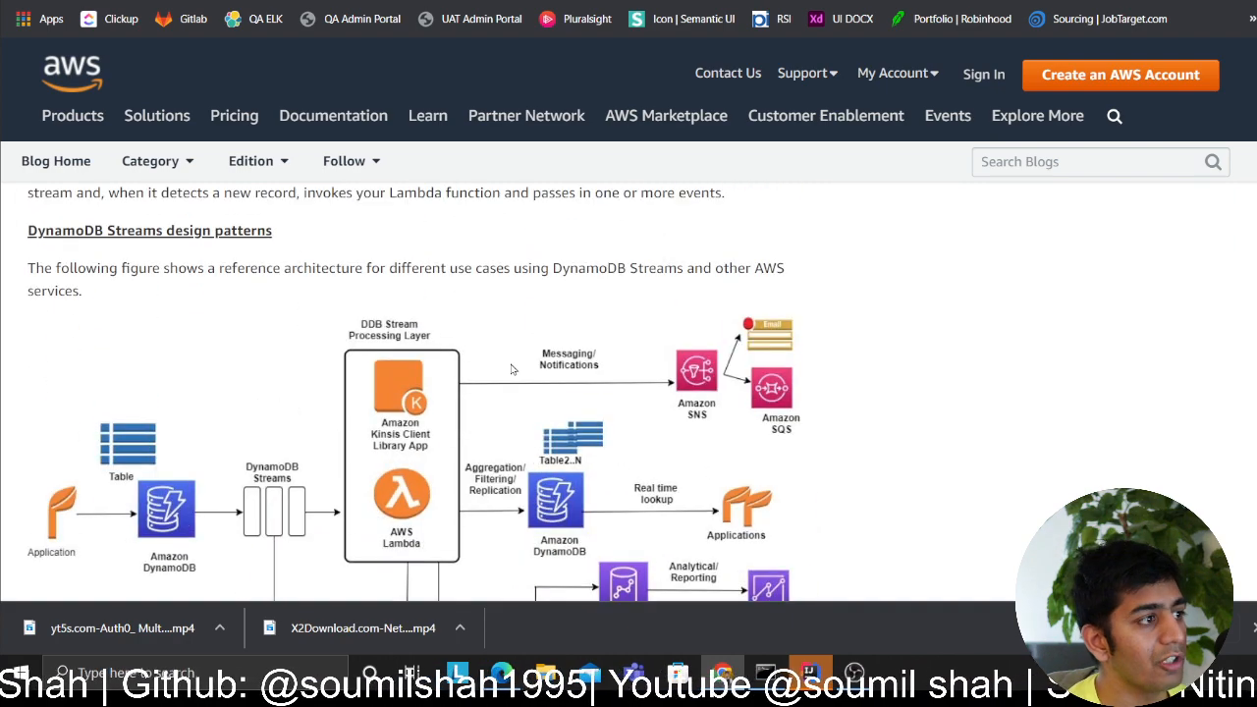
mouse_move(593, 402)
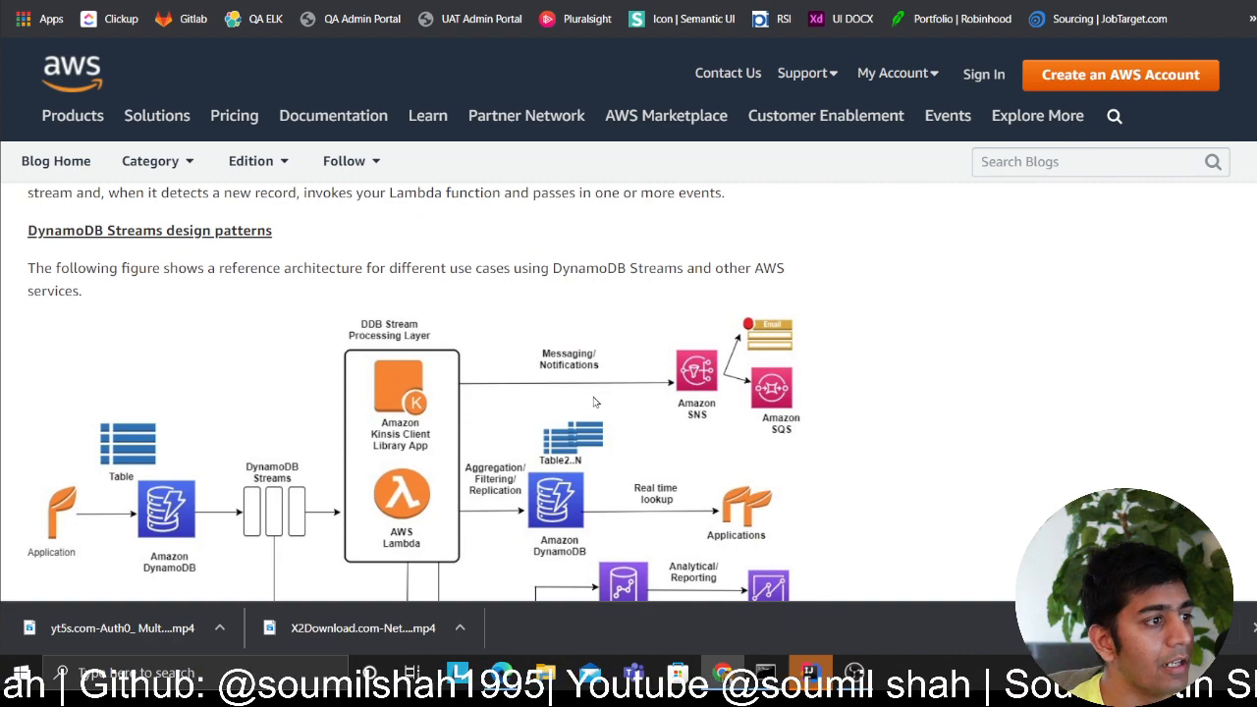
mouse_move(655, 425)
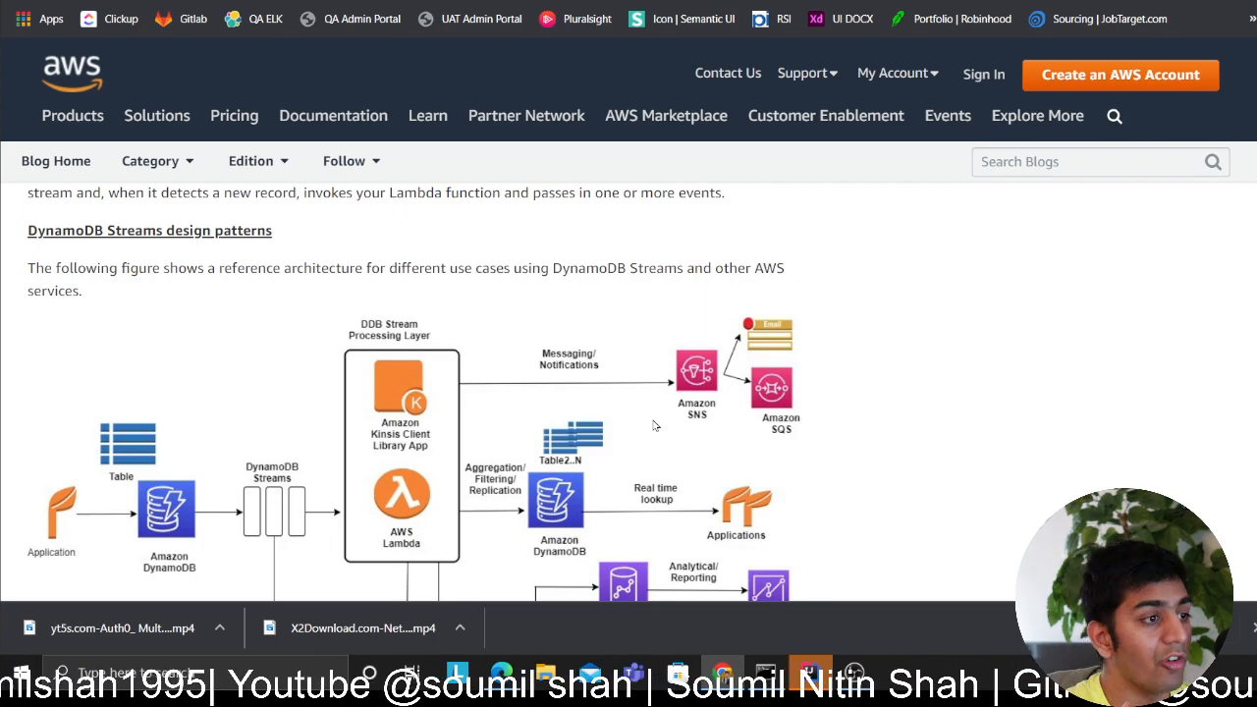
scroll(down, 3)
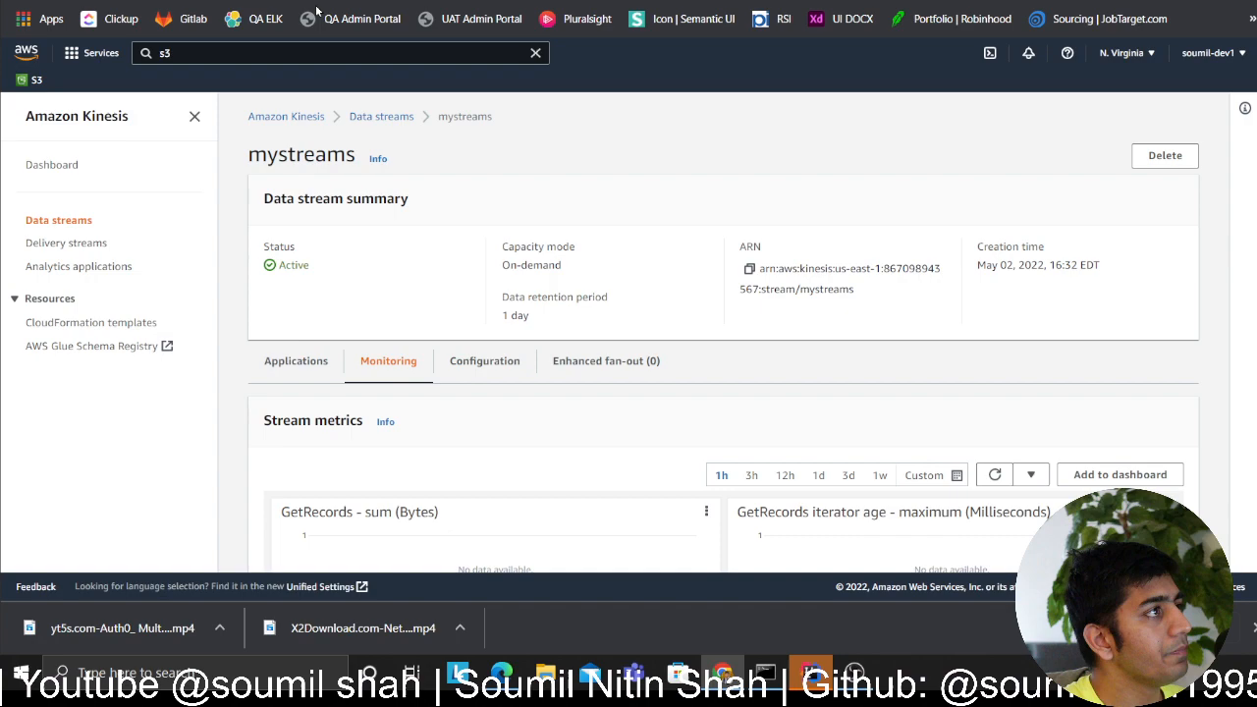
Switch to the DynamoDB Tutorials Jupyter notebook.
click(381, 116)
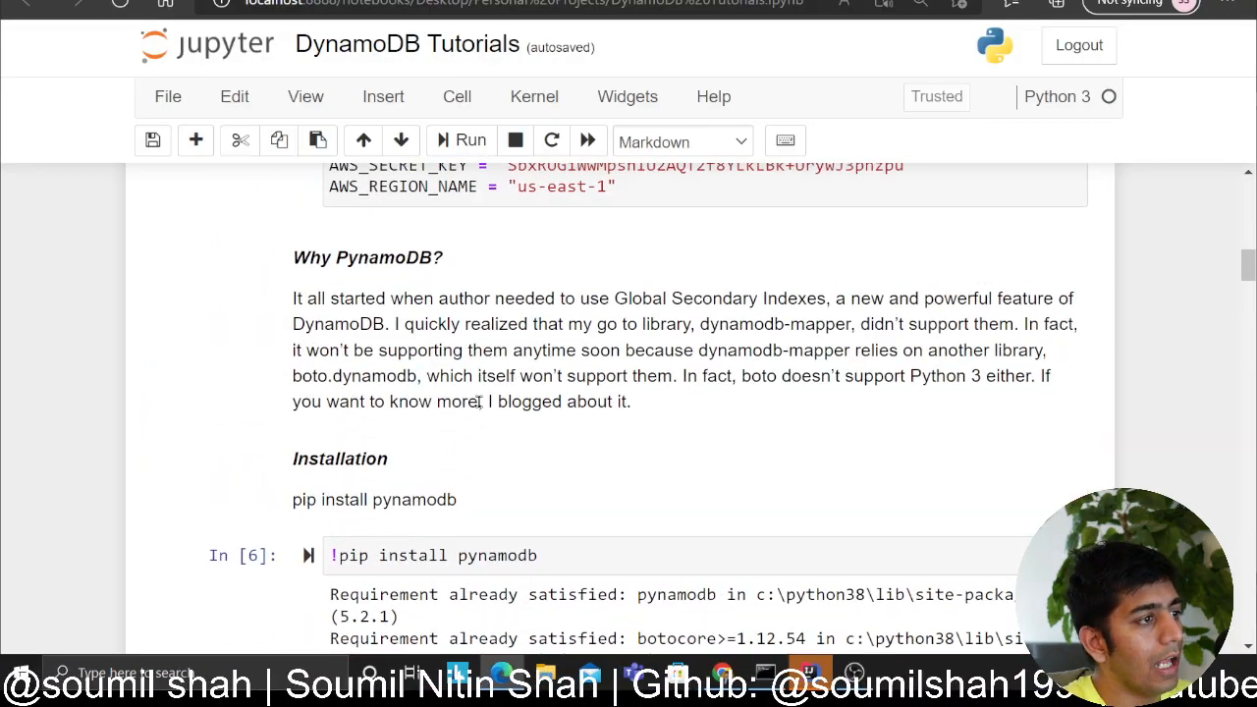
Scroll to the table_youtube create_table cells and run the table creation.
scroll(down, 3)
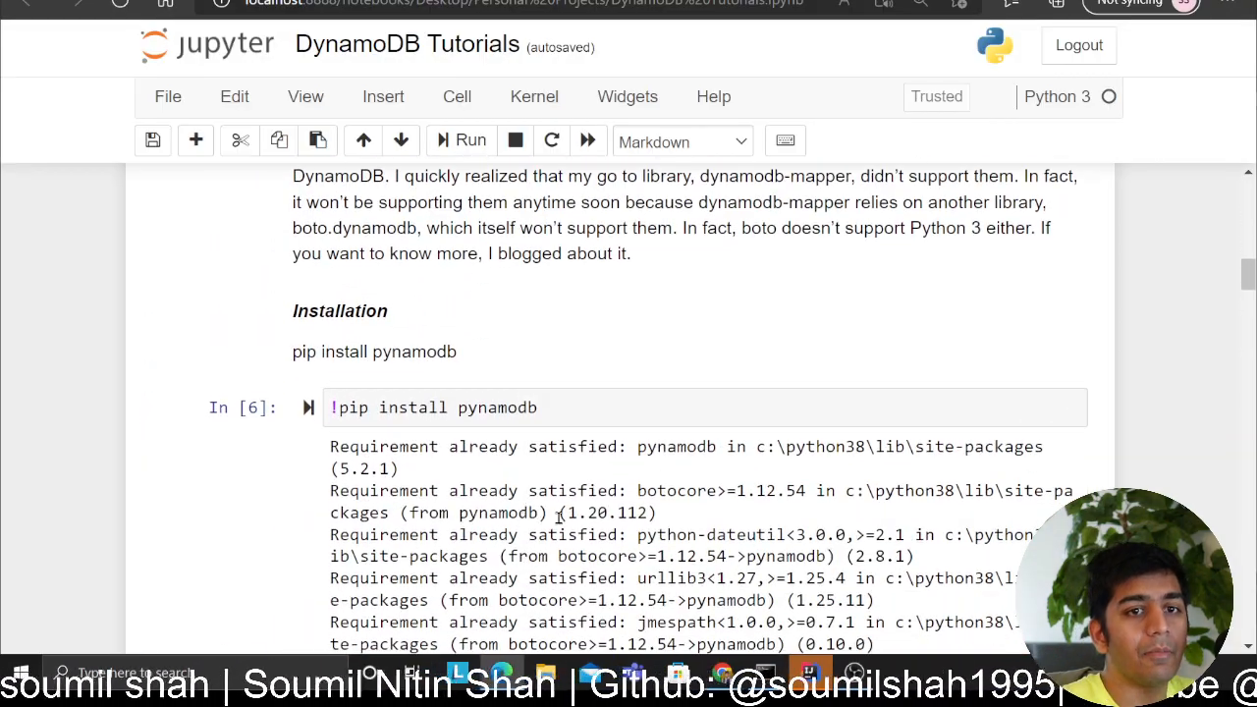
scroll(down, 3)
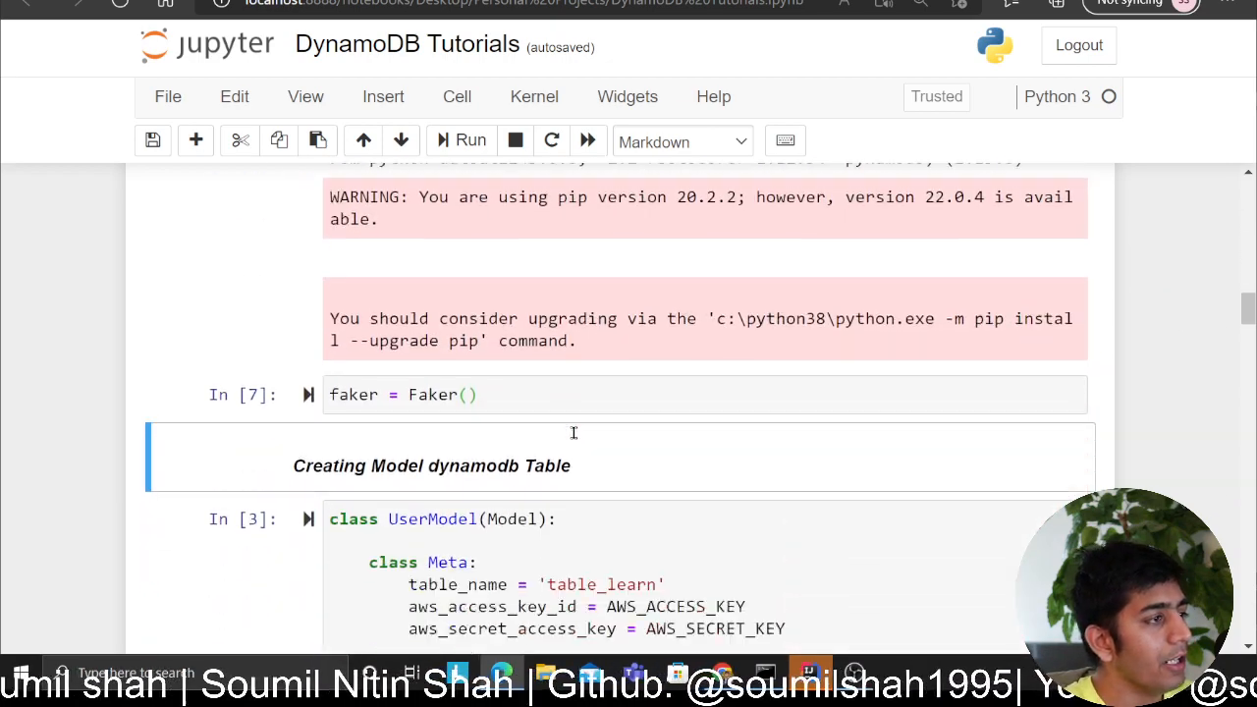
scroll(down, 3)
text(youtub)
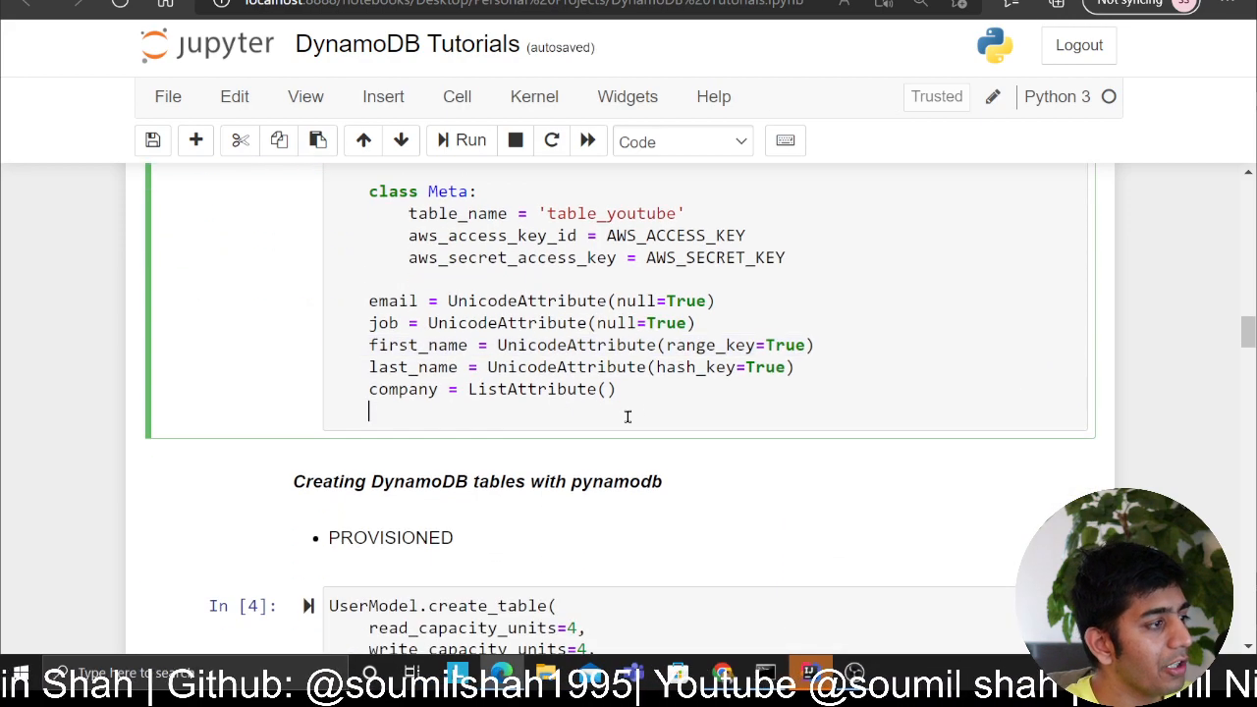
scroll(down, 3)
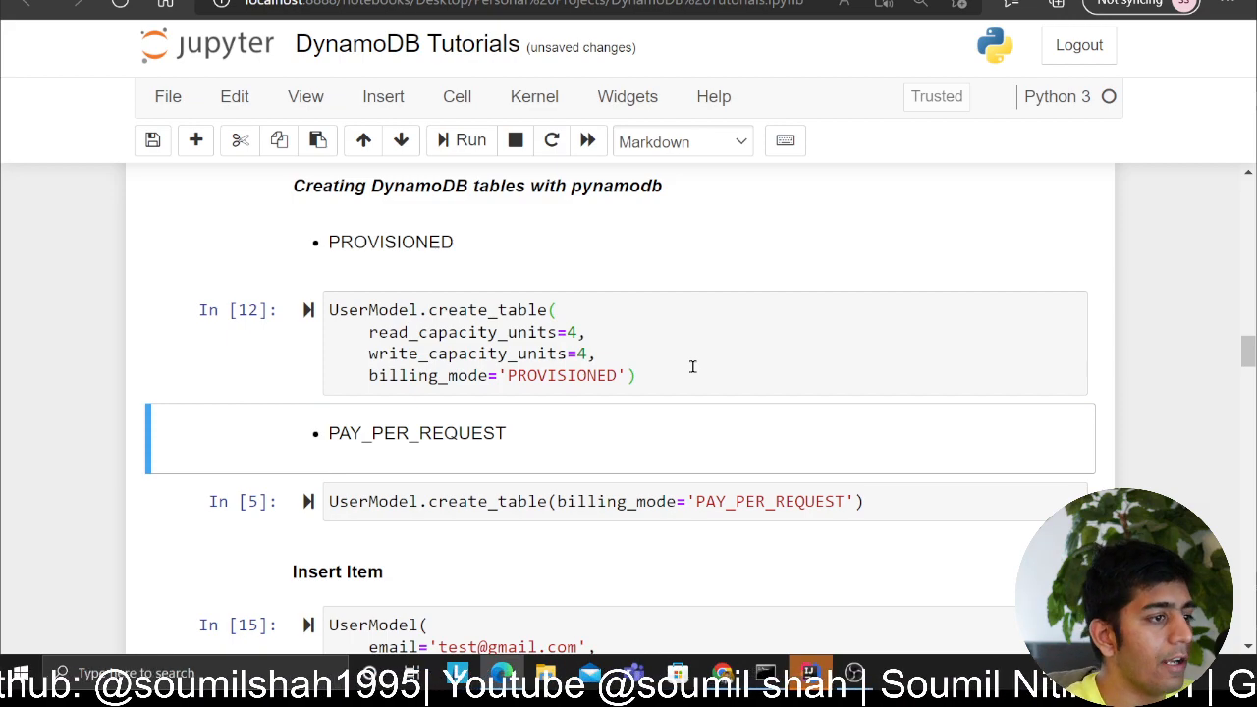
scroll(down, 3)
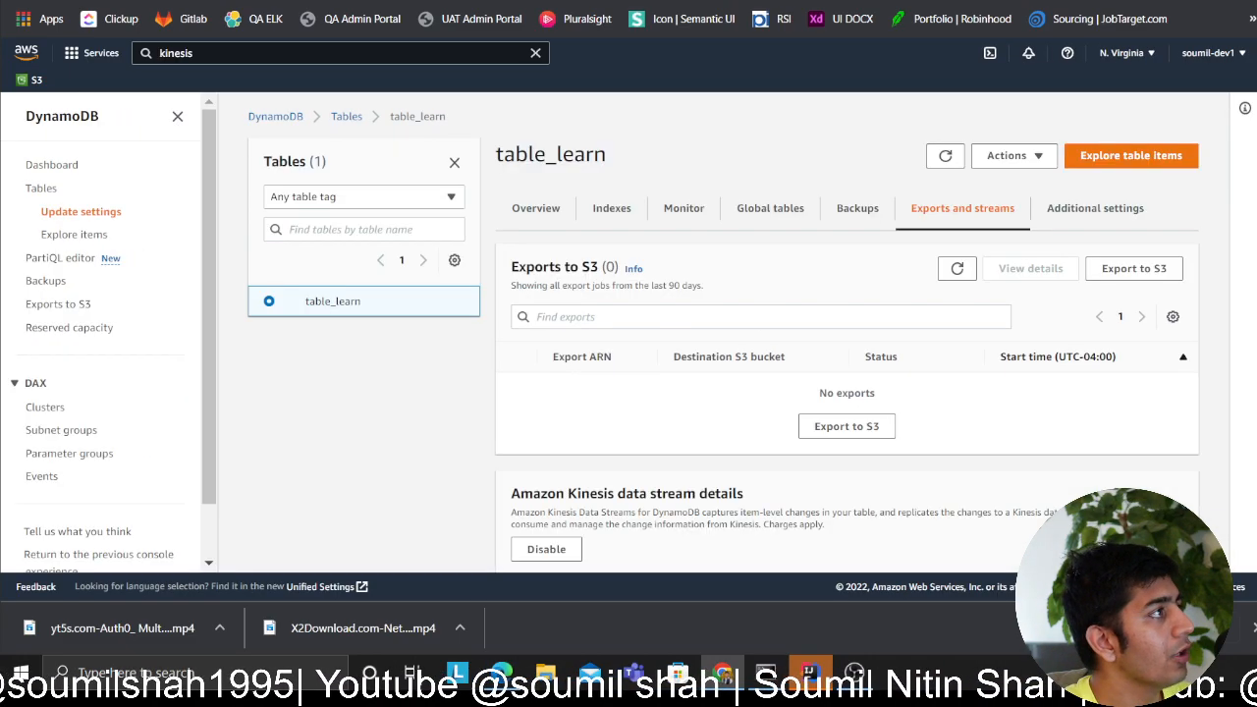
click(346, 116)
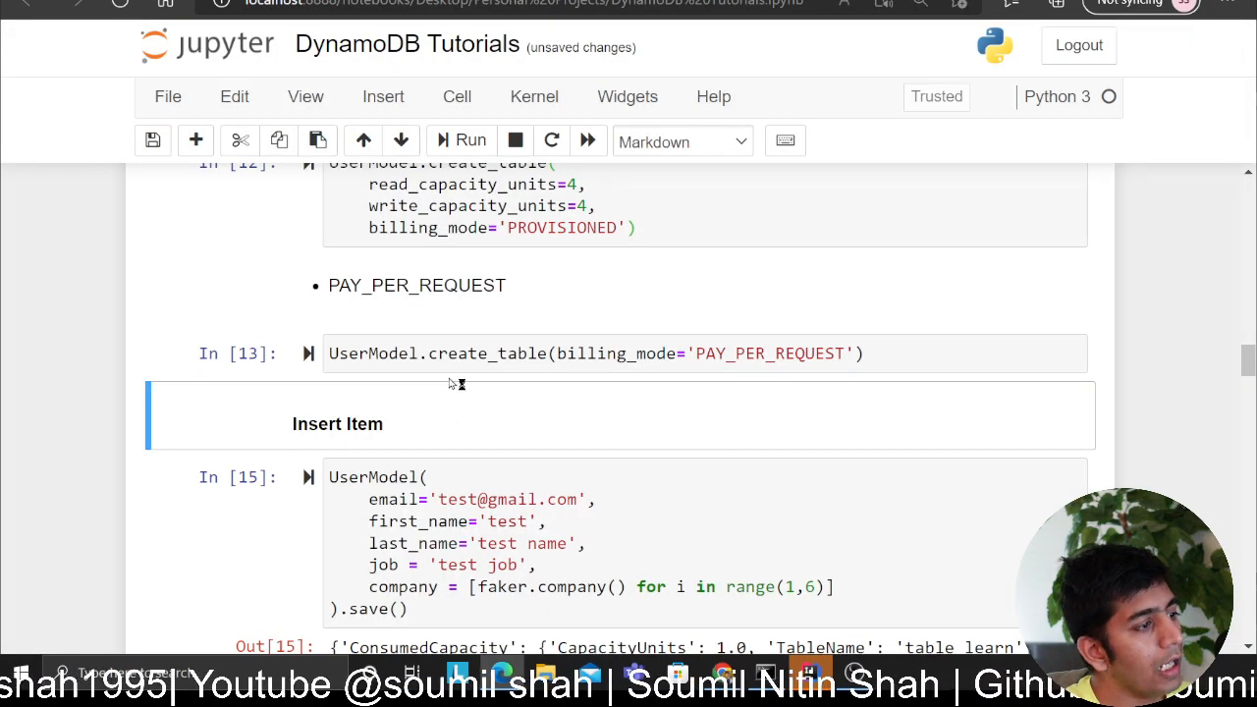
Scroll through the Insert Item and timing loop cells to review their outputs.
scroll(down, 3)
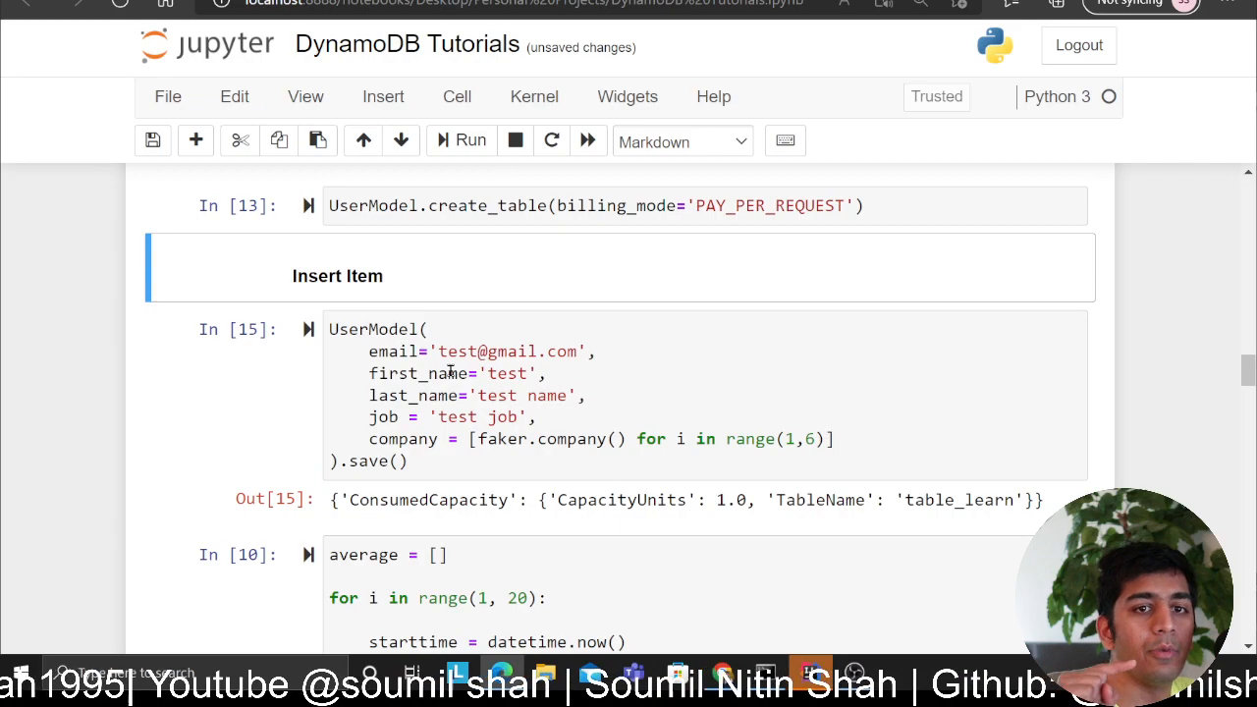
scroll(down, 3)
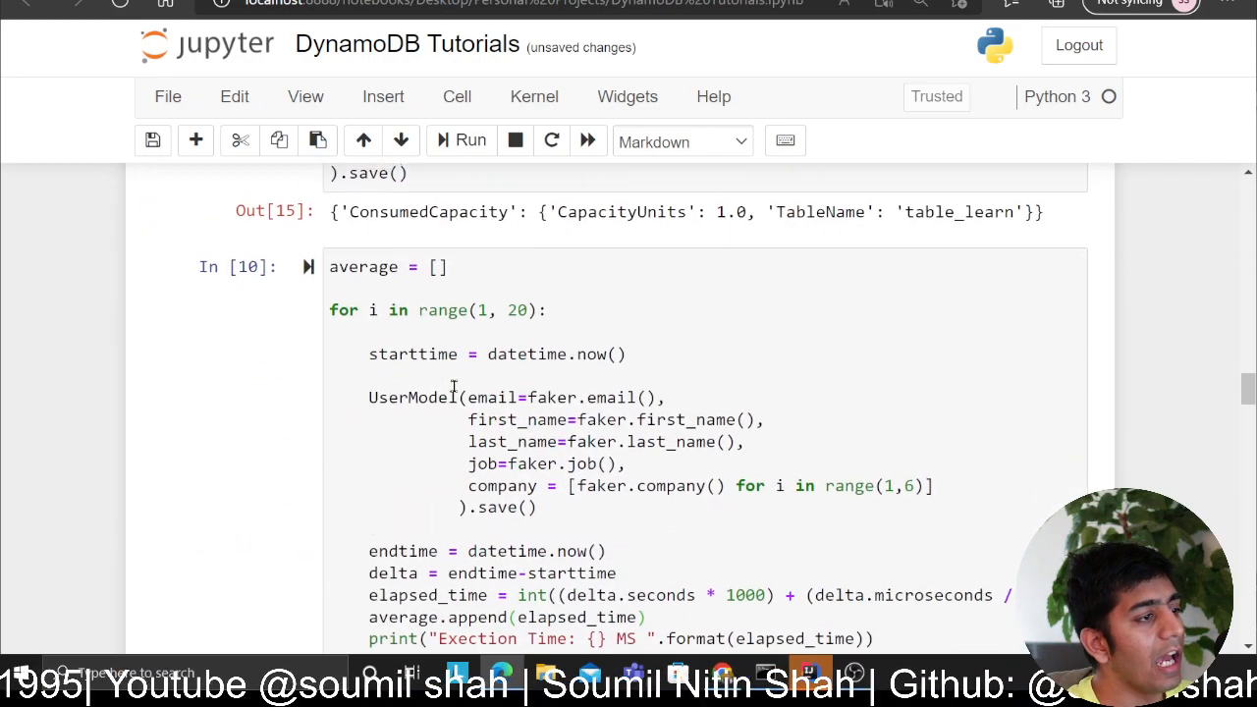
scroll(down, 3)
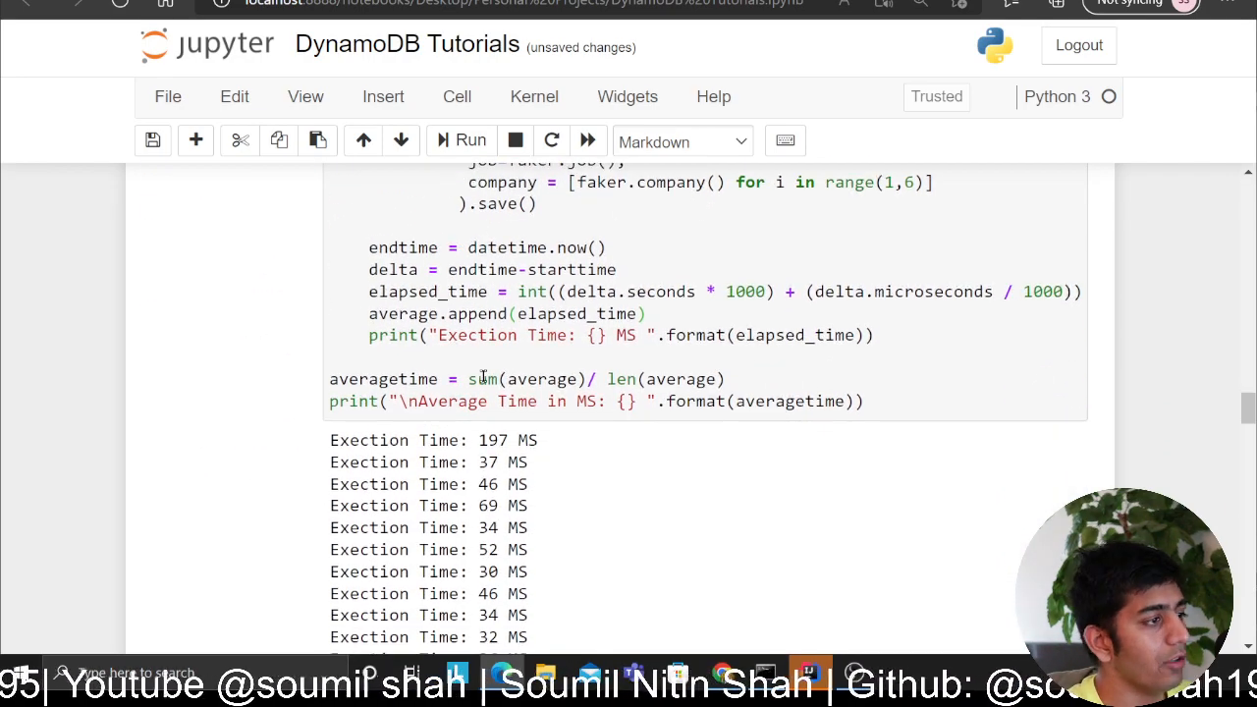
scroll(up, 3)
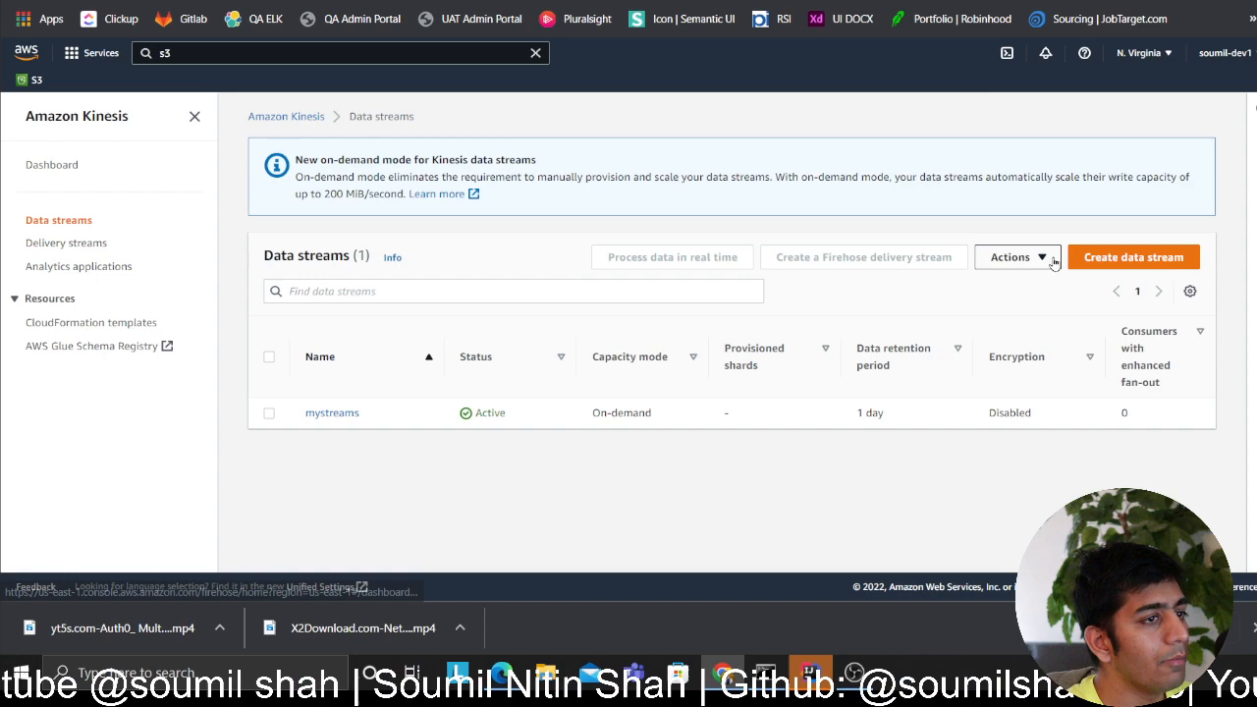
Create an on-demand Kinesis data stream named dynamo-streams.
click(1133, 256)
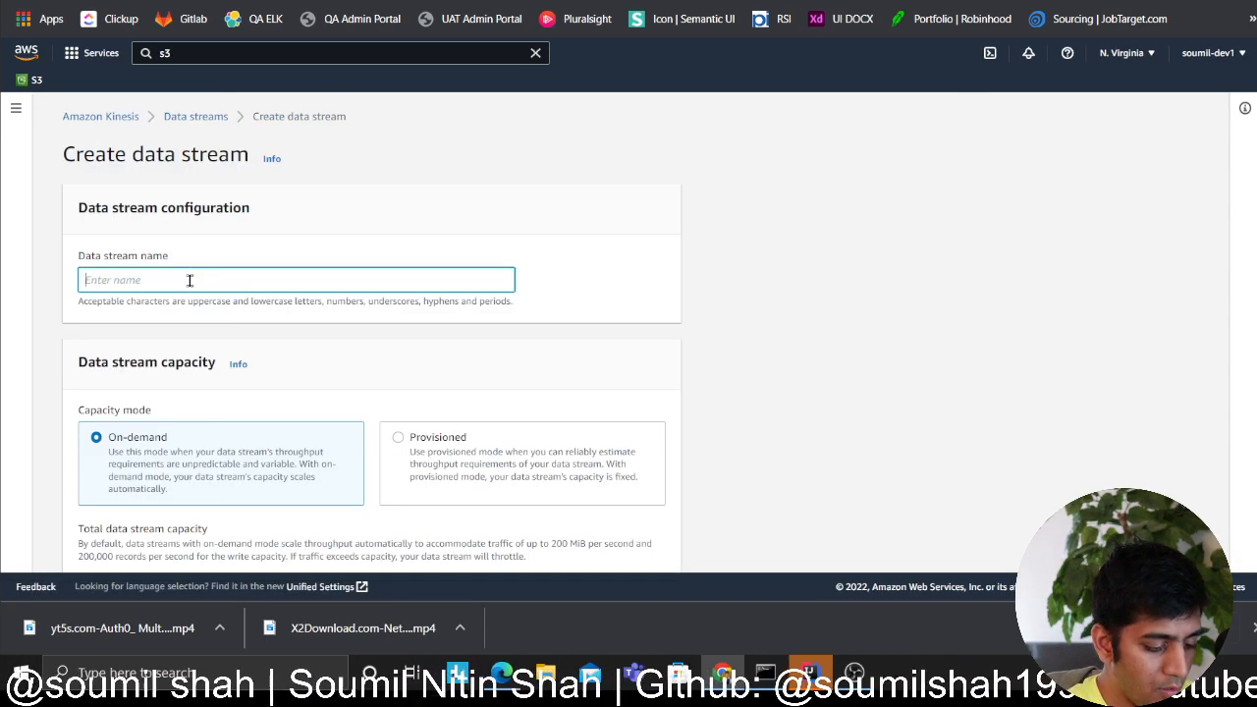
text(s3data)
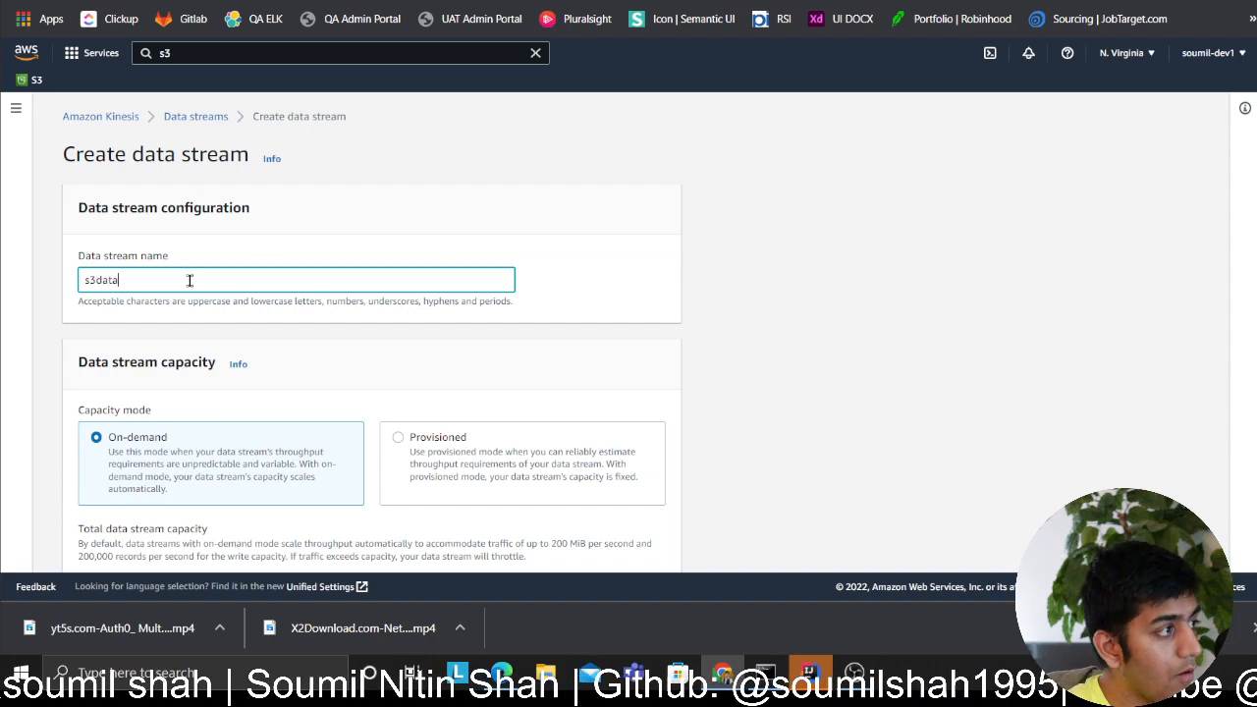
text(dyna)
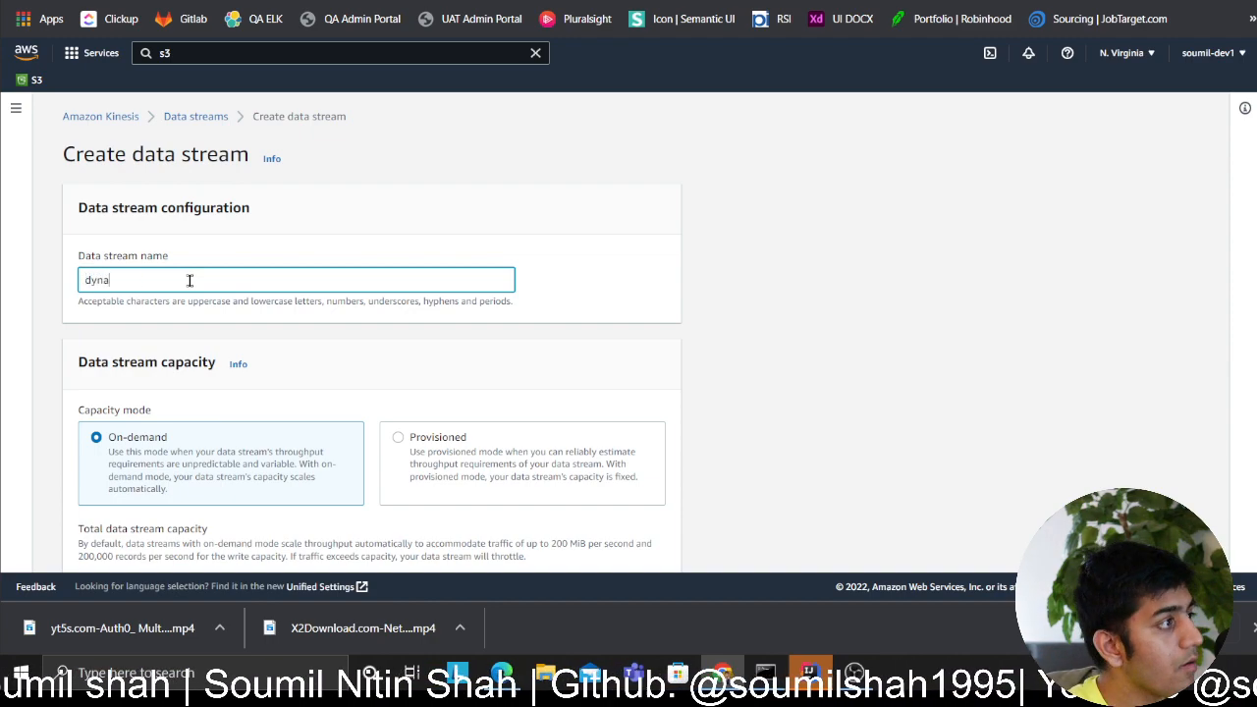
text(mo)
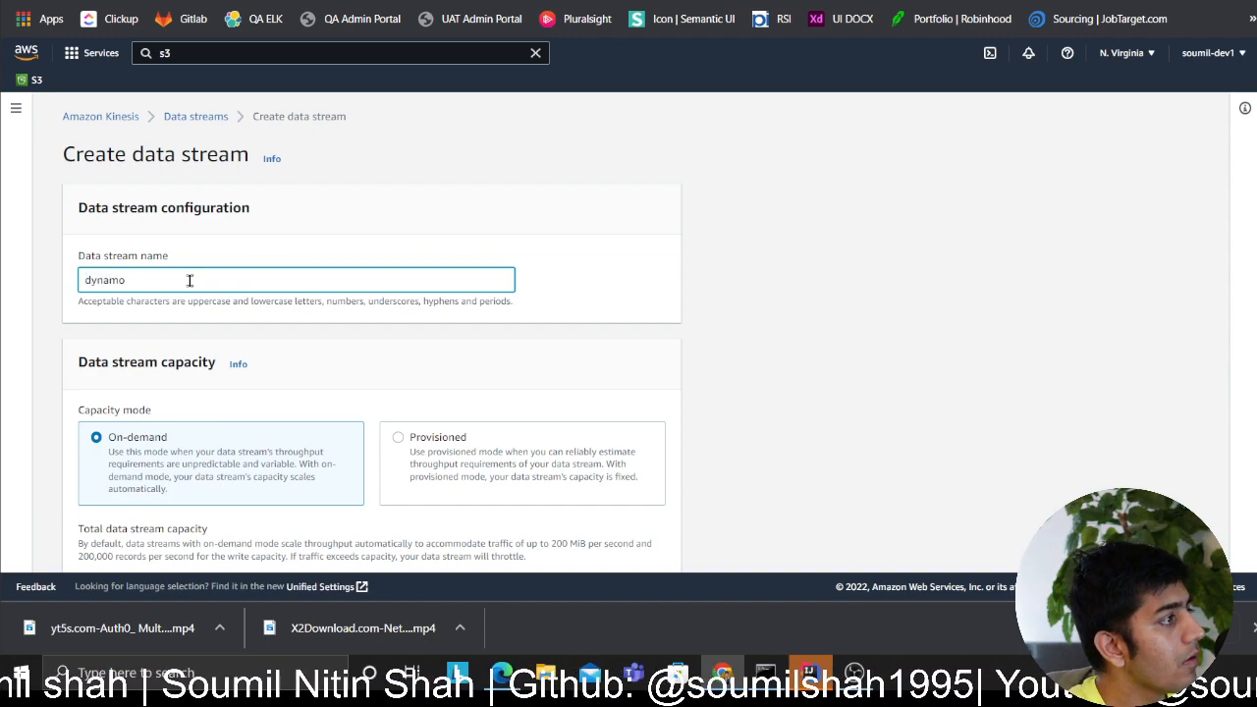
text(-s)
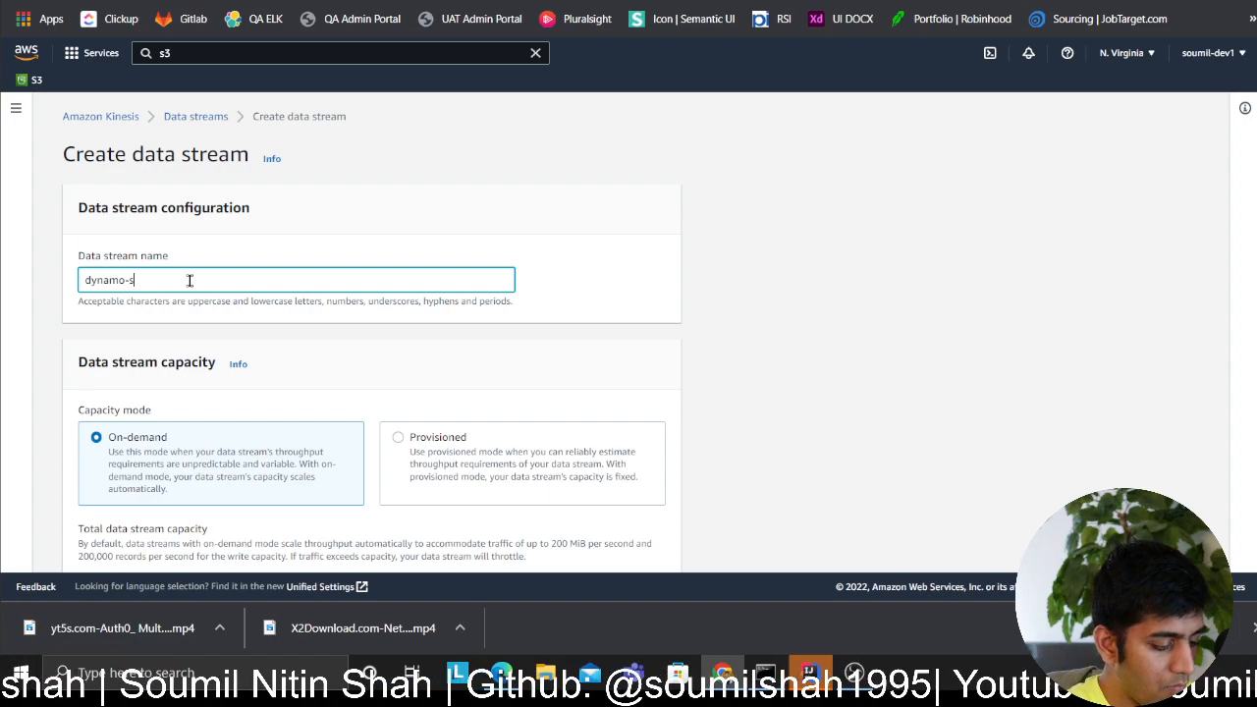
scroll(down, 3)
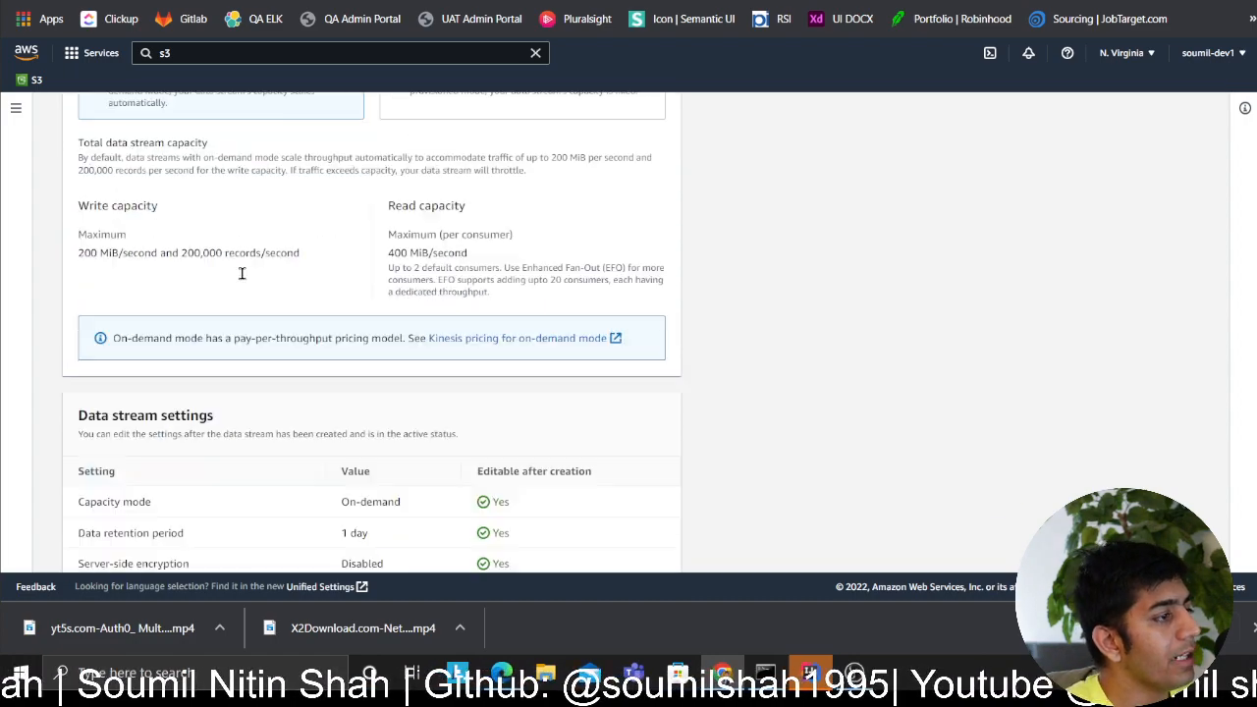
scroll(down, 3)
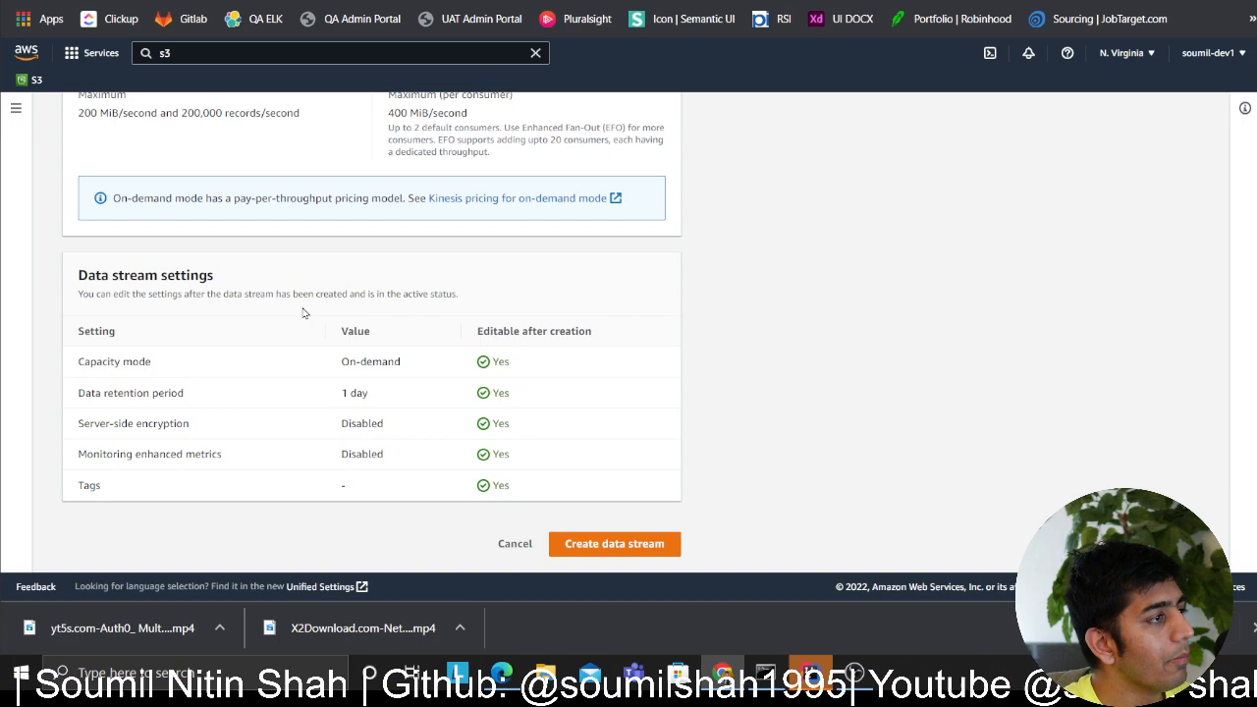
click(613, 543)
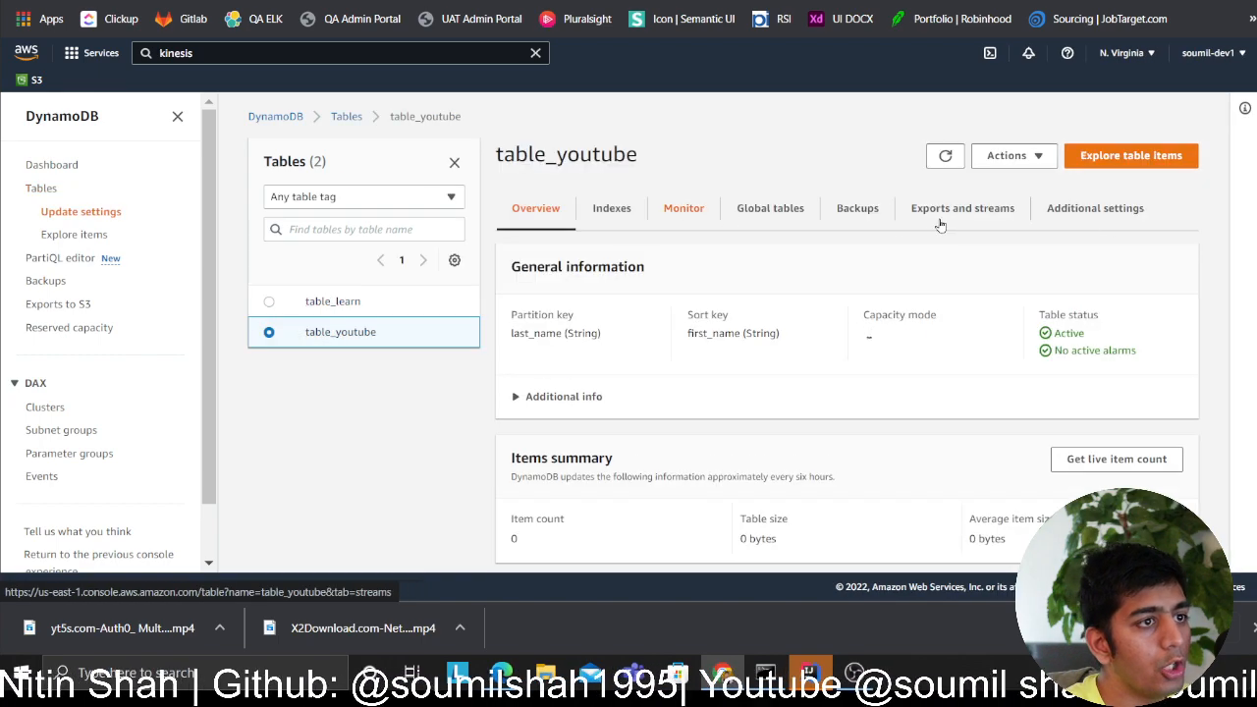
Enable Kinesis data streaming on table_youtube into the dynamo-streams stream.
click(962, 207)
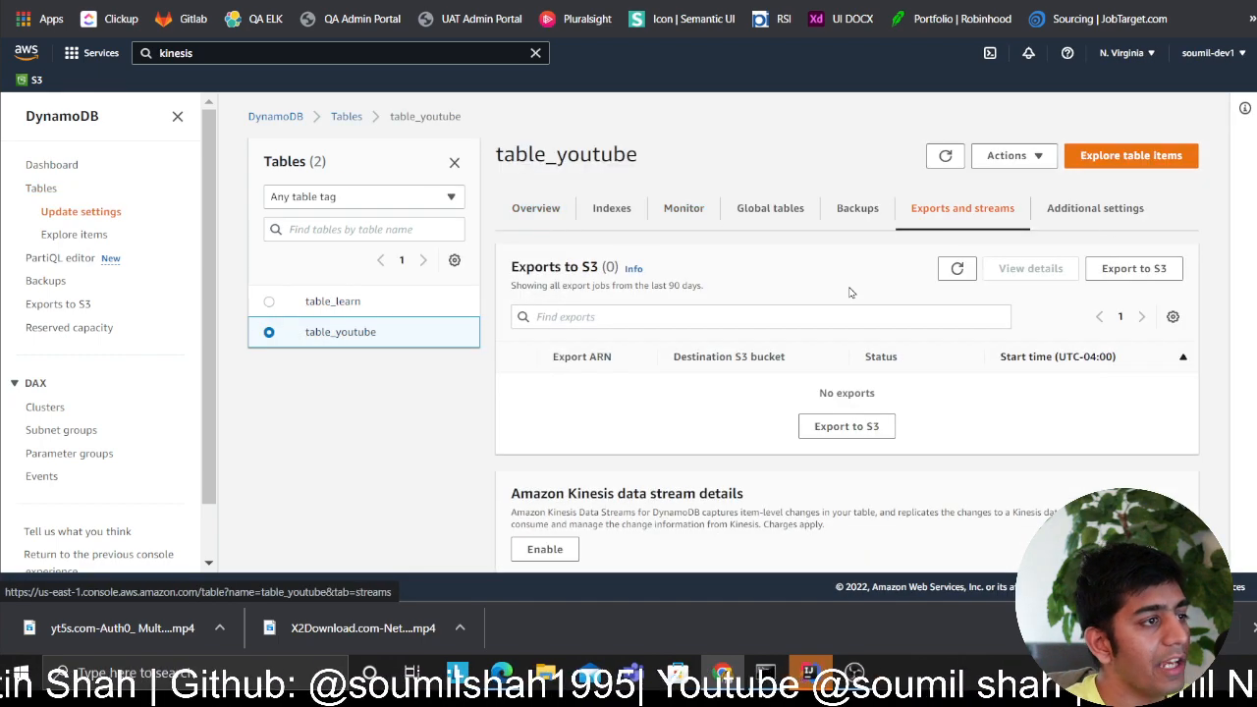
scroll(down, 3)
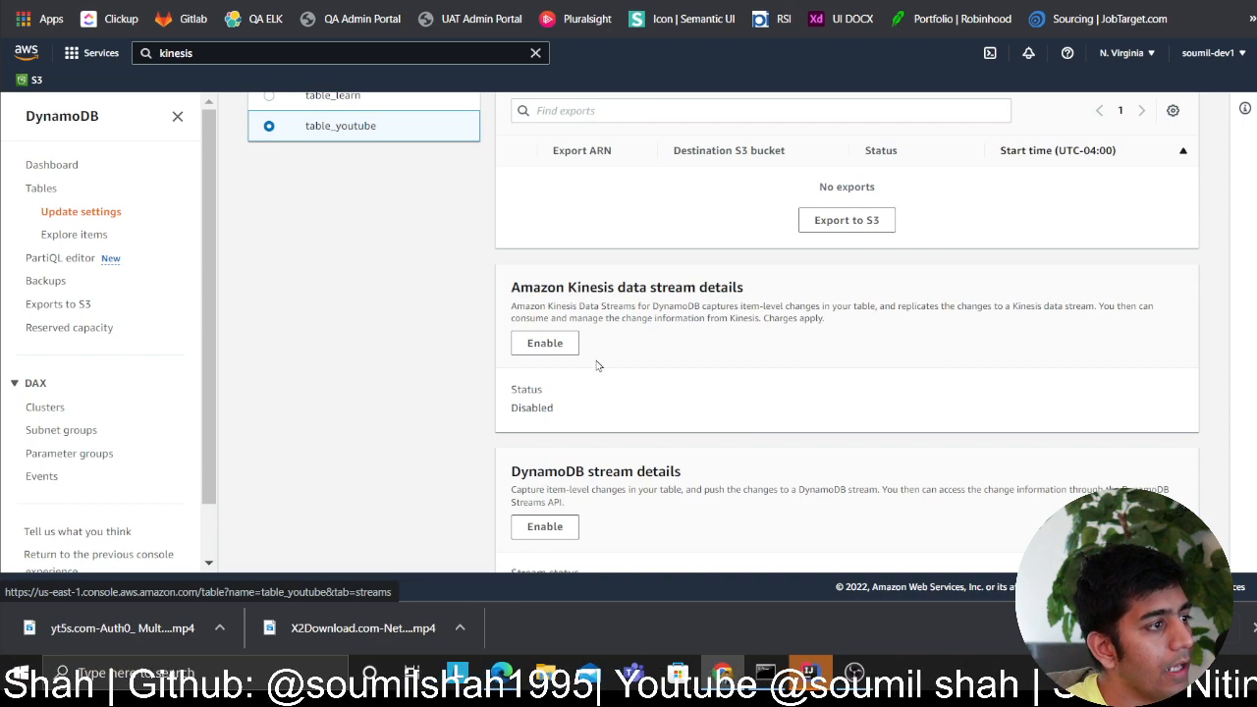
click(544, 342)
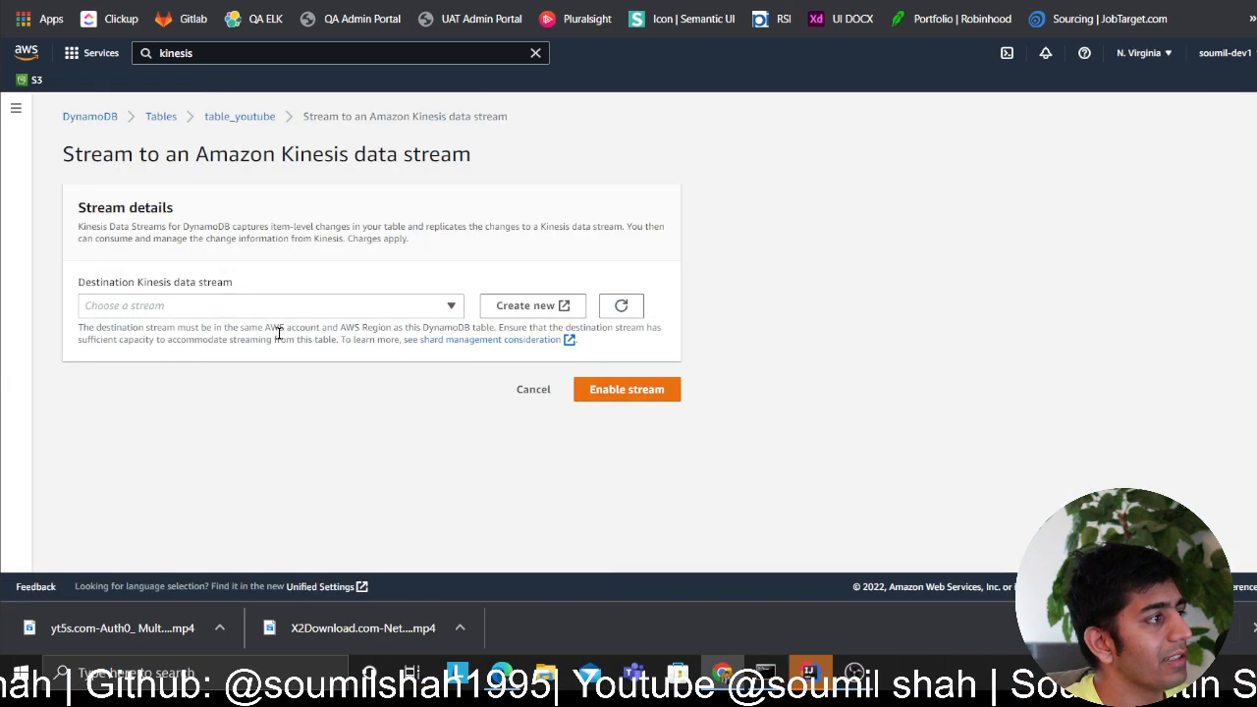
click(265, 306)
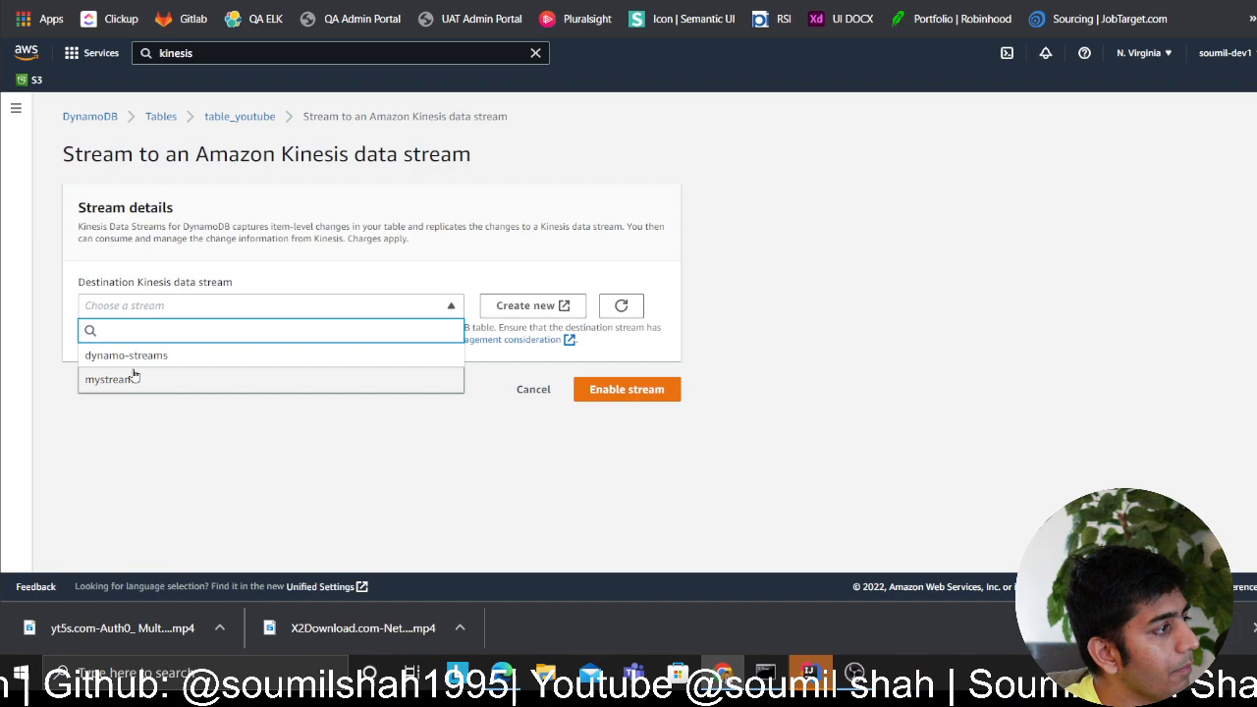
click(125, 355)
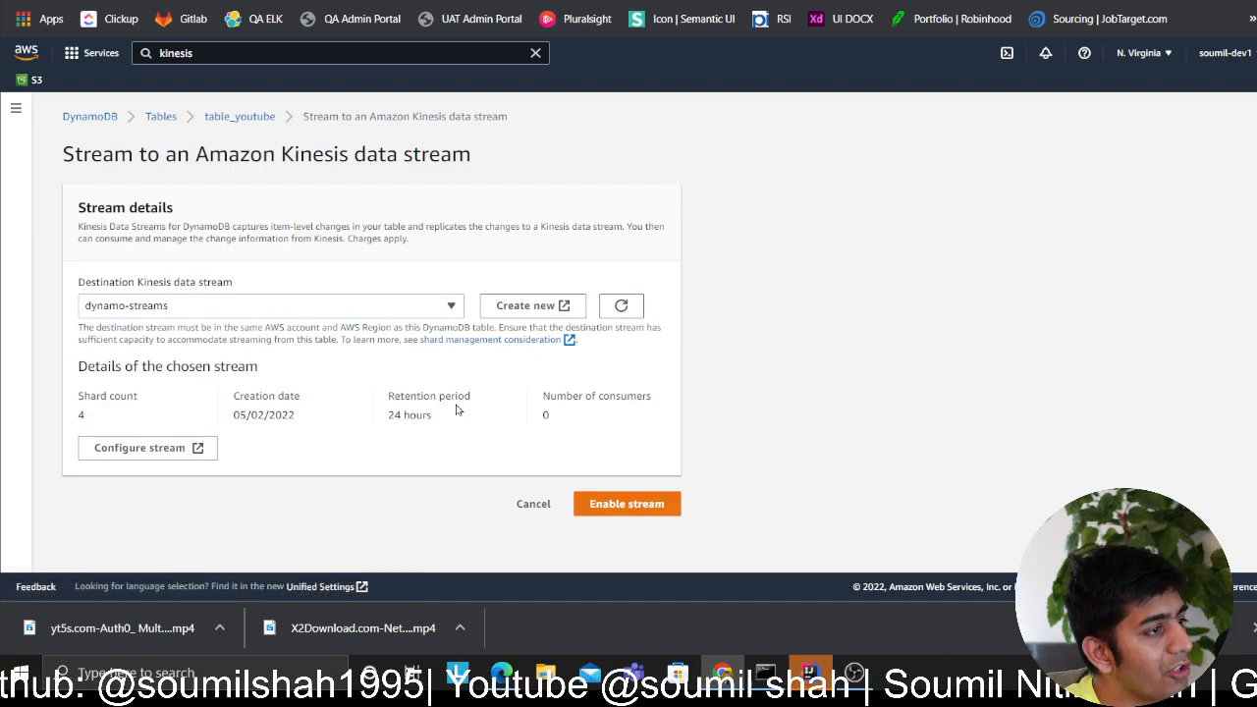
mouse_move(155, 430)
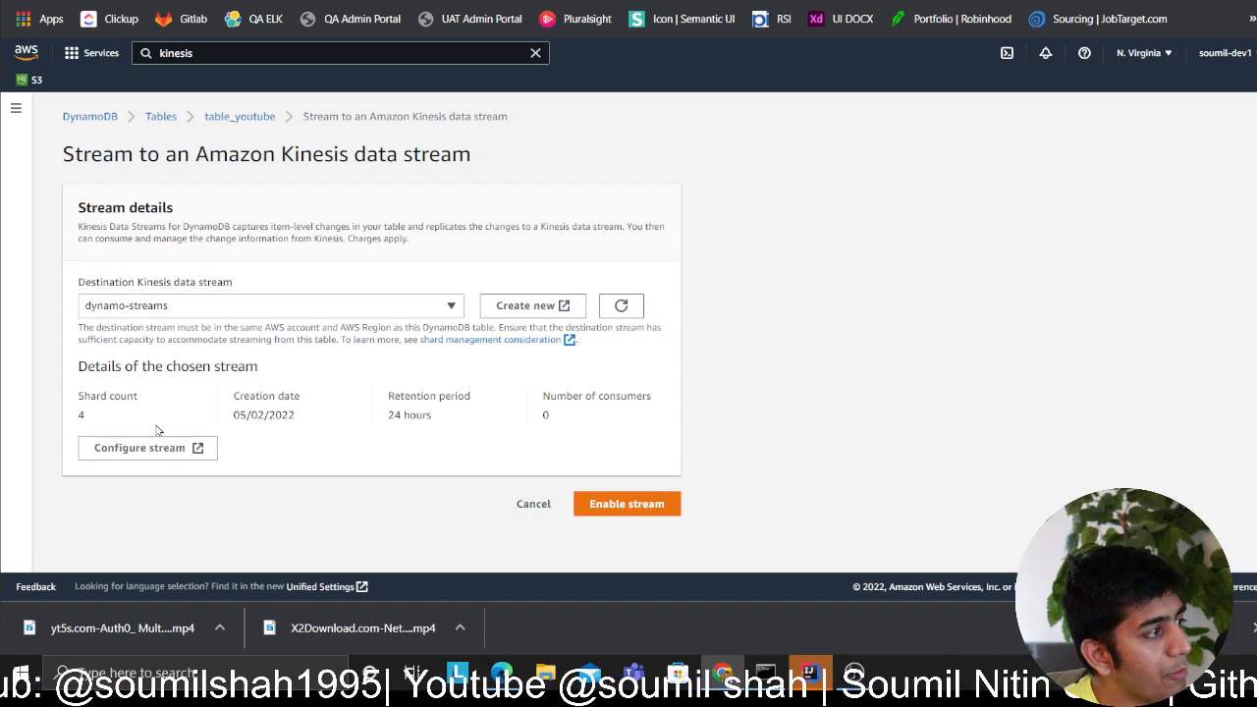
click(533, 502)
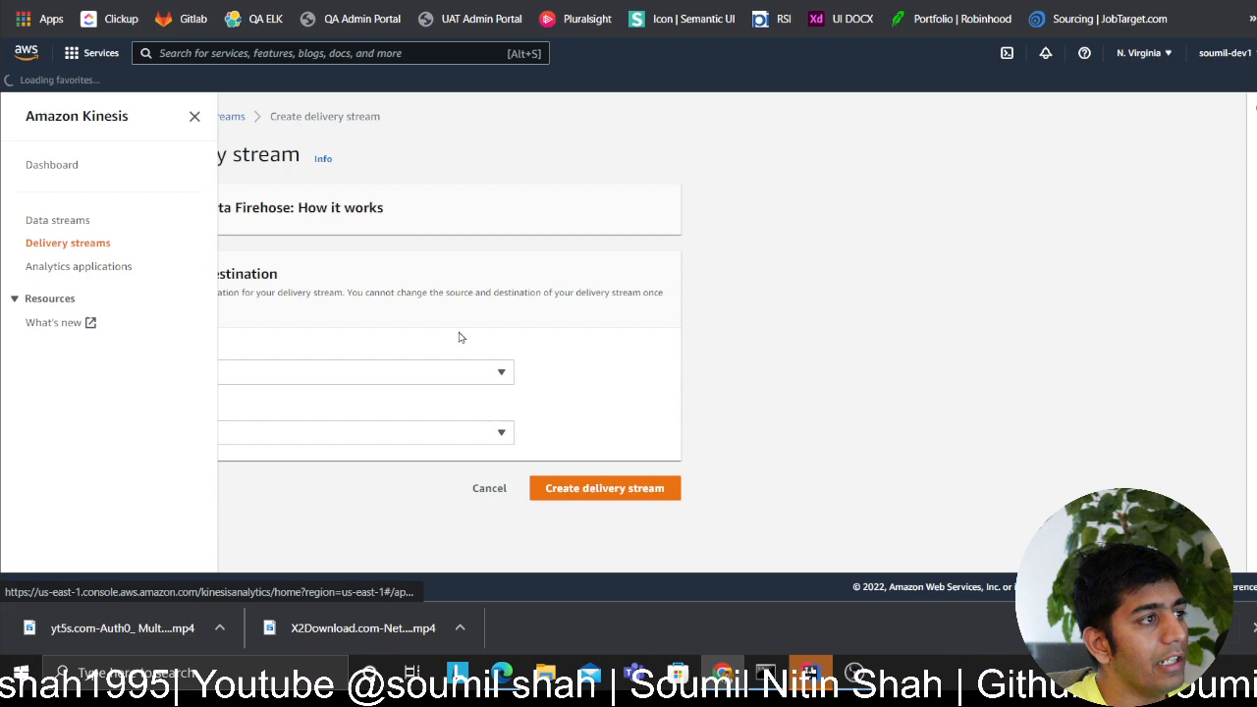
Set the Firehose source to Amazon Kinesis Data Streams and destination to Amazon S3.
click(194, 116)
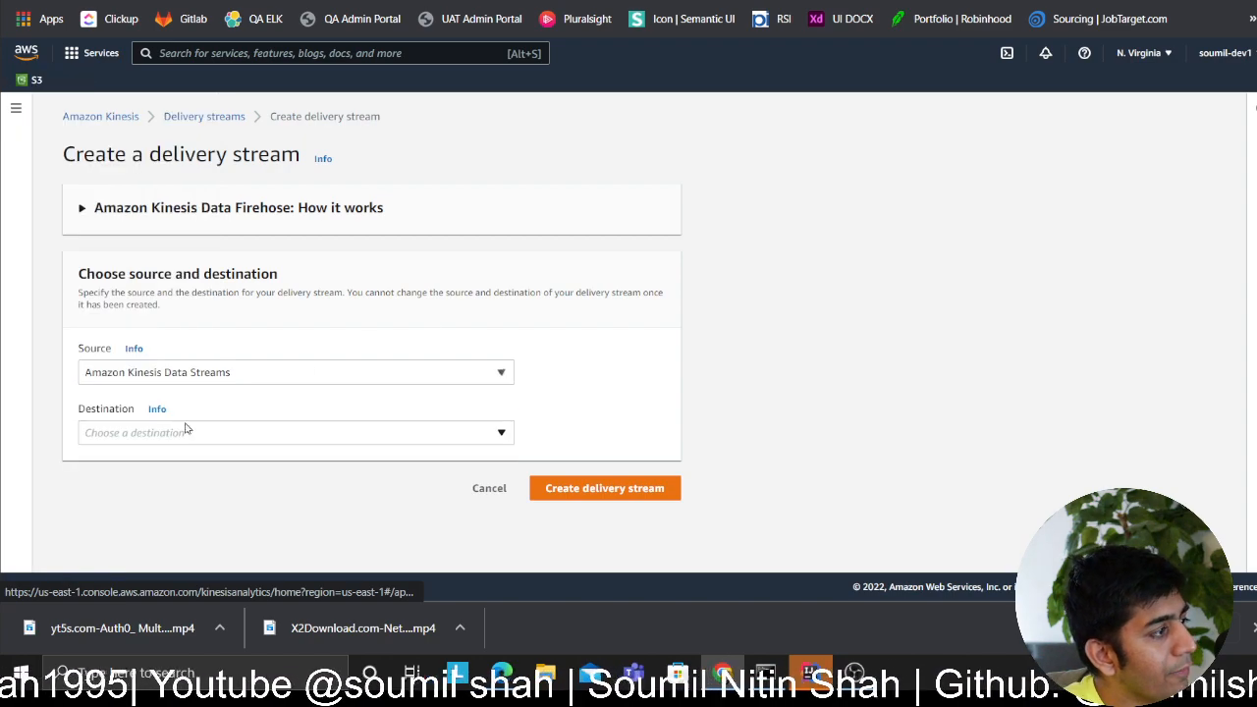
click(294, 432)
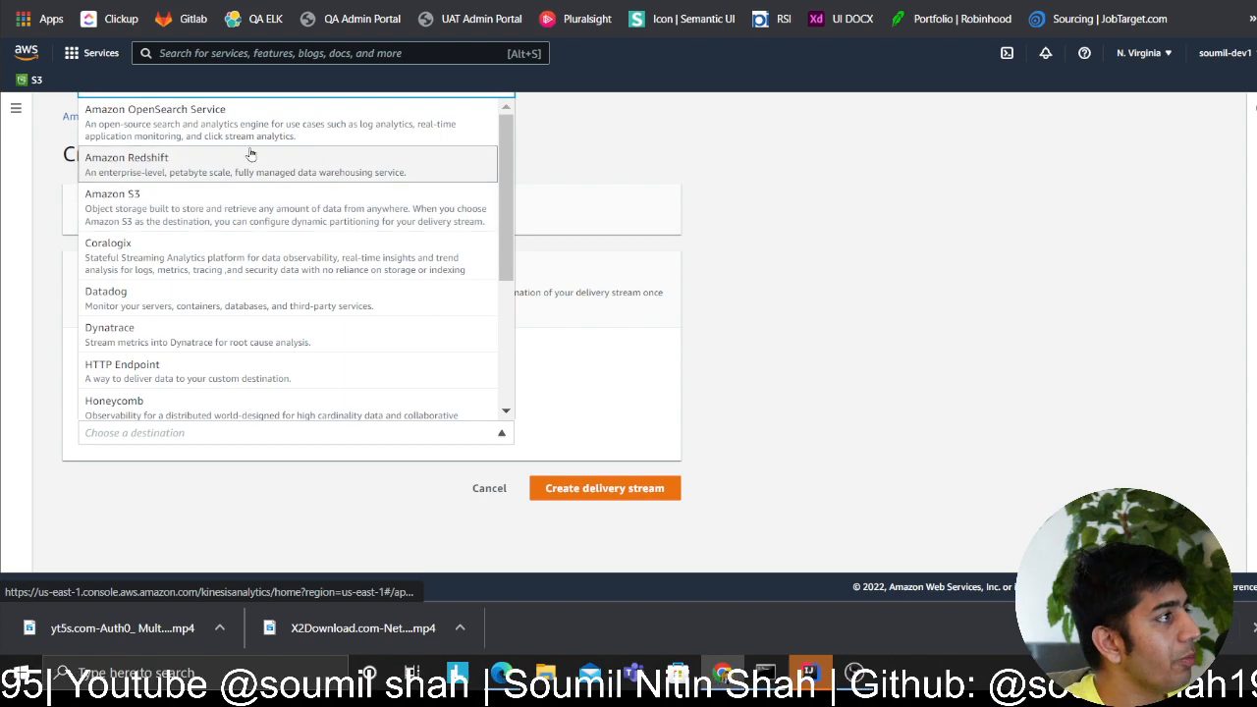
mouse_move(393, 255)
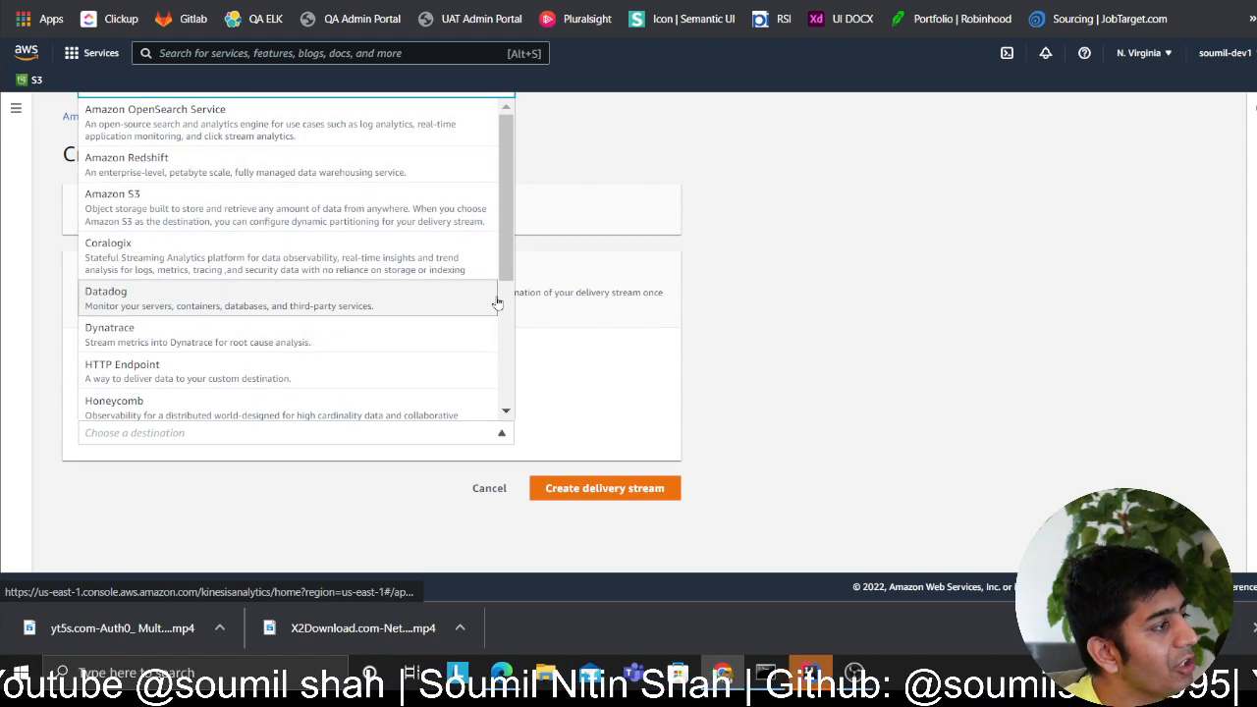
scroll(down, 3)
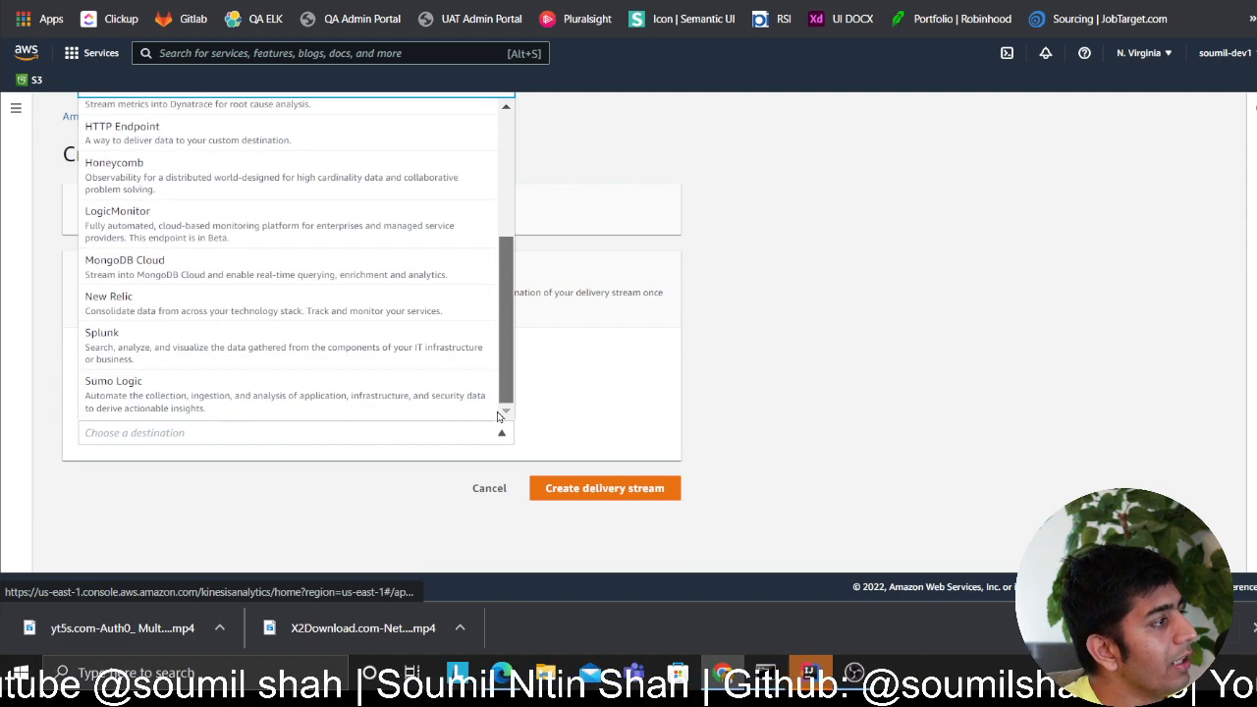
mouse_move(244, 345)
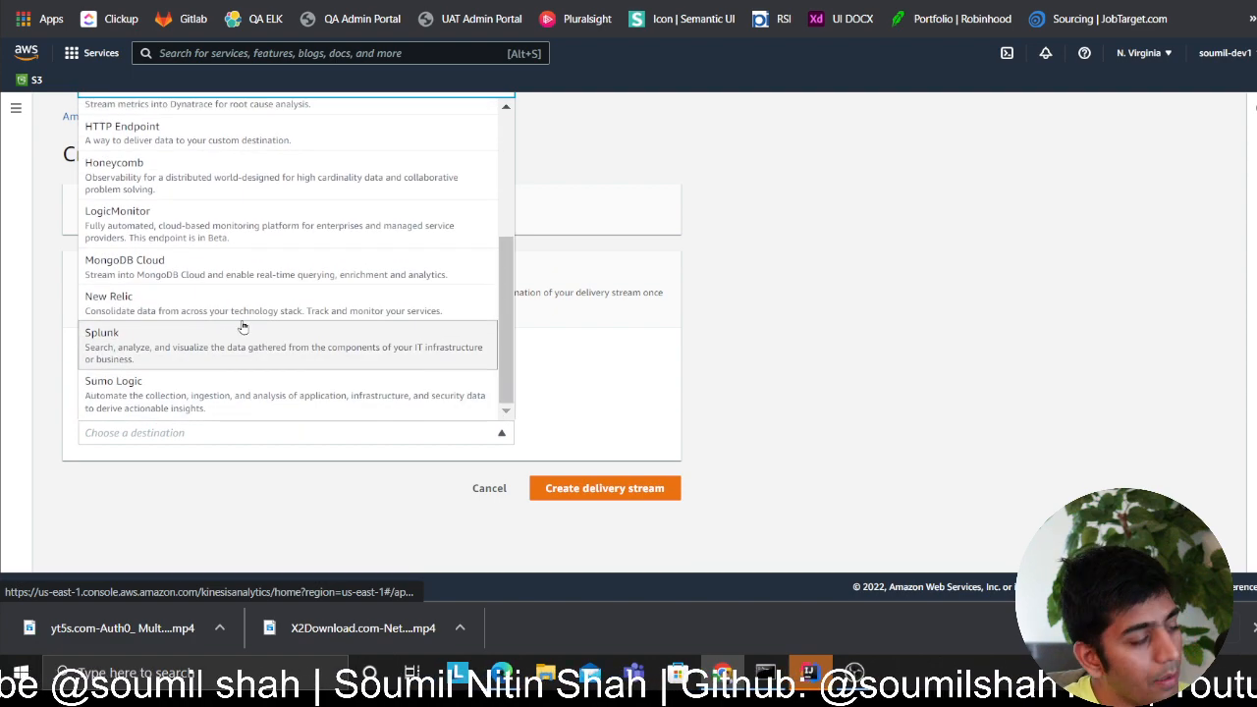
mouse_move(142, 369)
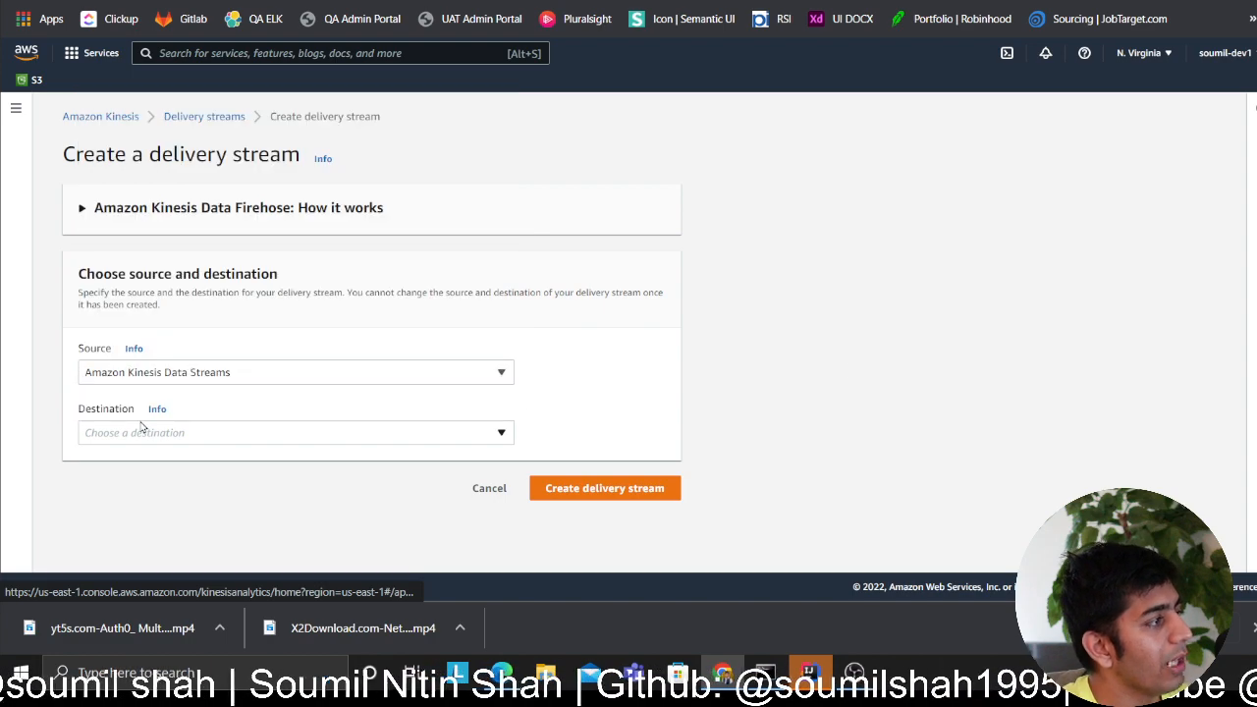
Expand the 'How it works' overview and browse data streams without choosing one.
click(295, 432)
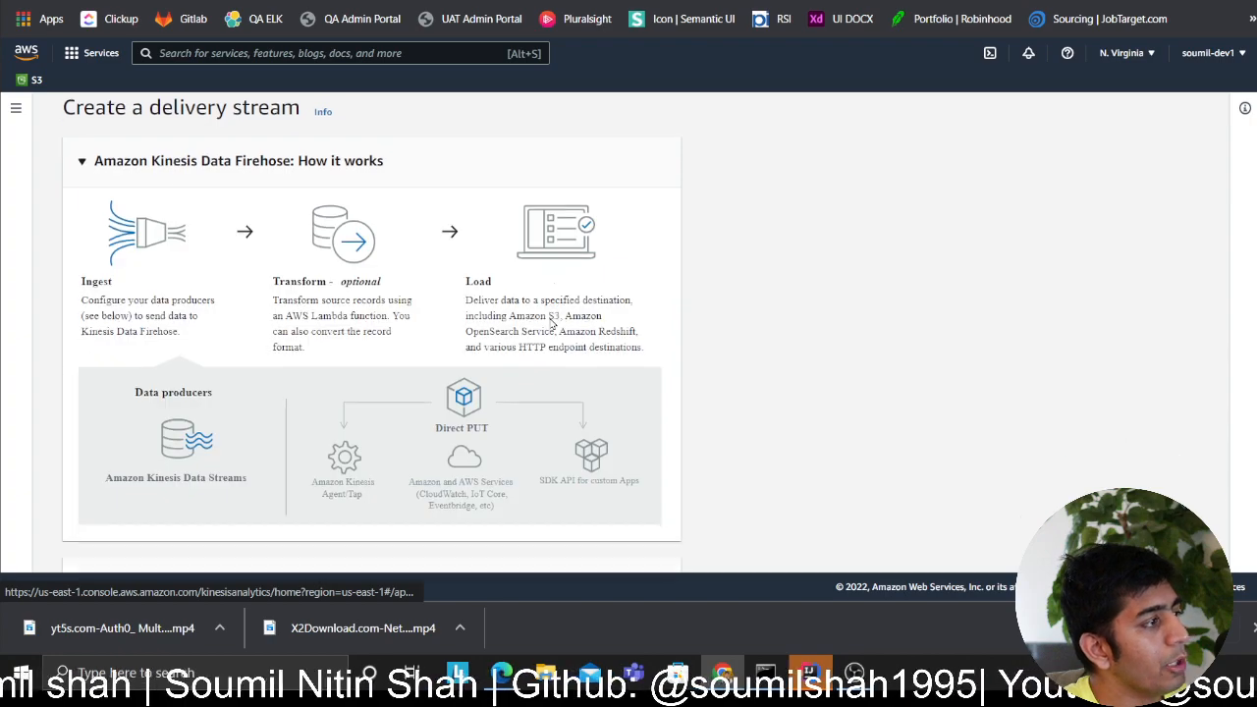
scroll(down, 3)
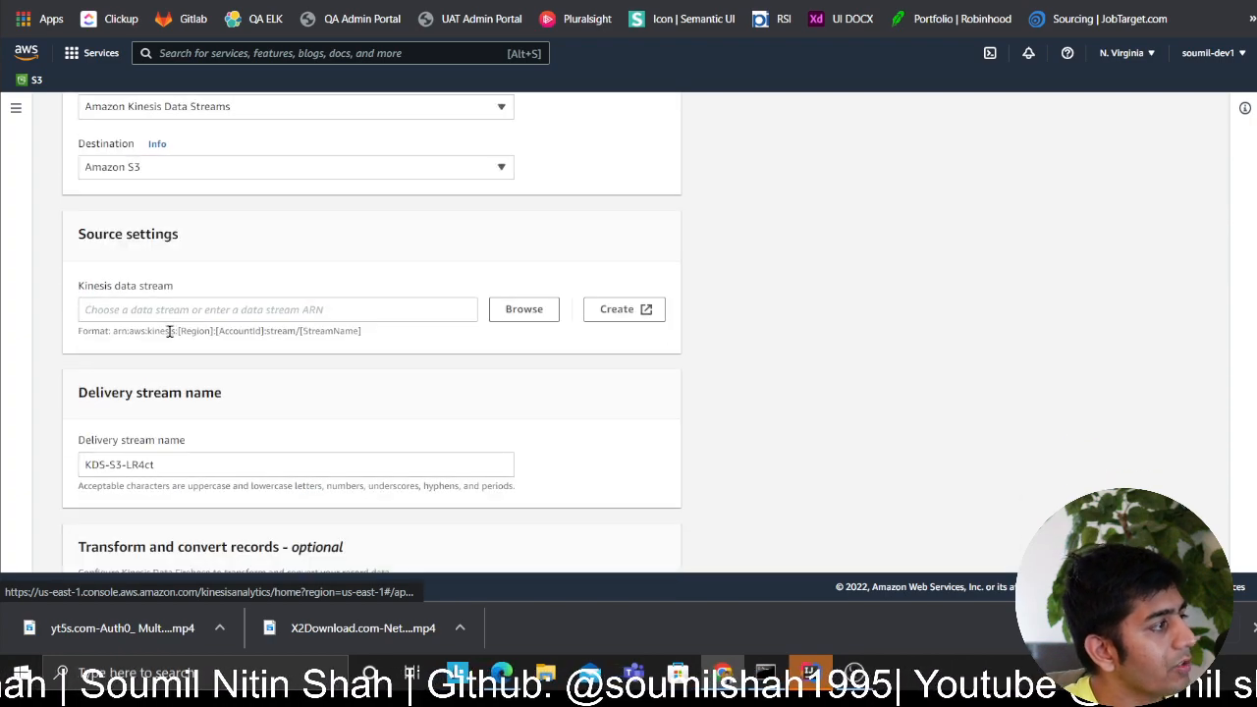
click(523, 308)
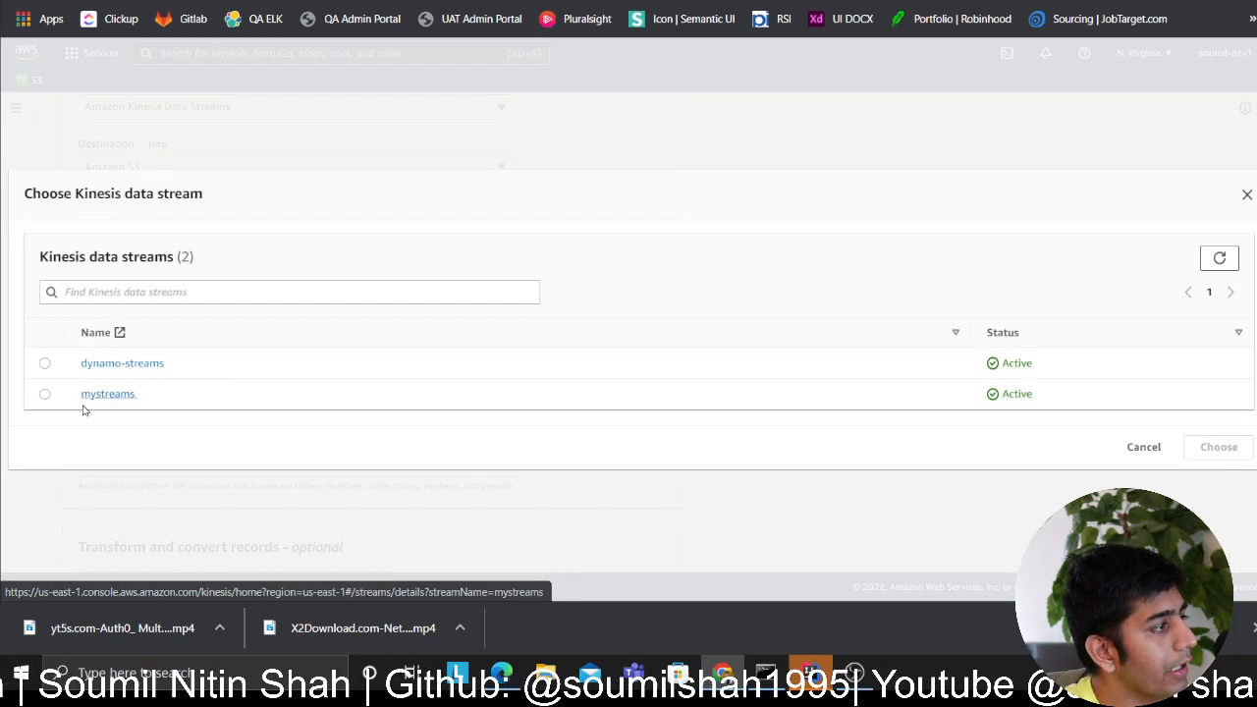
click(1143, 447)
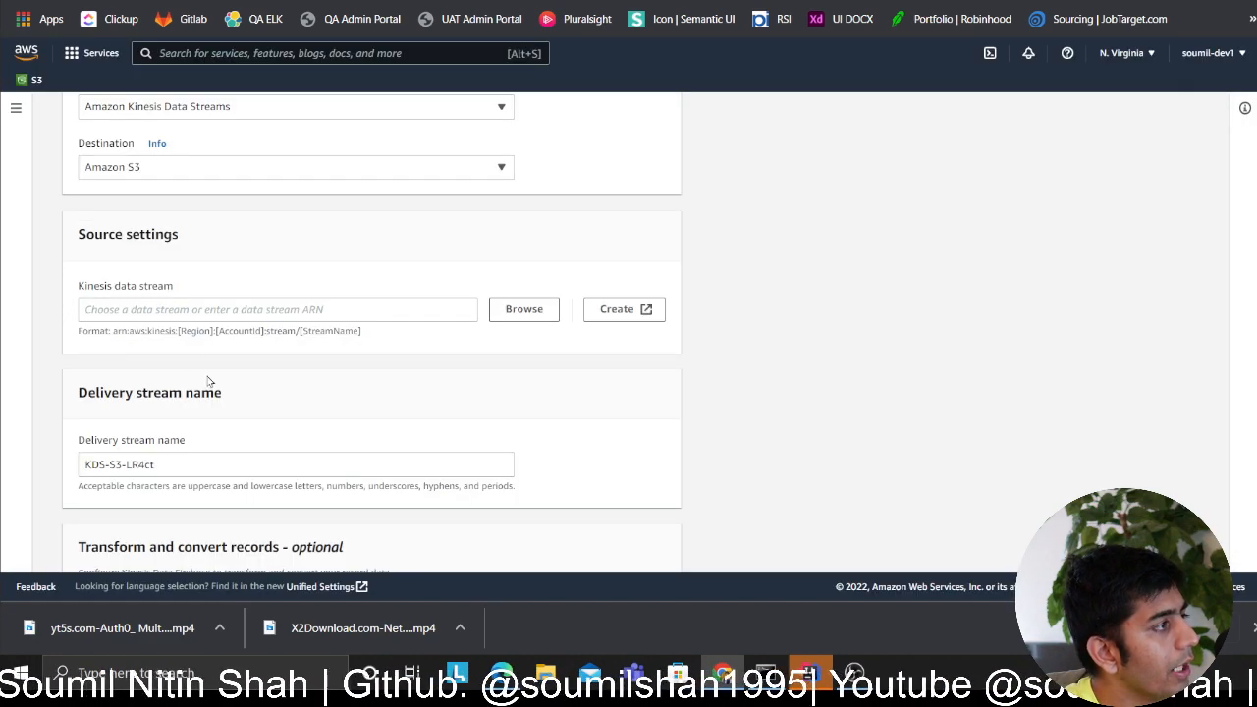
scroll(up, 3)
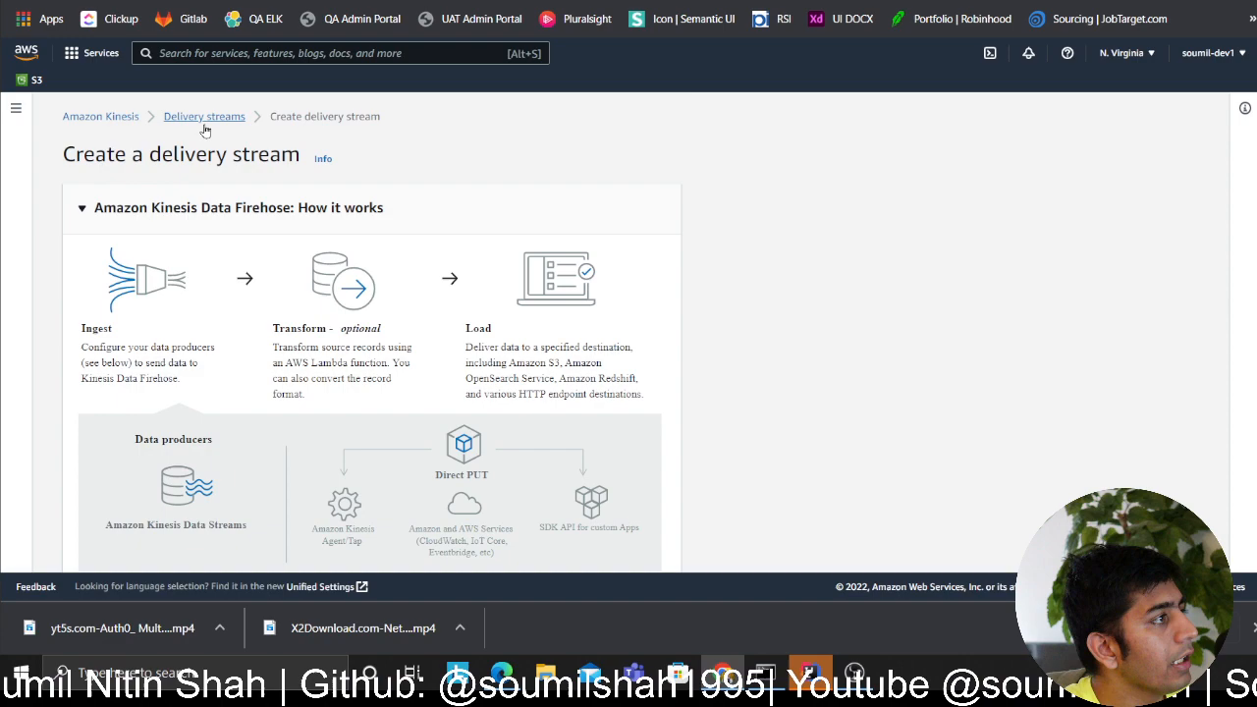
Restart the delivery stream form with Kinesis Data Streams source and Amazon S3 destination.
click(16, 108)
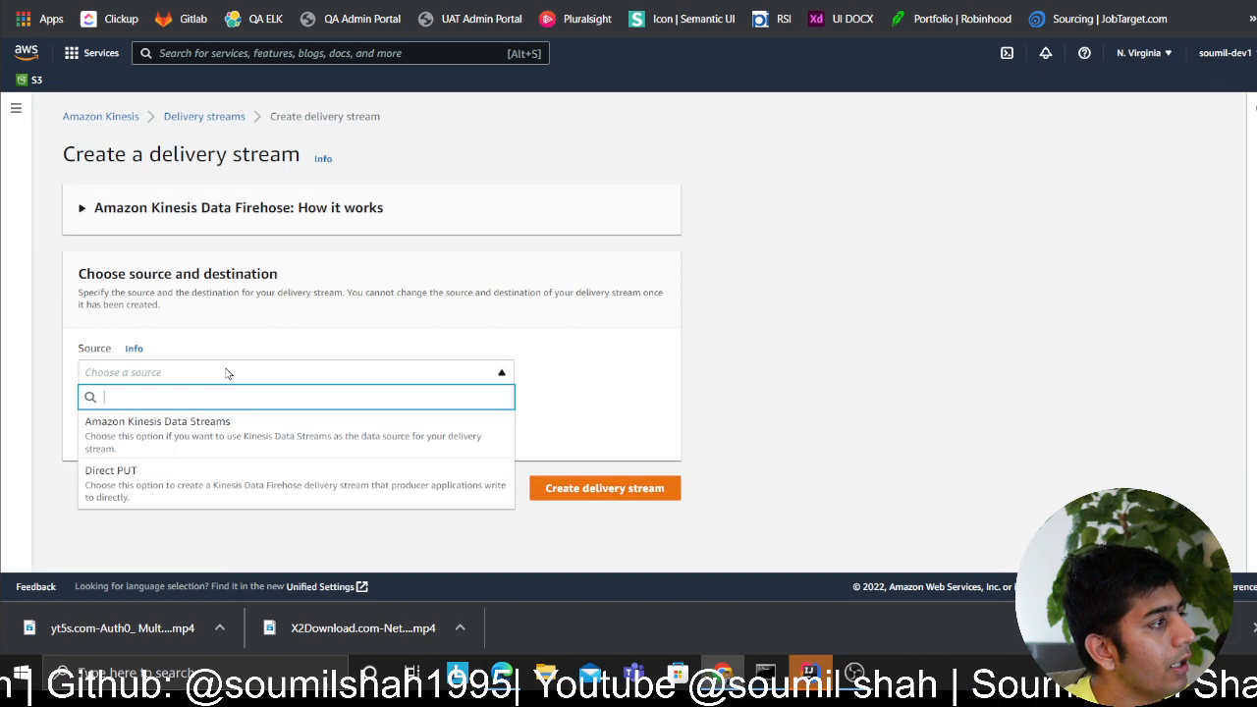
click(157, 427)
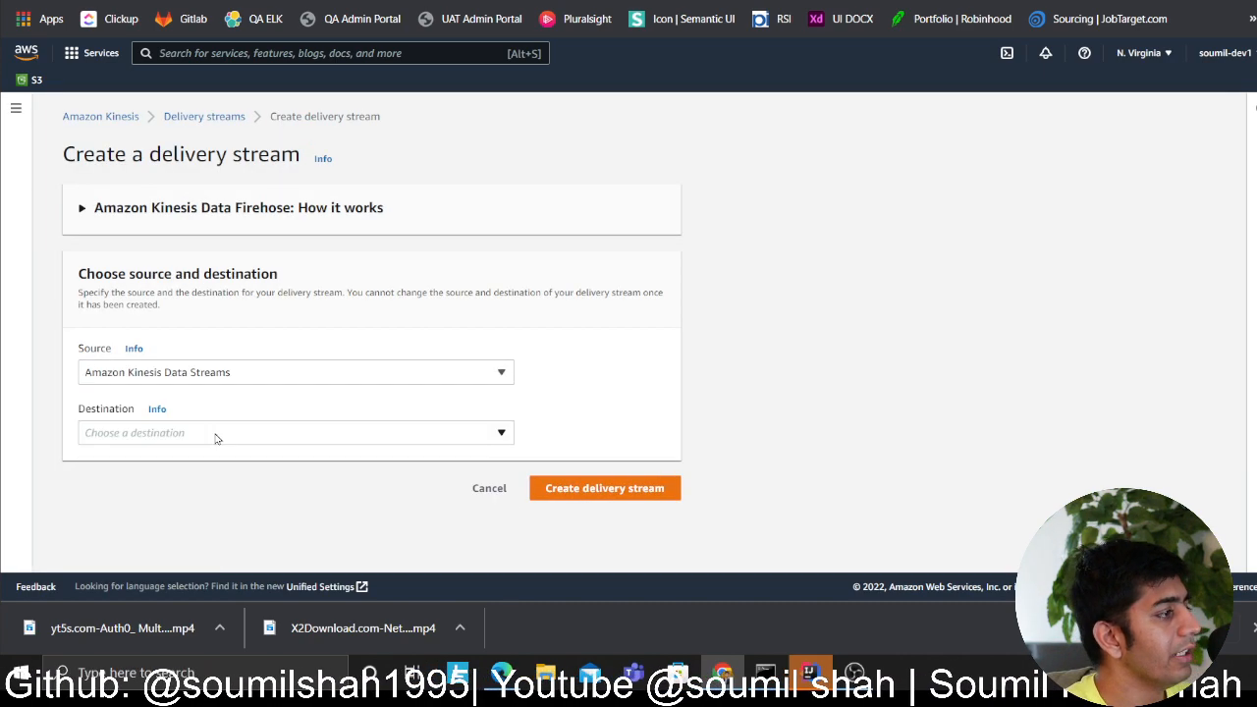
click(294, 432)
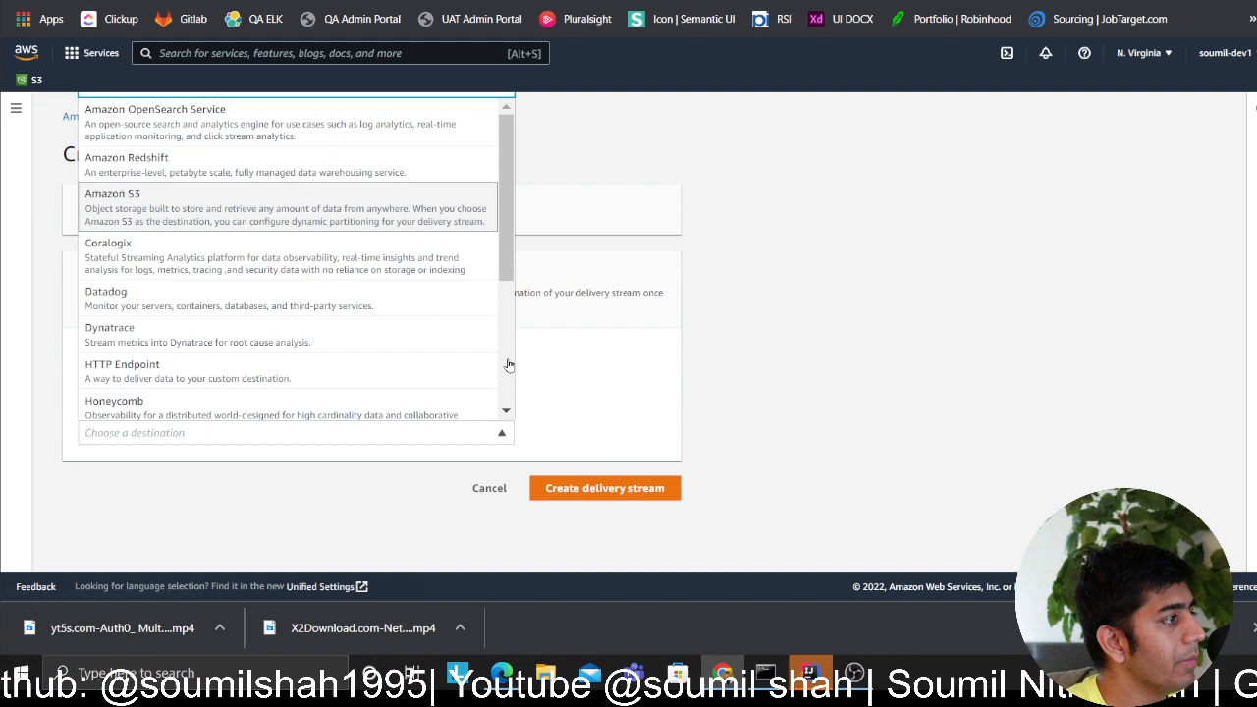
click(112, 193)
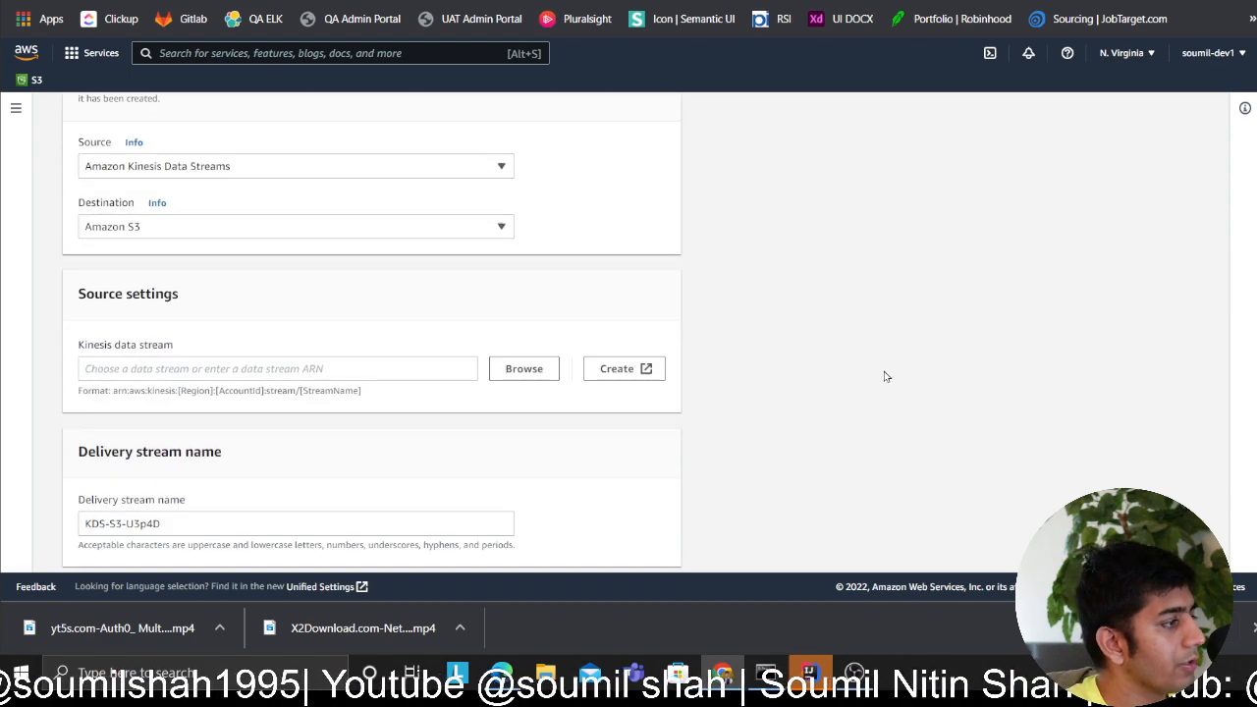
Choose dynamo-streams as the source stream and name the delivery stream s3-firehose.
click(524, 368)
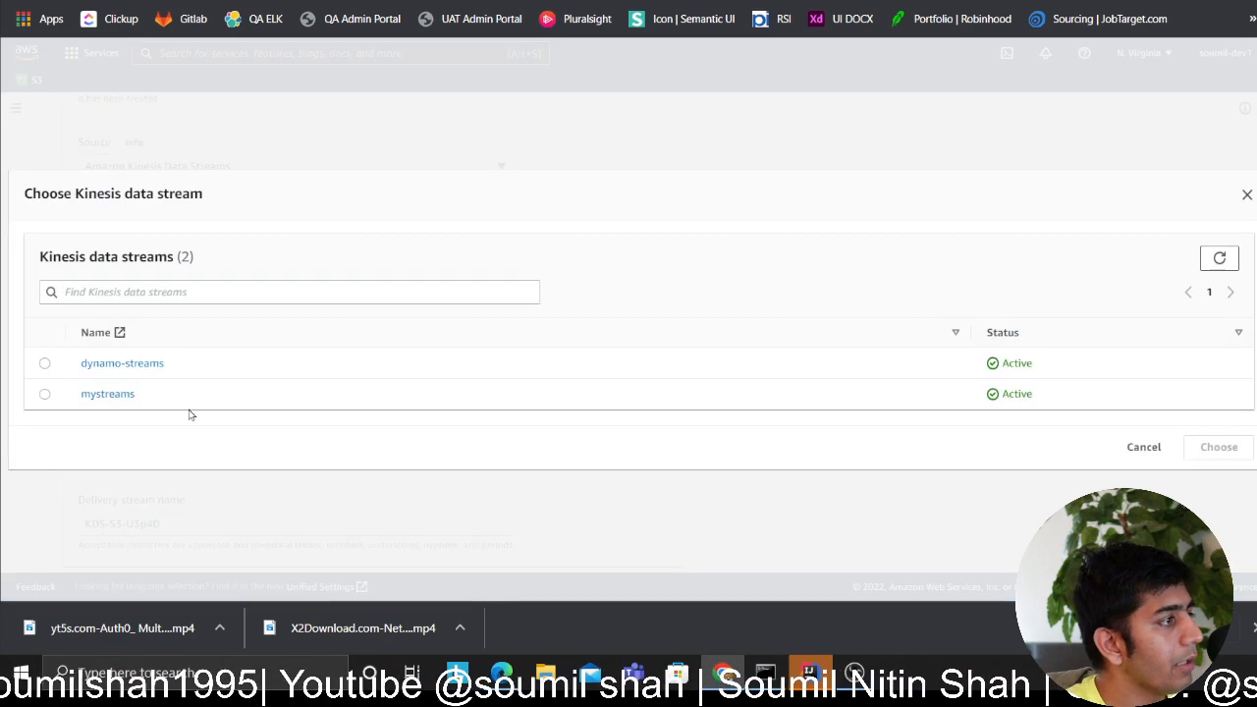
click(44, 363)
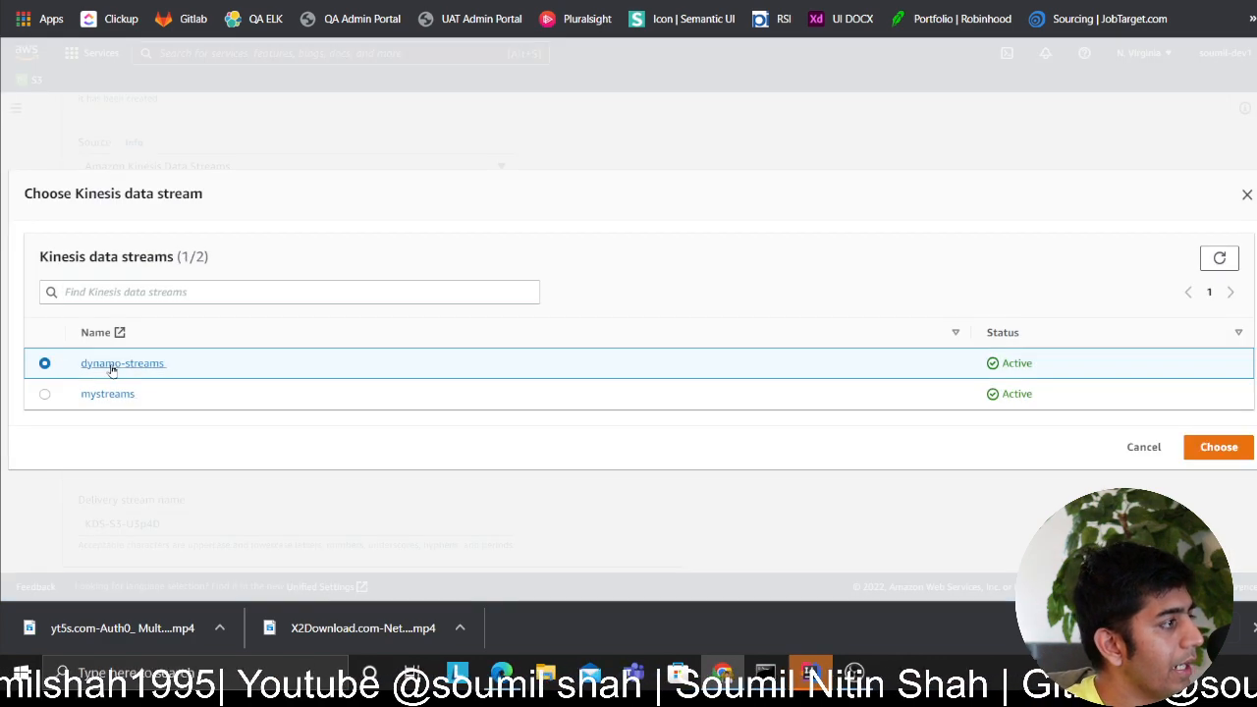
click(1217, 446)
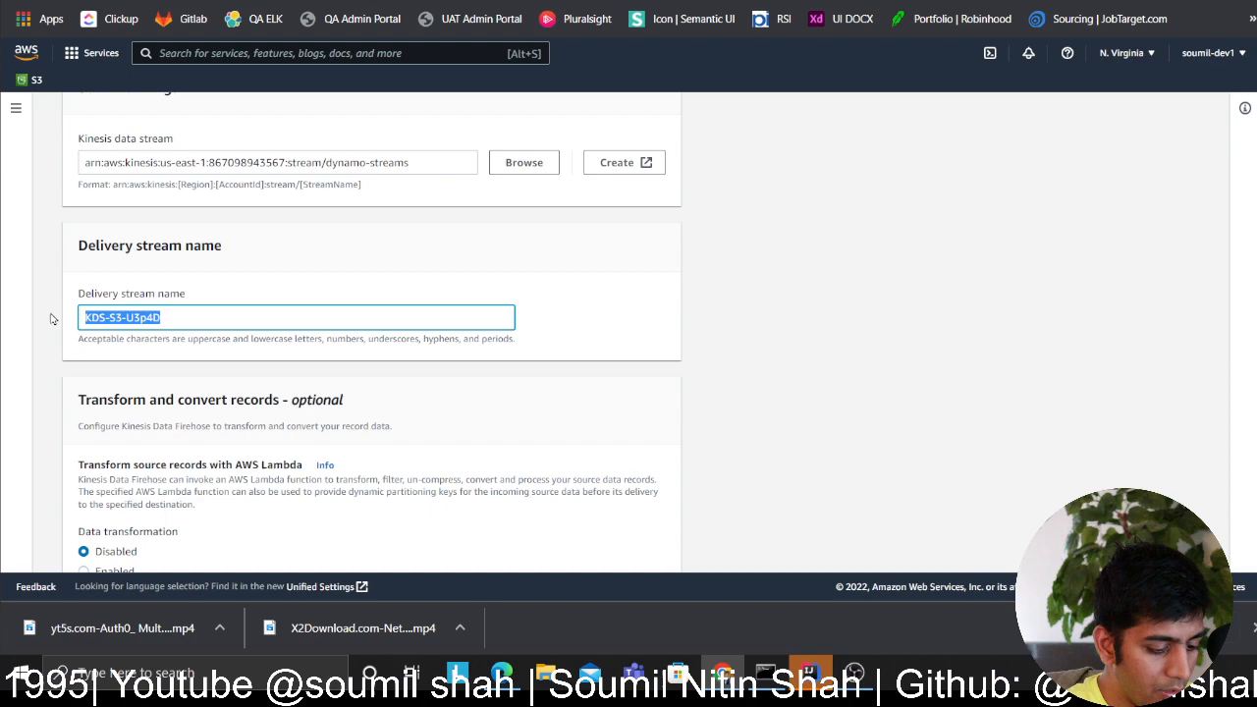
text(s3-firehose)
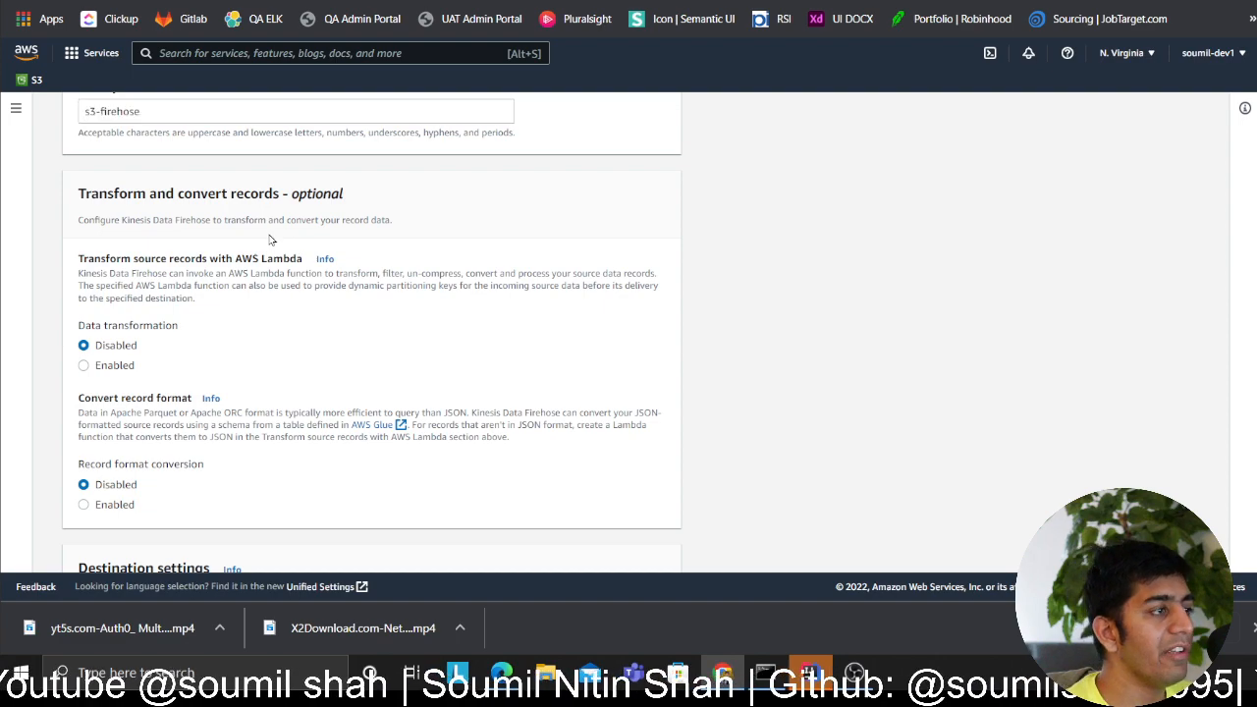
mouse_move(113, 197)
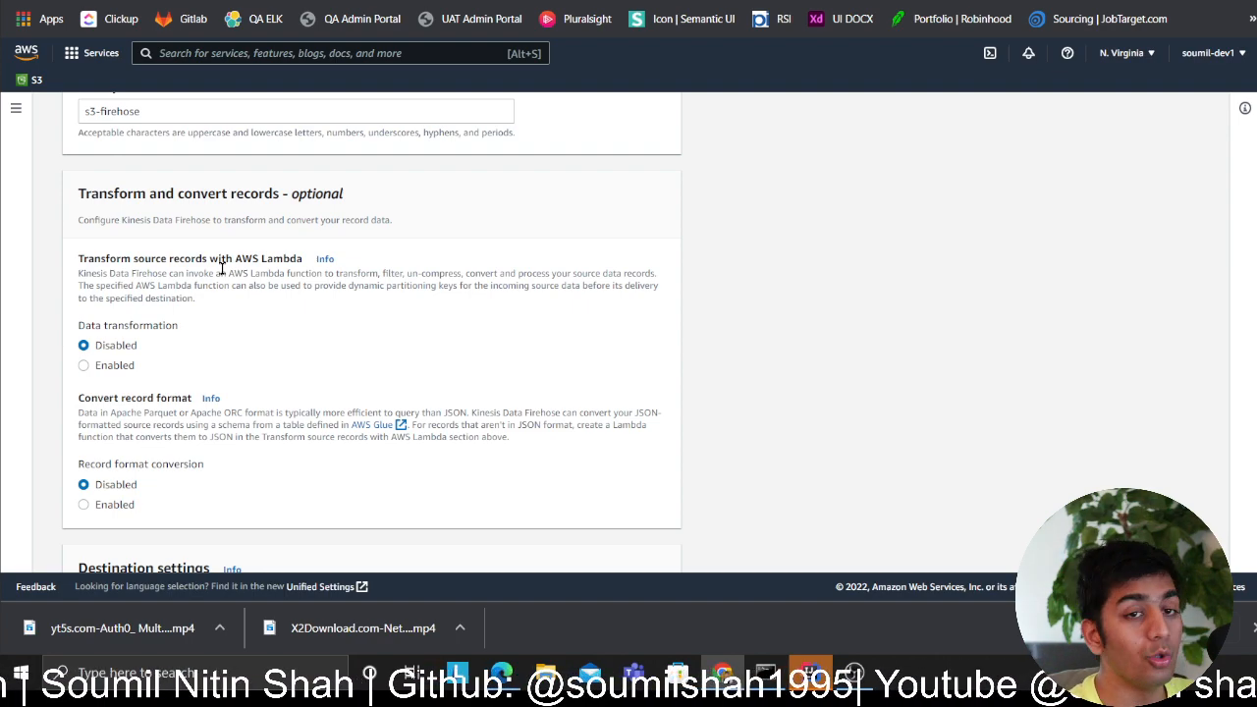
mouse_move(181, 368)
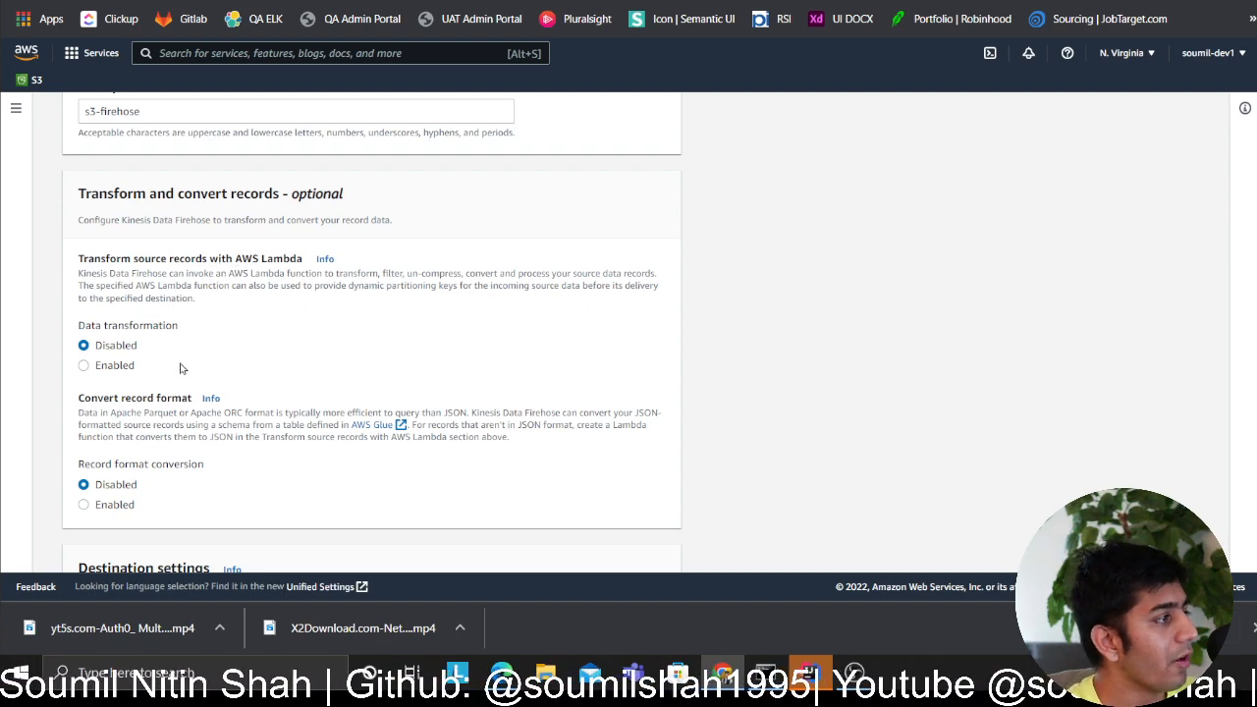
mouse_move(165, 457)
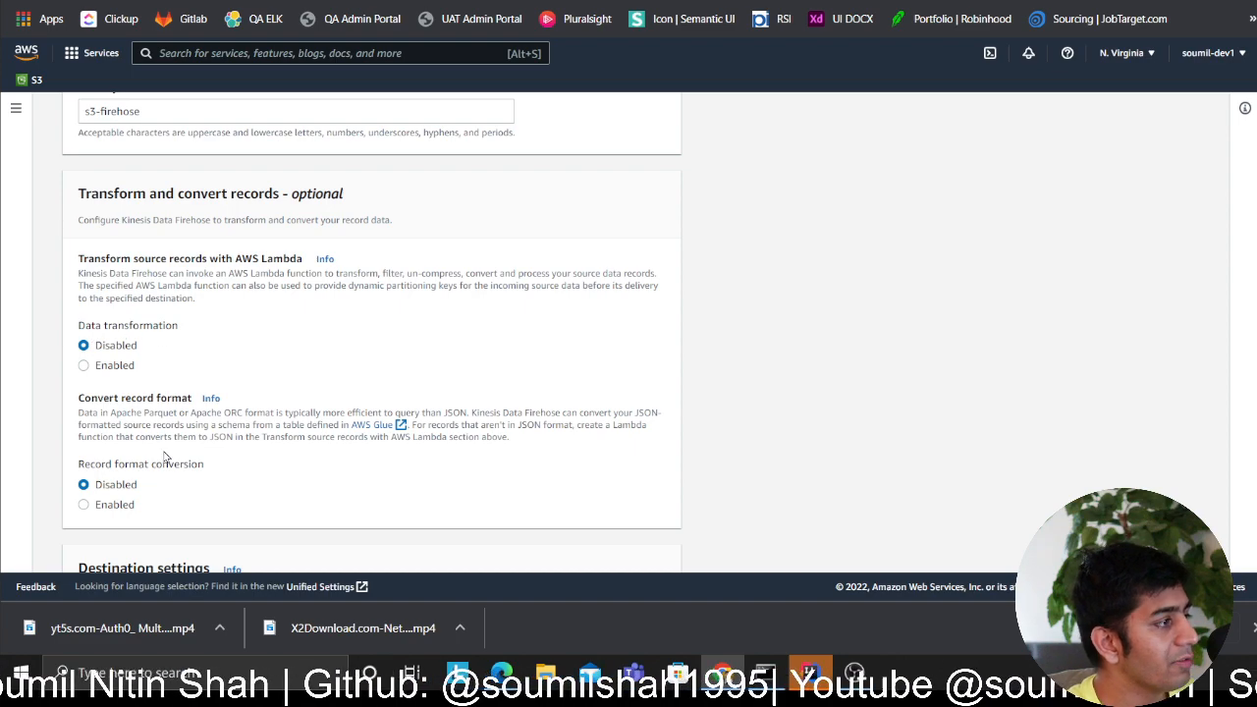
scroll(down, 3)
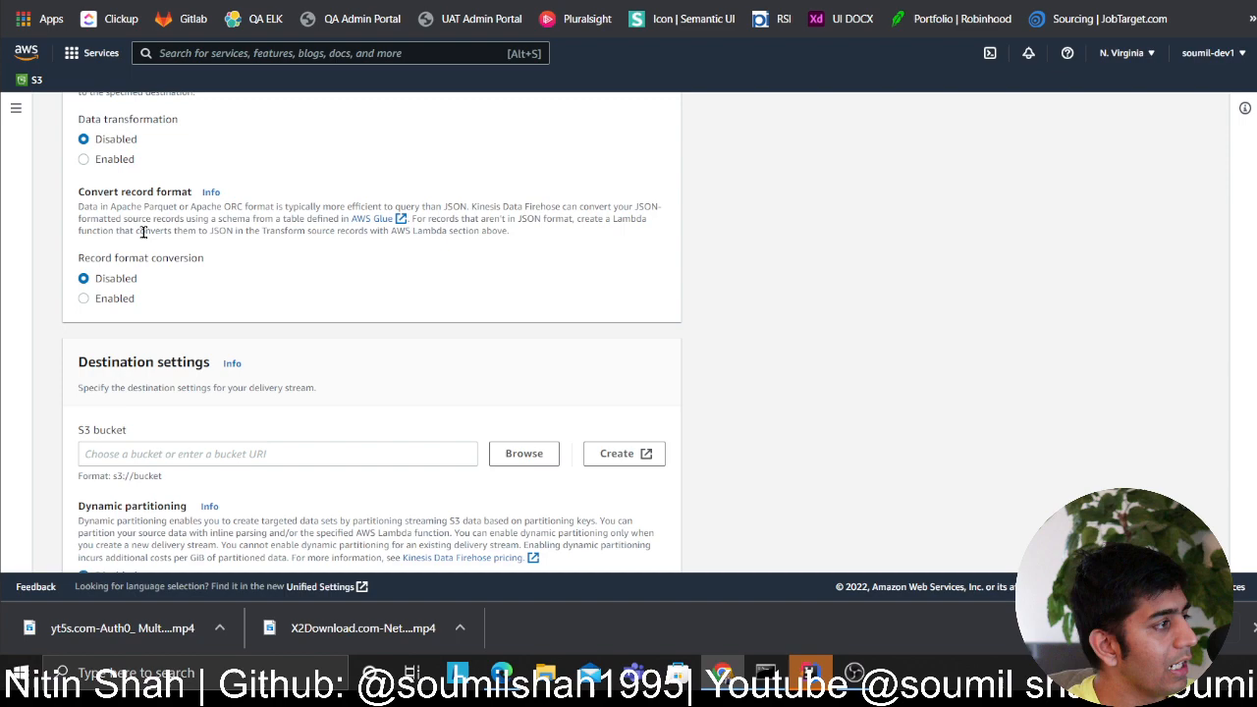
Deliver to soumil-dev-bucket-1995 with prefix mydata/, and show buffer, compression and encryption options.
click(523, 453)
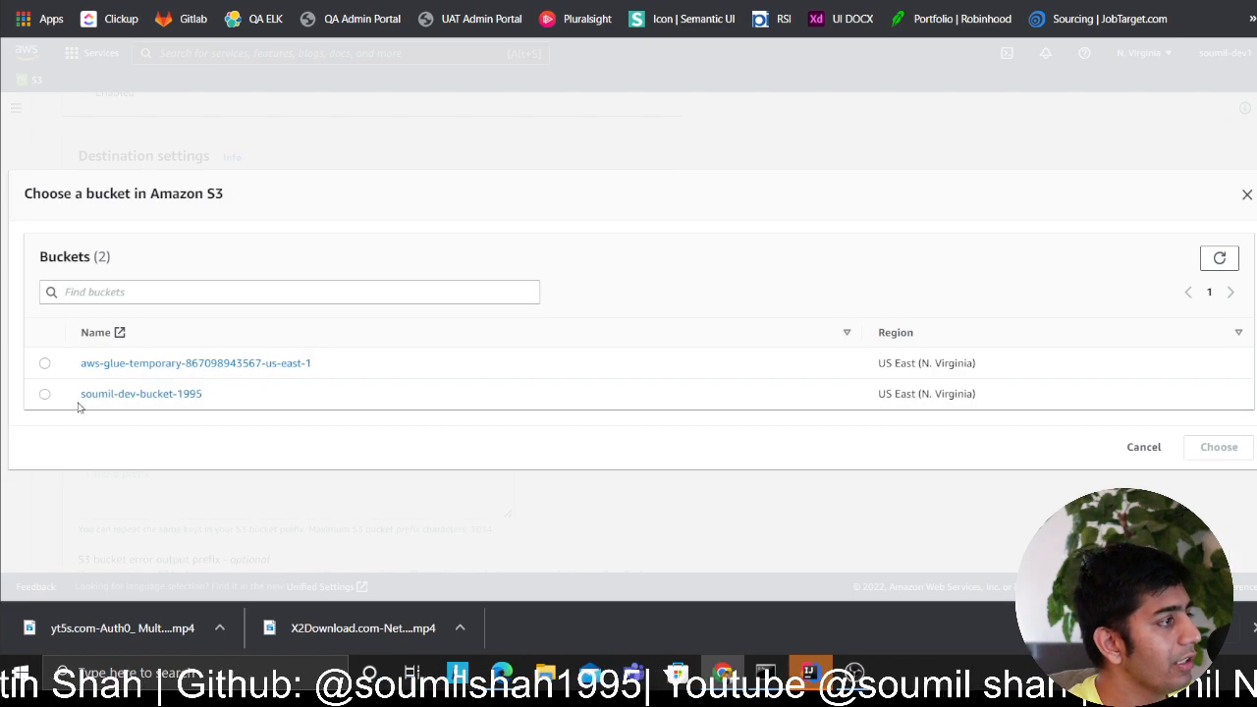
click(44, 393)
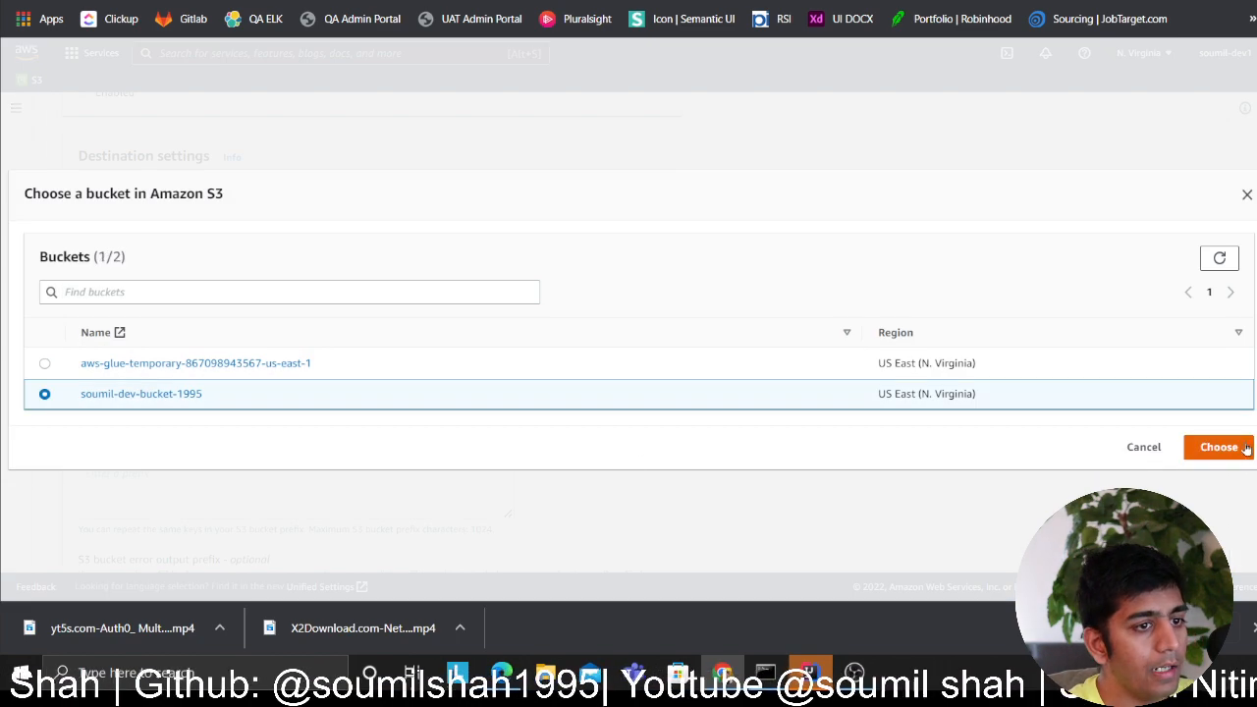
click(1217, 447)
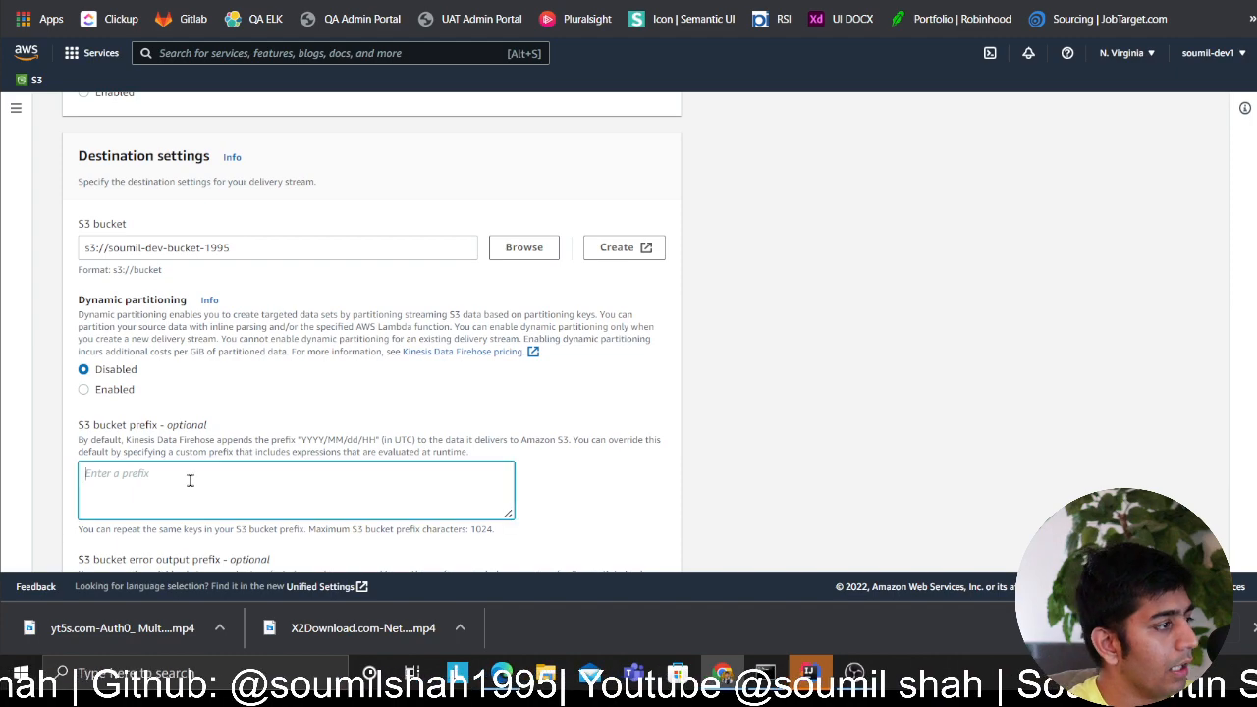
text(mydata/)
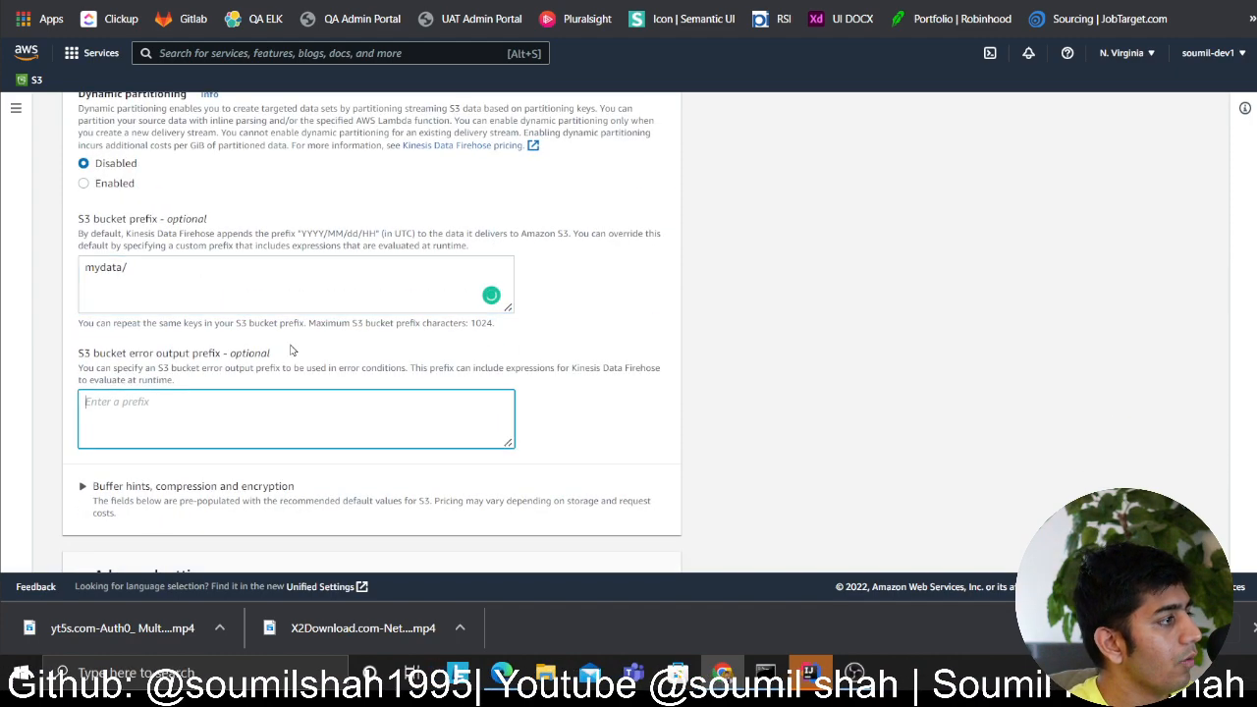
scroll(down, 3)
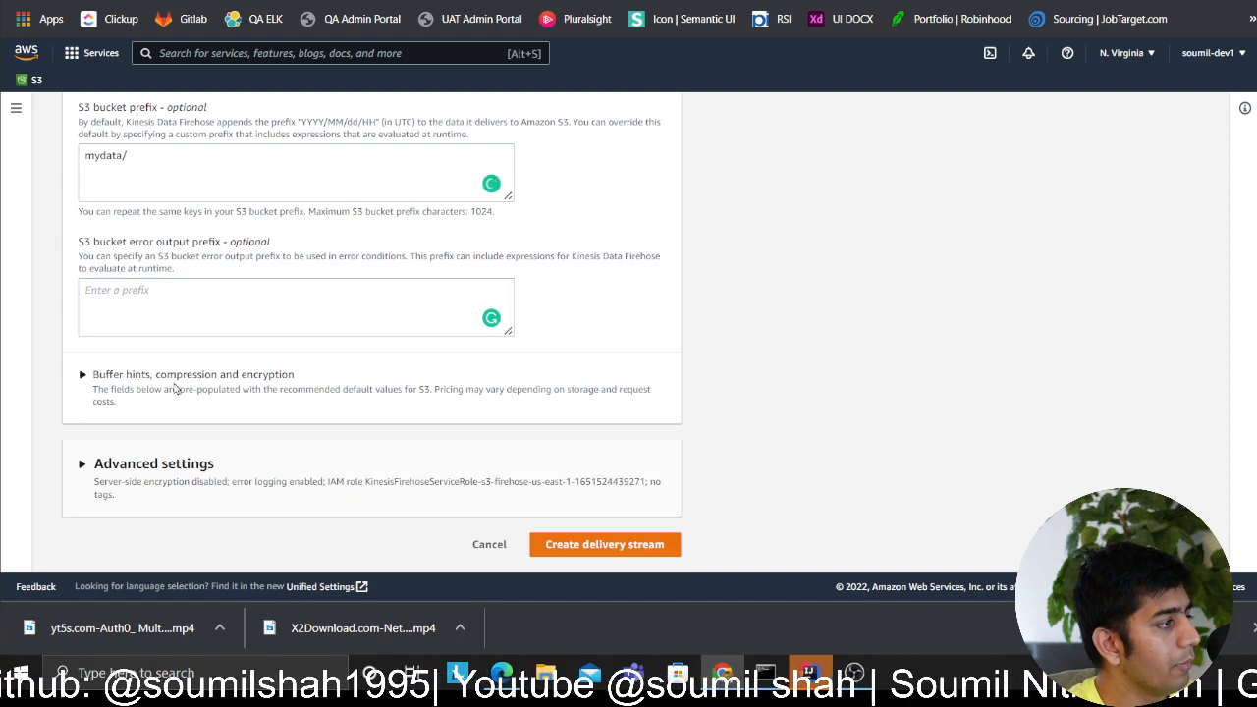
click(83, 374)
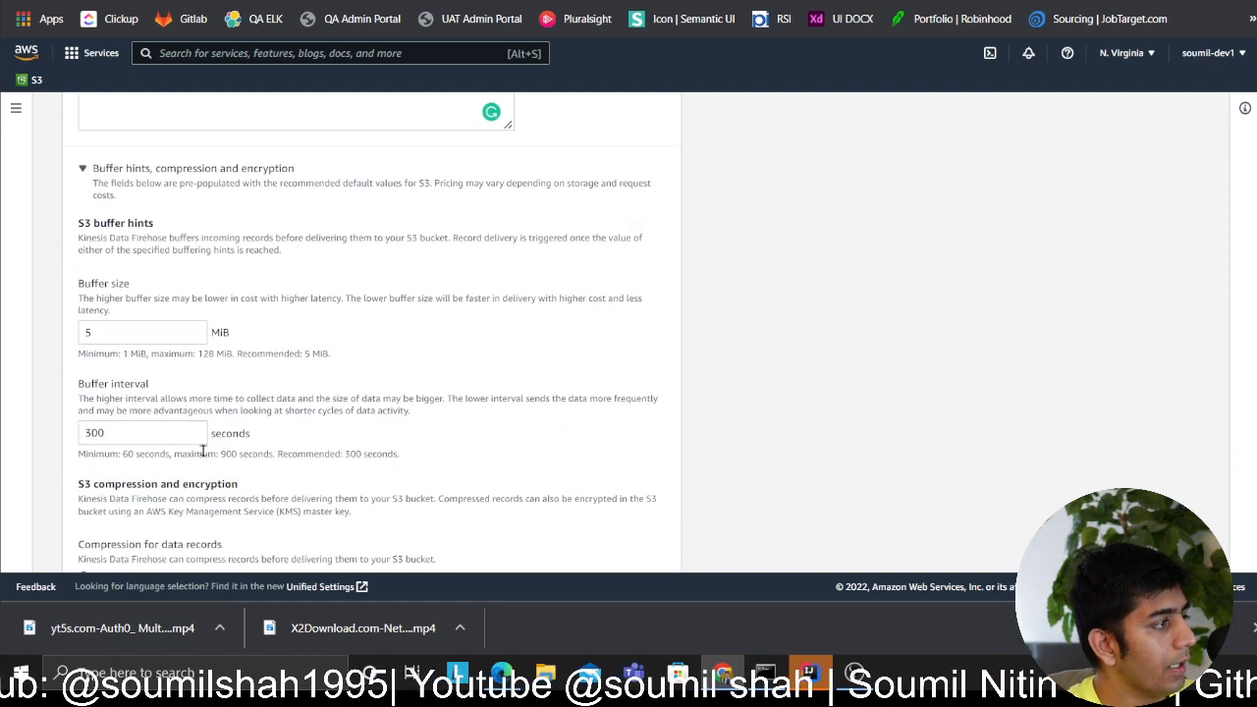
scroll(down, 3)
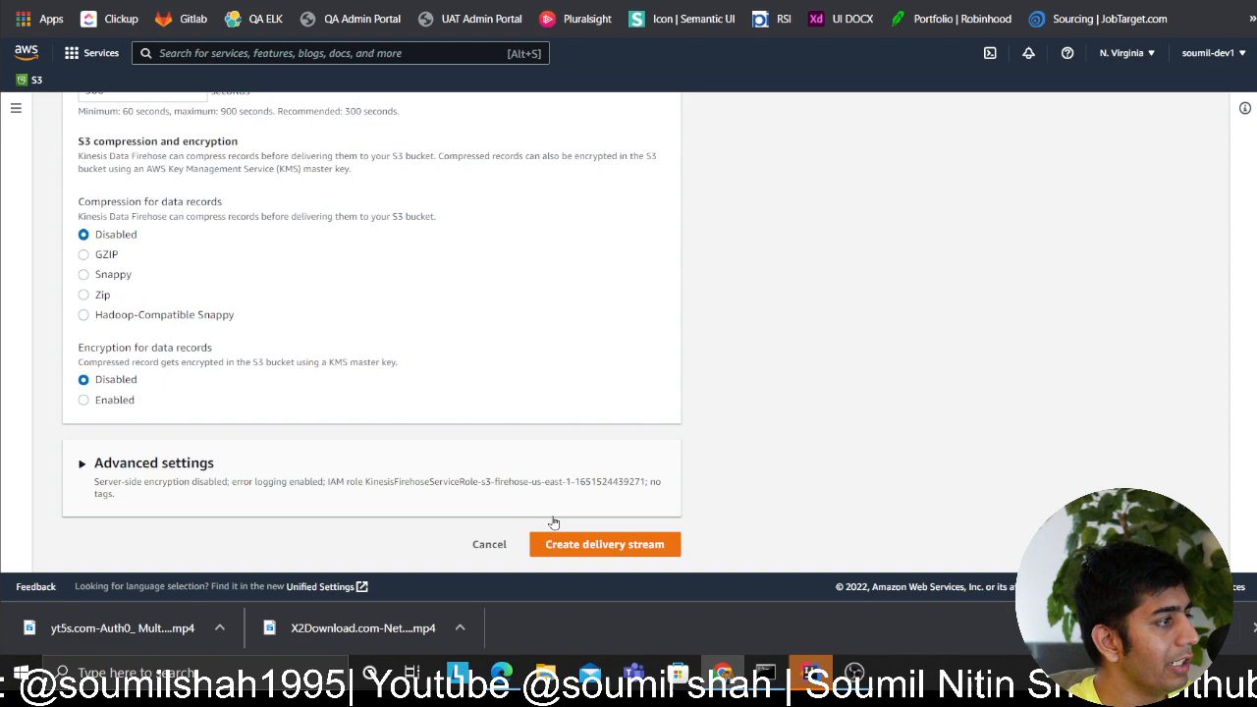
Create the s3-firehose delivery stream with compression and encryption Disabled, retrying after a failed attempt.
click(604, 544)
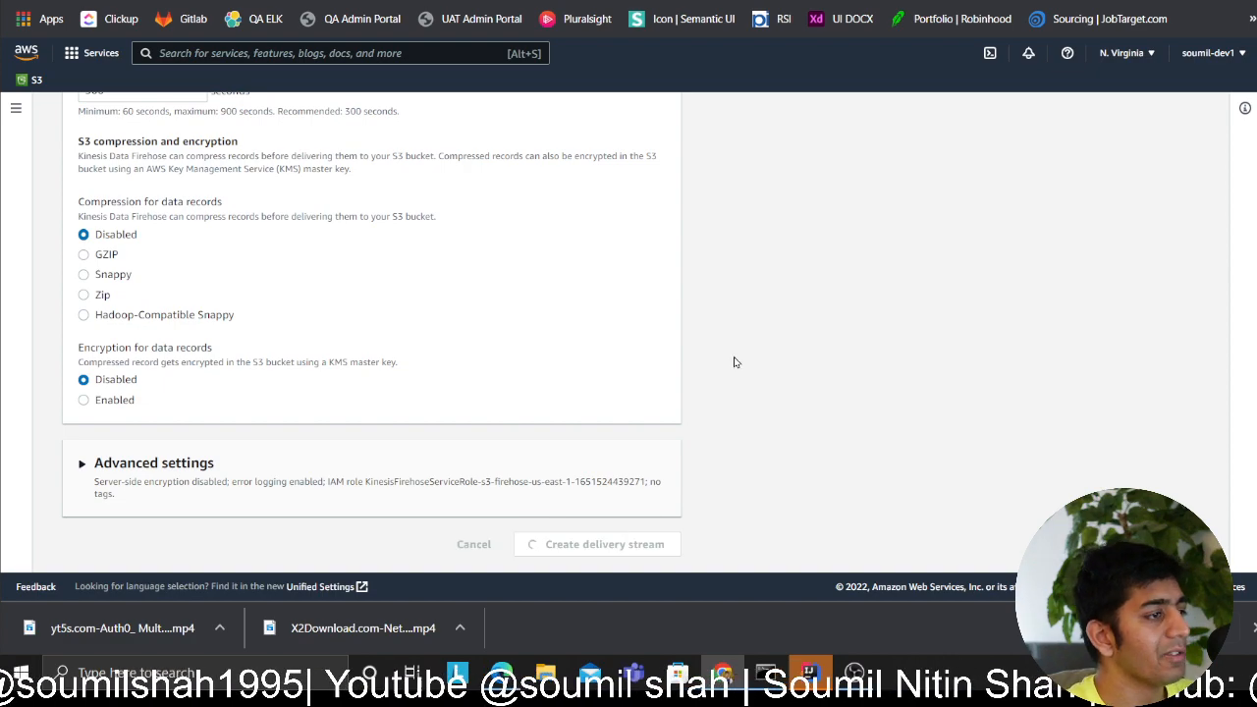
mouse_move(569, 298)
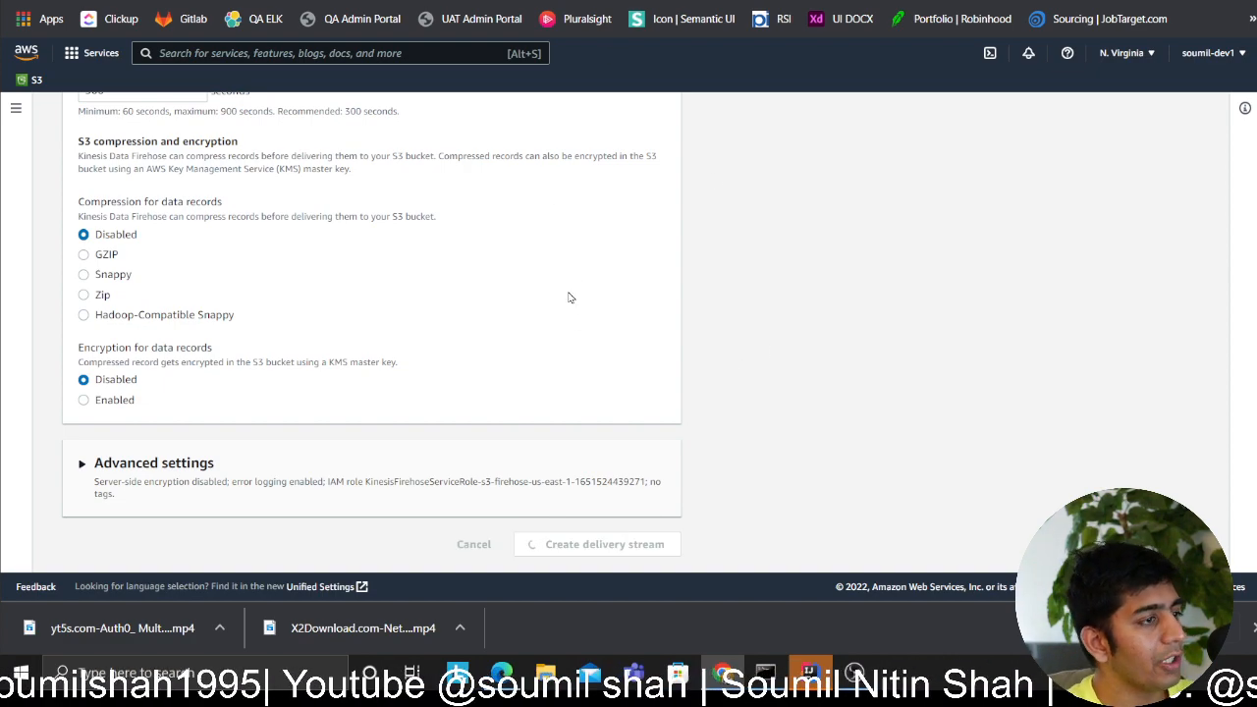
mouse_move(618, 312)
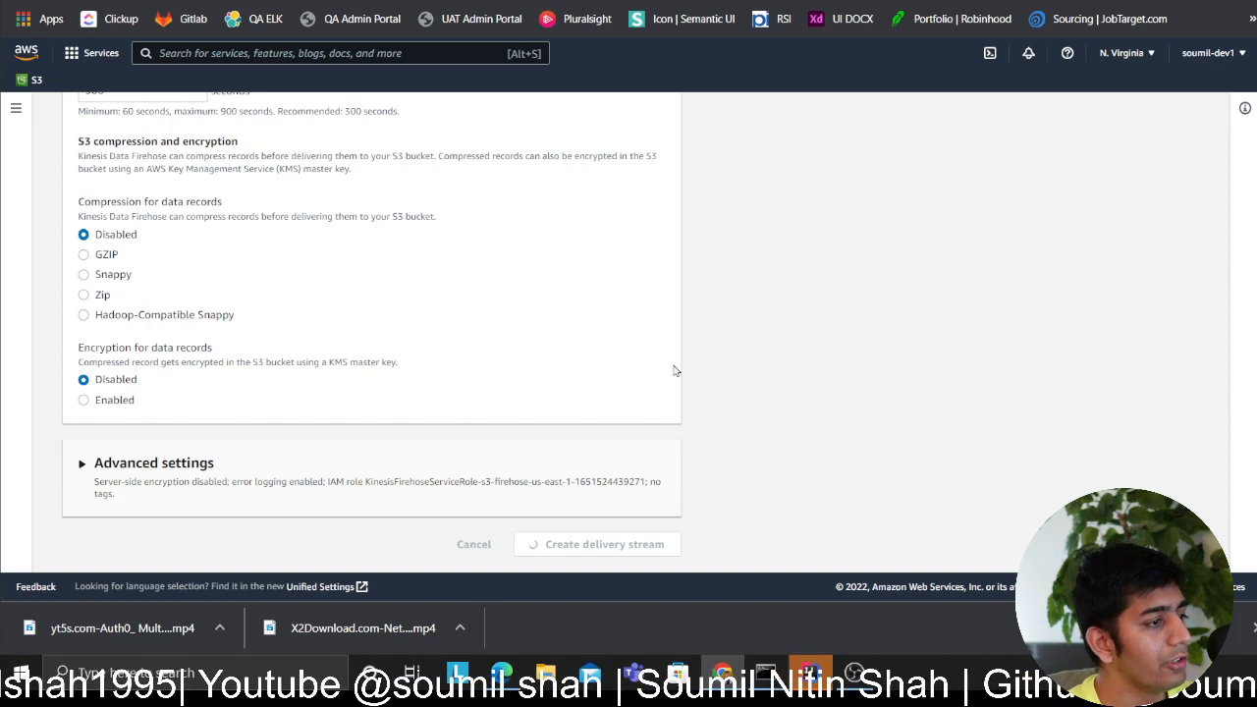
scroll(up, 3)
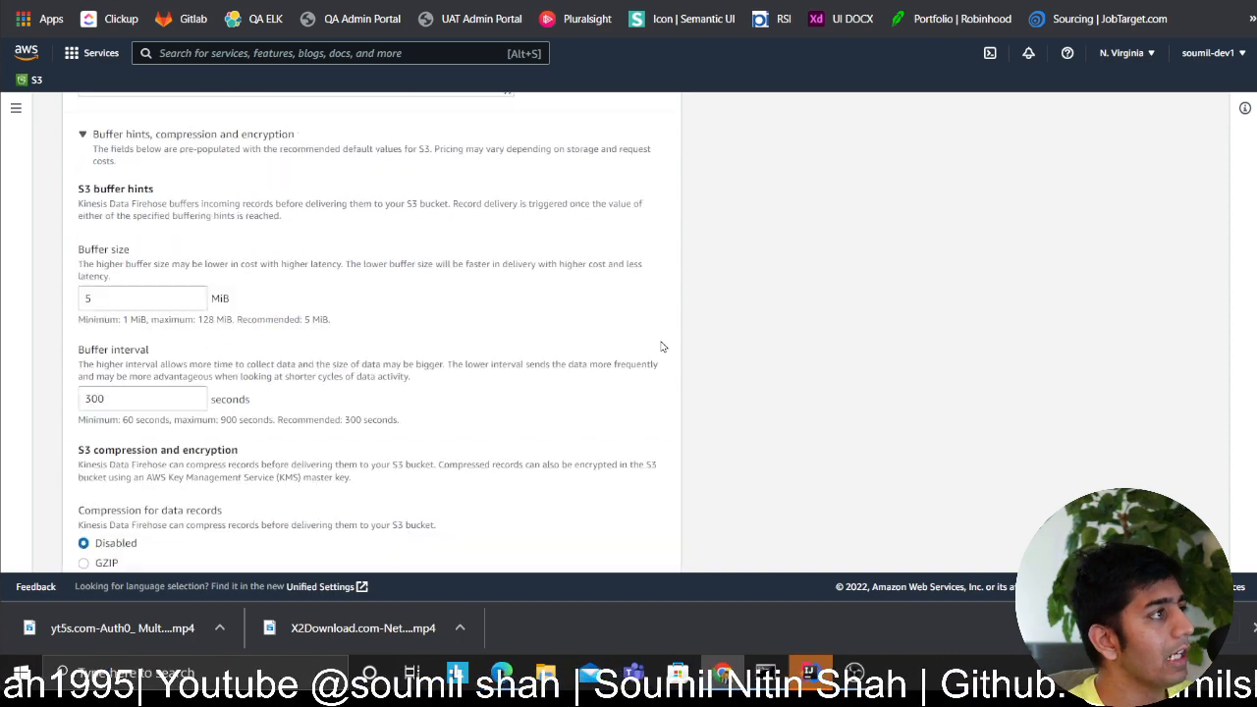
scroll(up, 3)
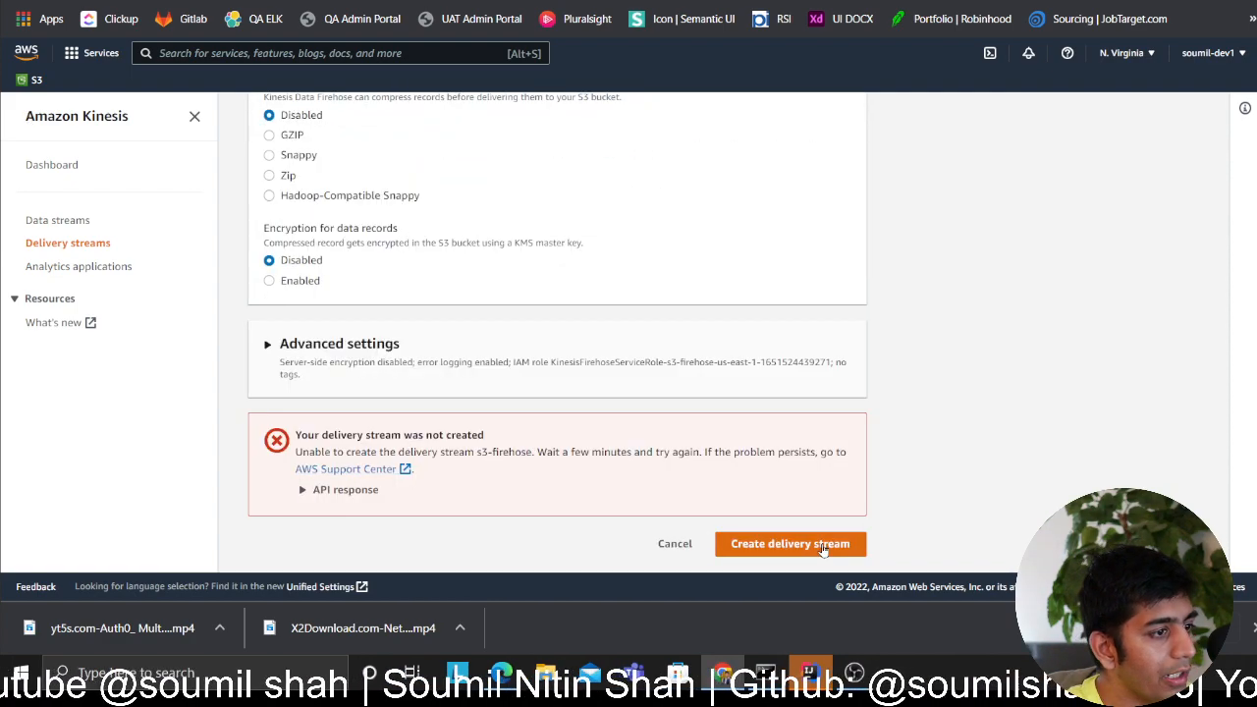
scroll(up, 3)
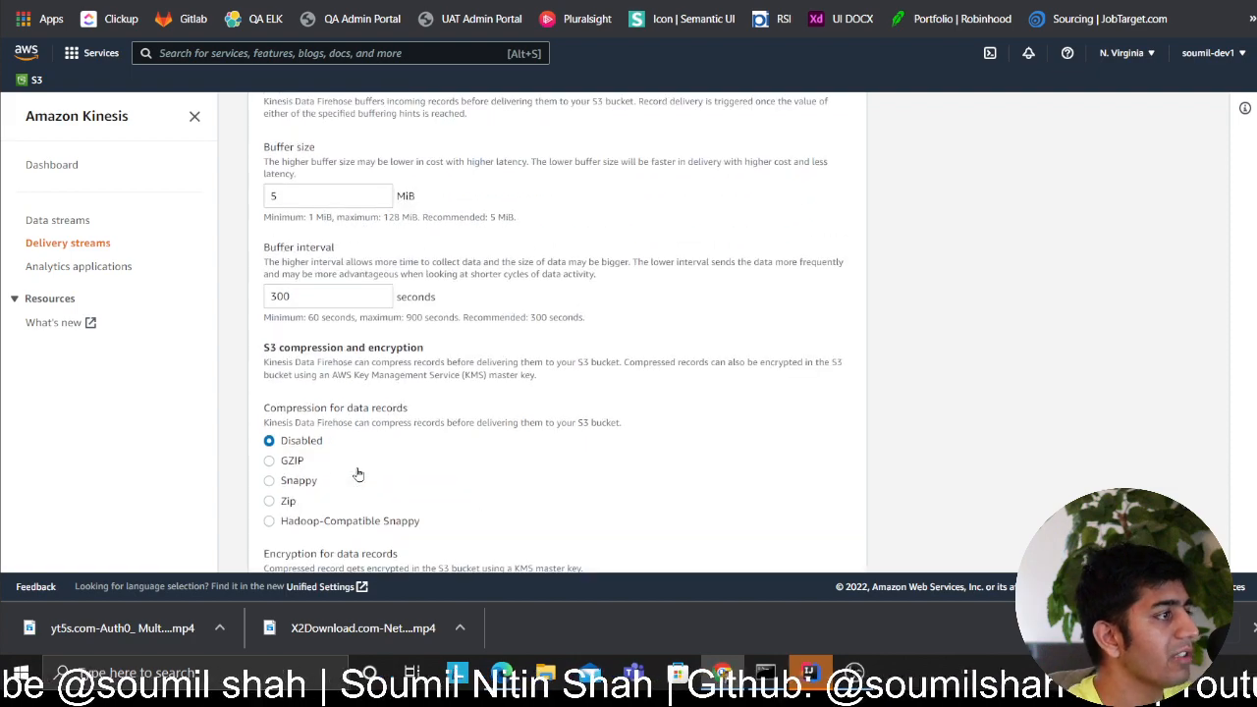
scroll(down, 3)
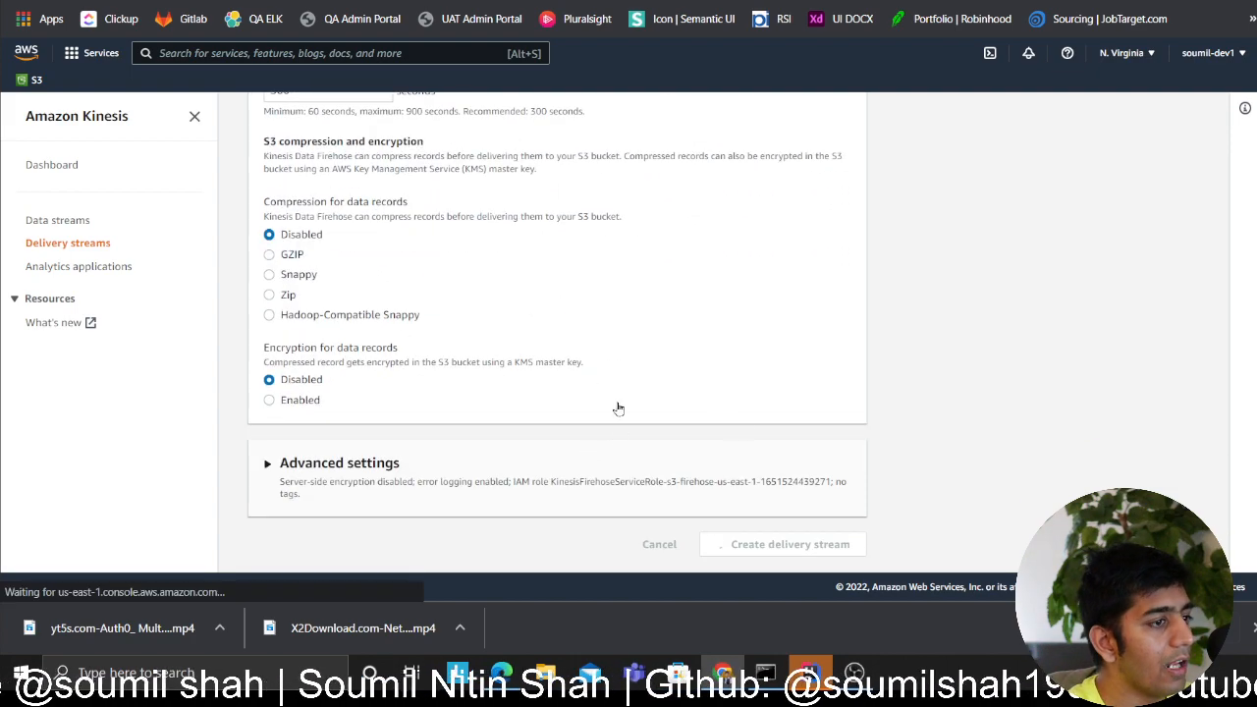
click(782, 544)
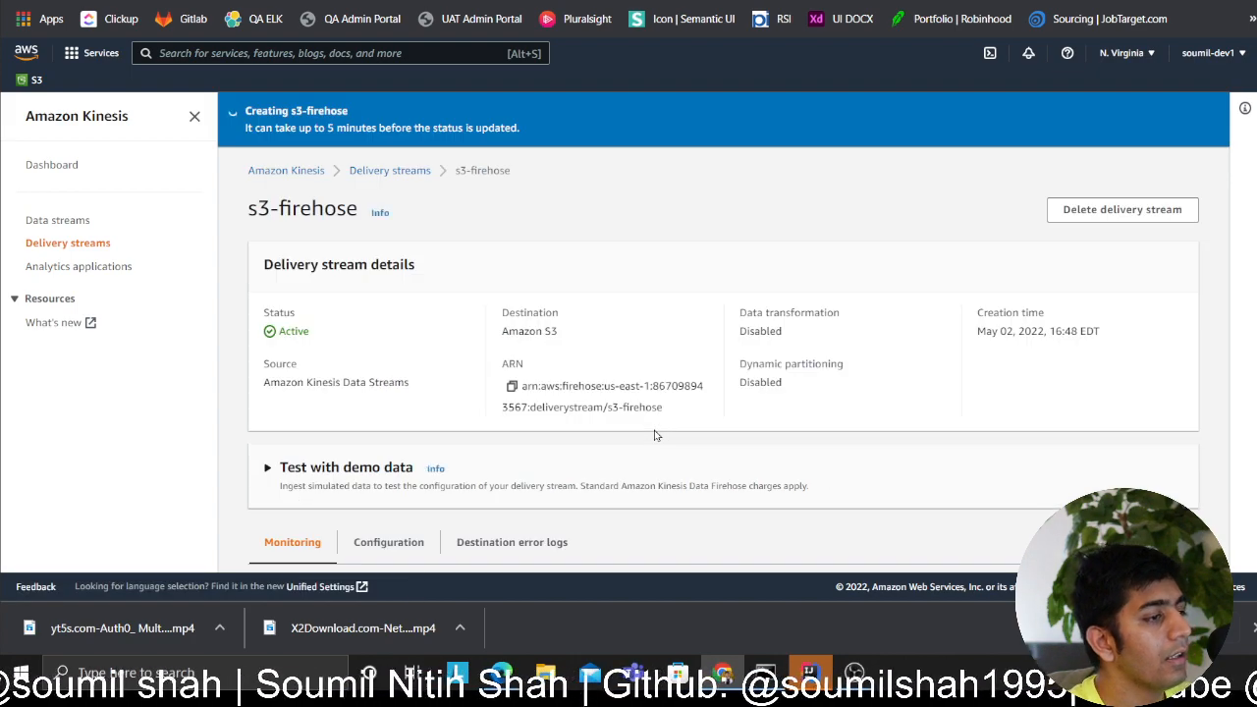
scroll(down, 3)
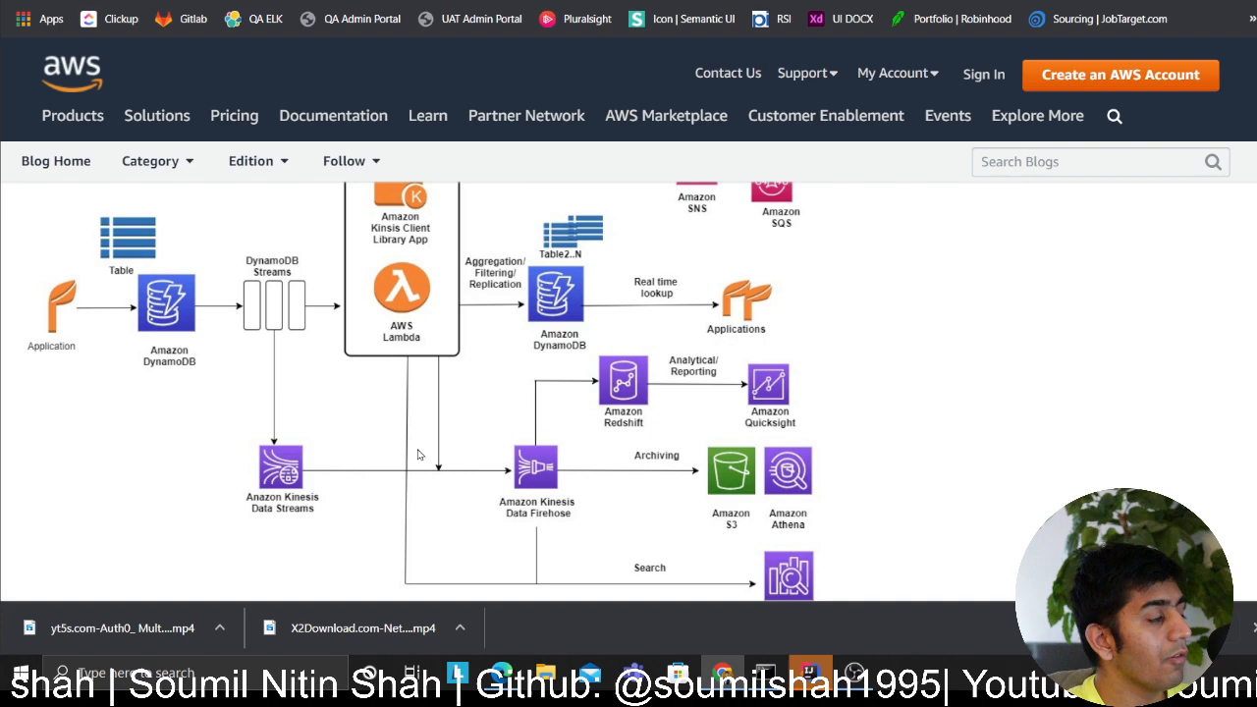
mouse_move(142, 321)
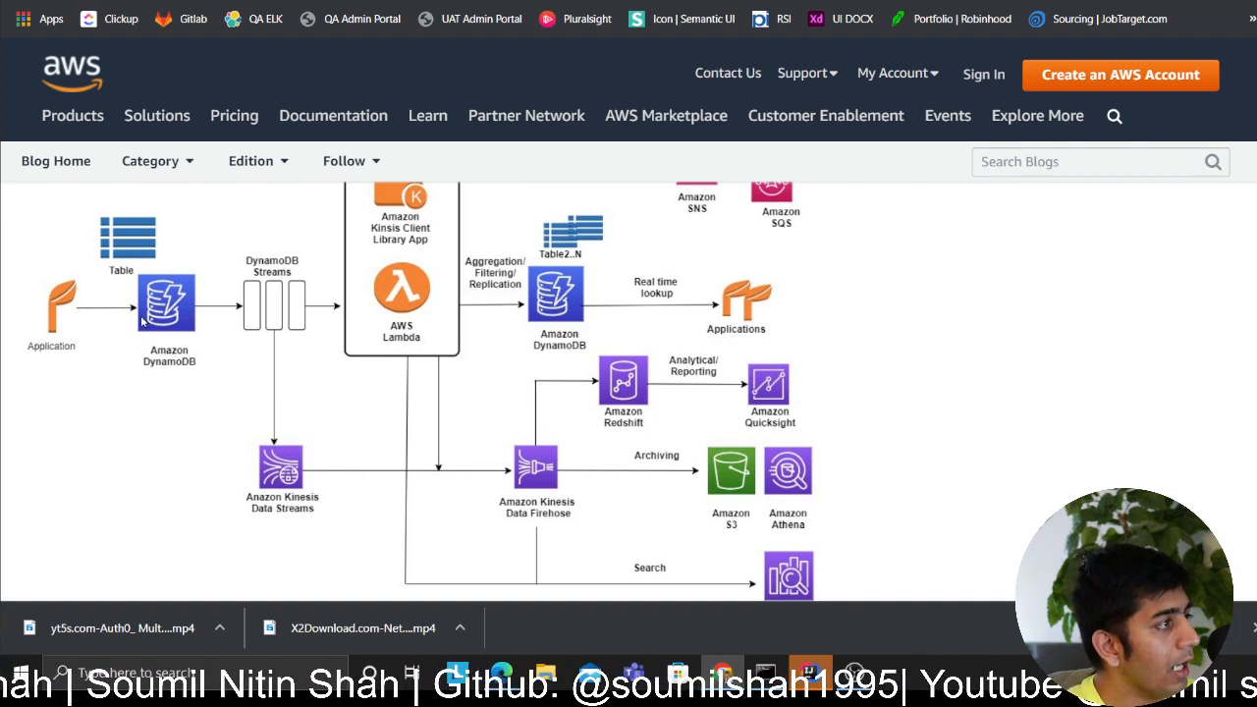
mouse_move(96, 337)
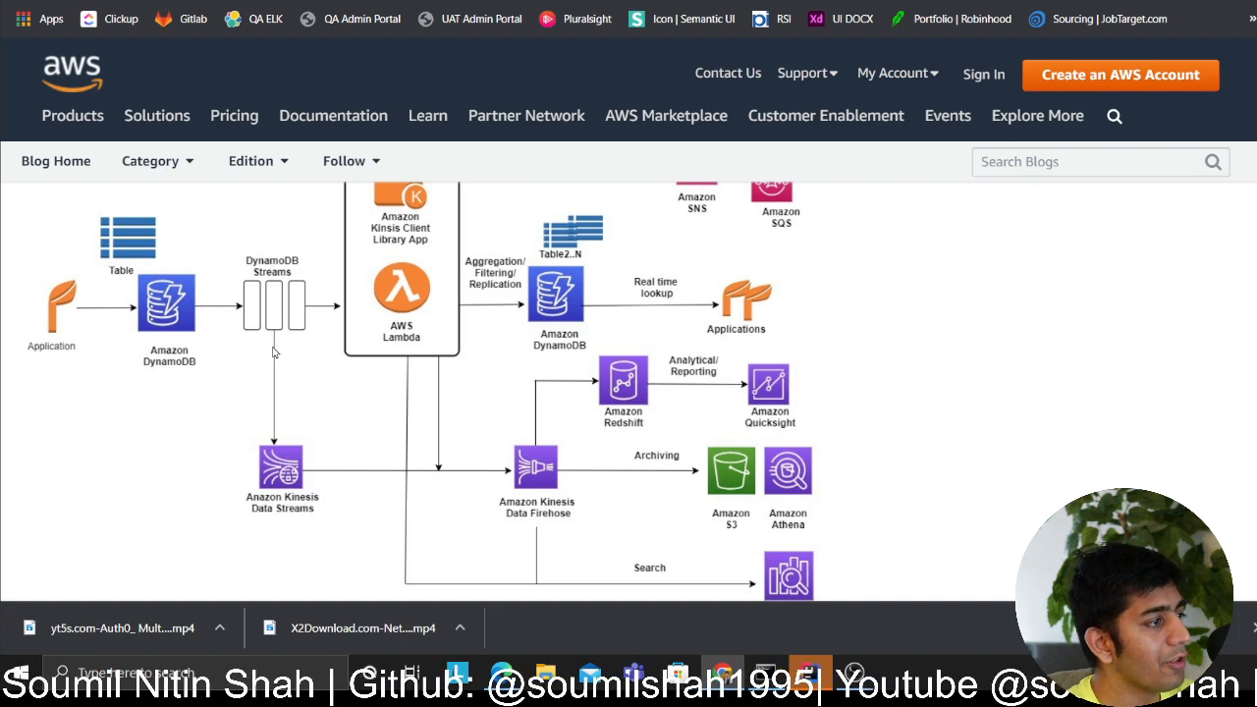
mouse_move(574, 491)
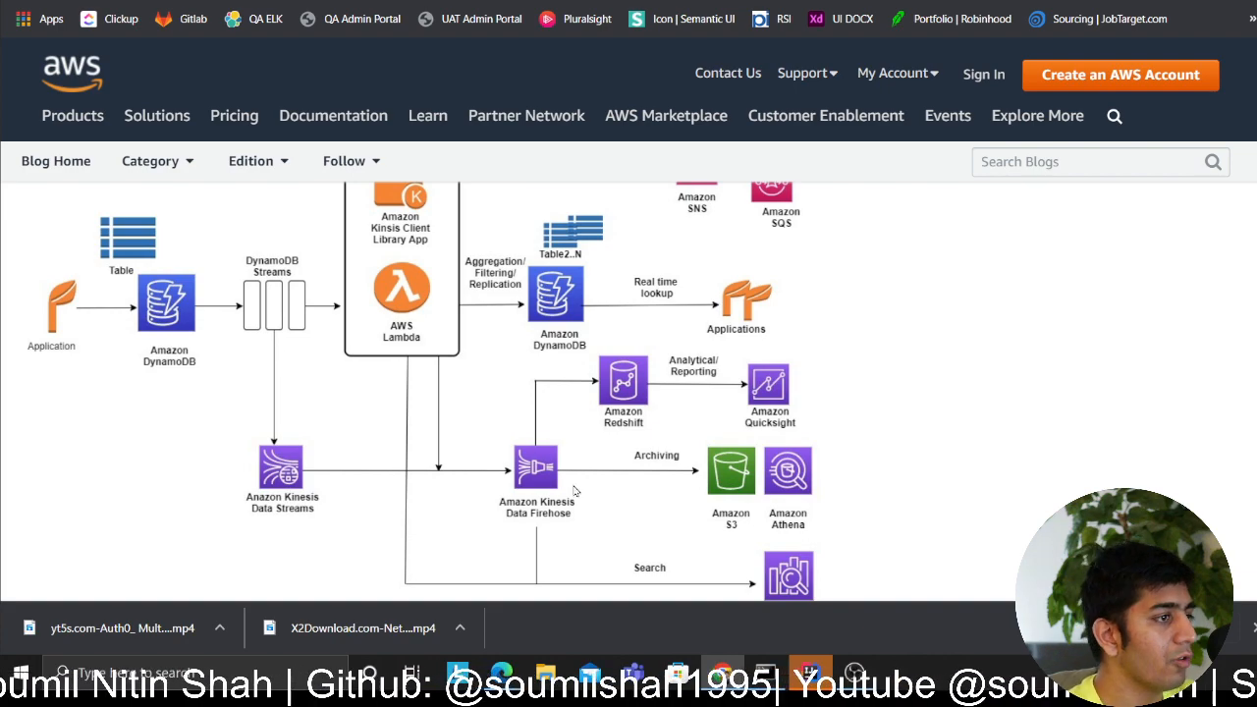
mouse_move(832, 468)
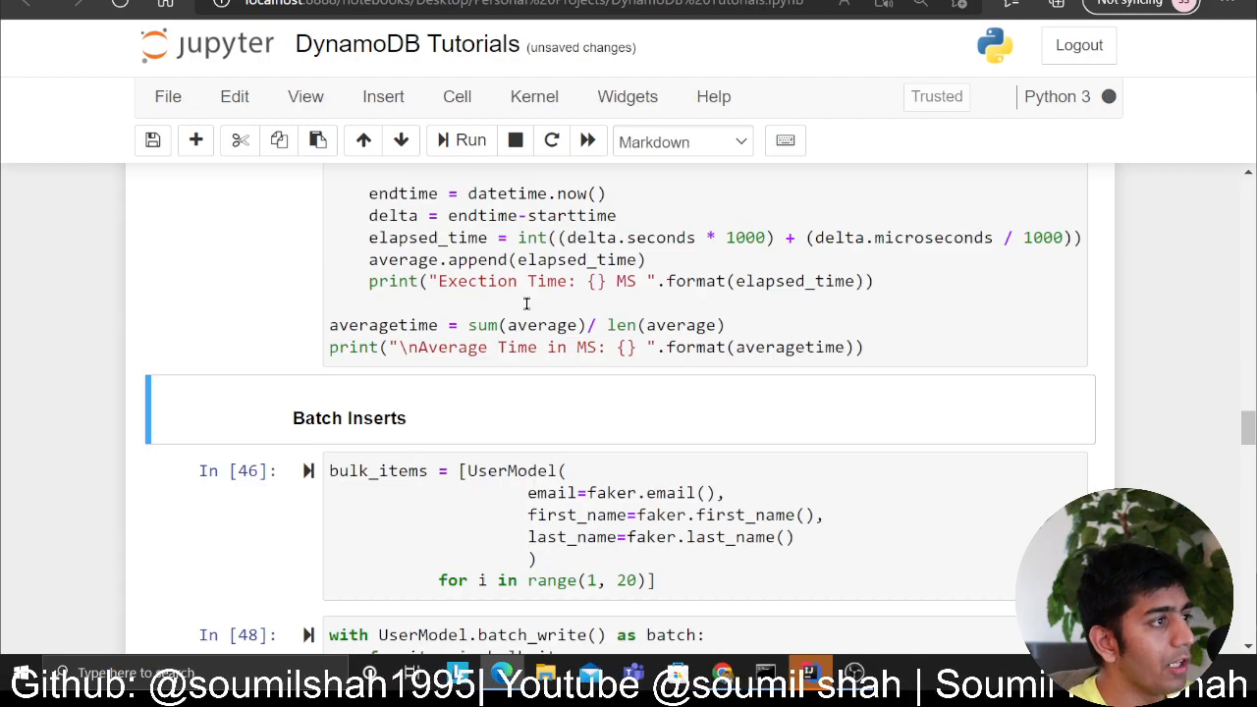
Switch to the S3 tab showing folder mydata/2022/05/02/20/ with four delivered objects.
click(469, 139)
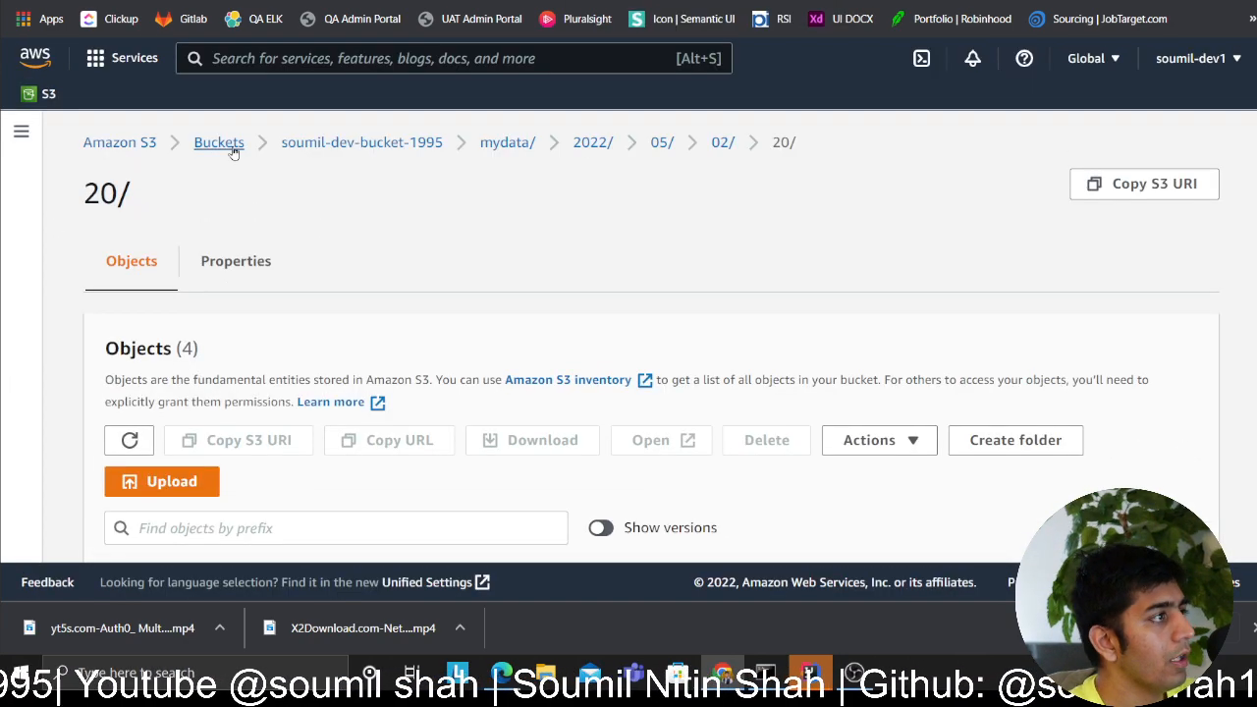
click(219, 142)
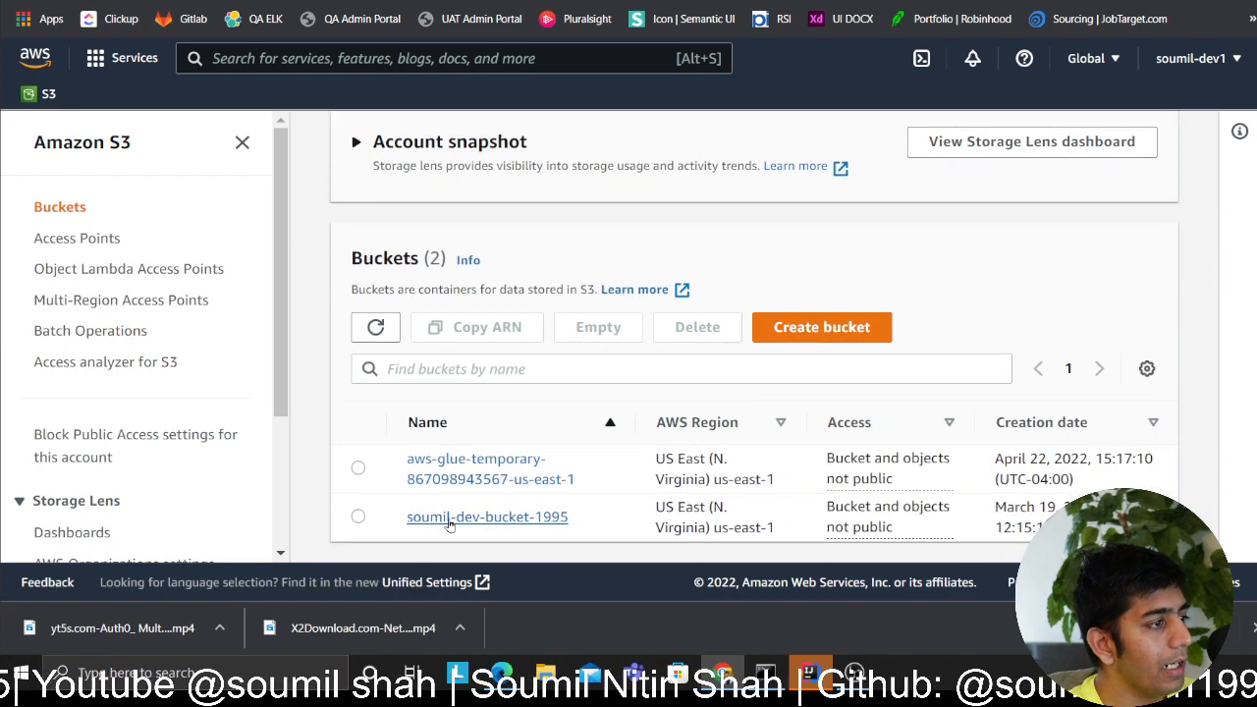
click(487, 517)
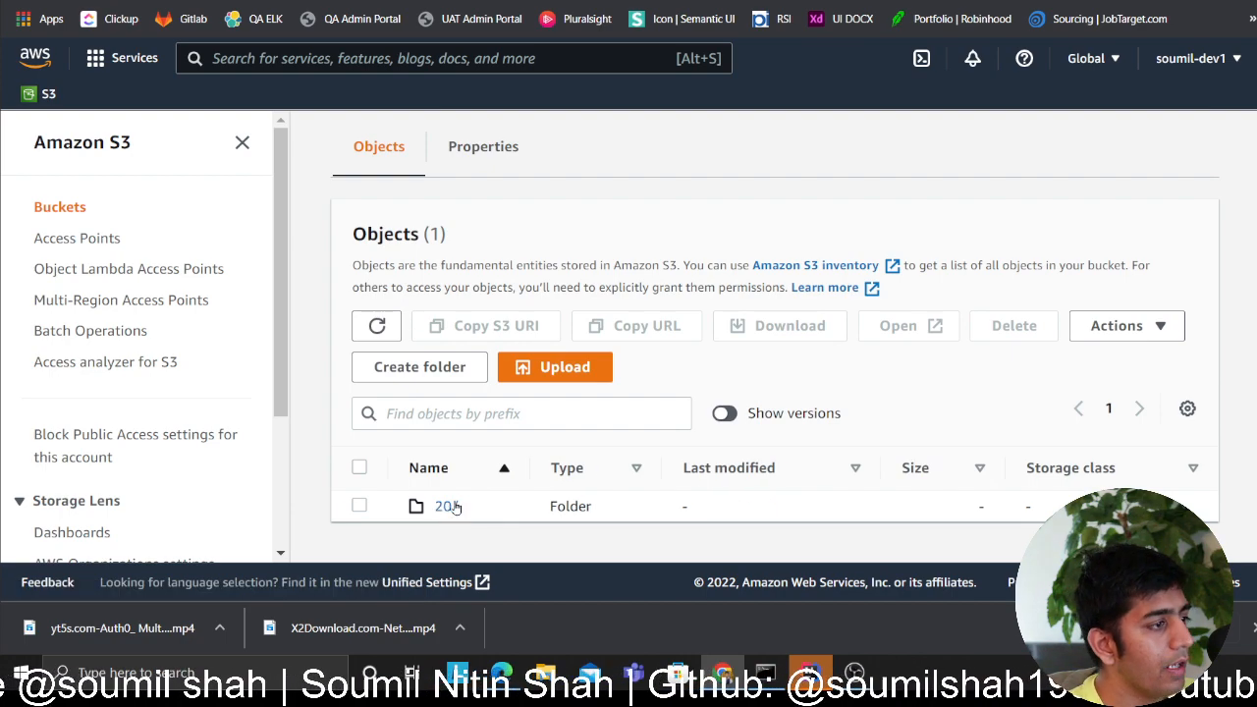
click(449, 506)
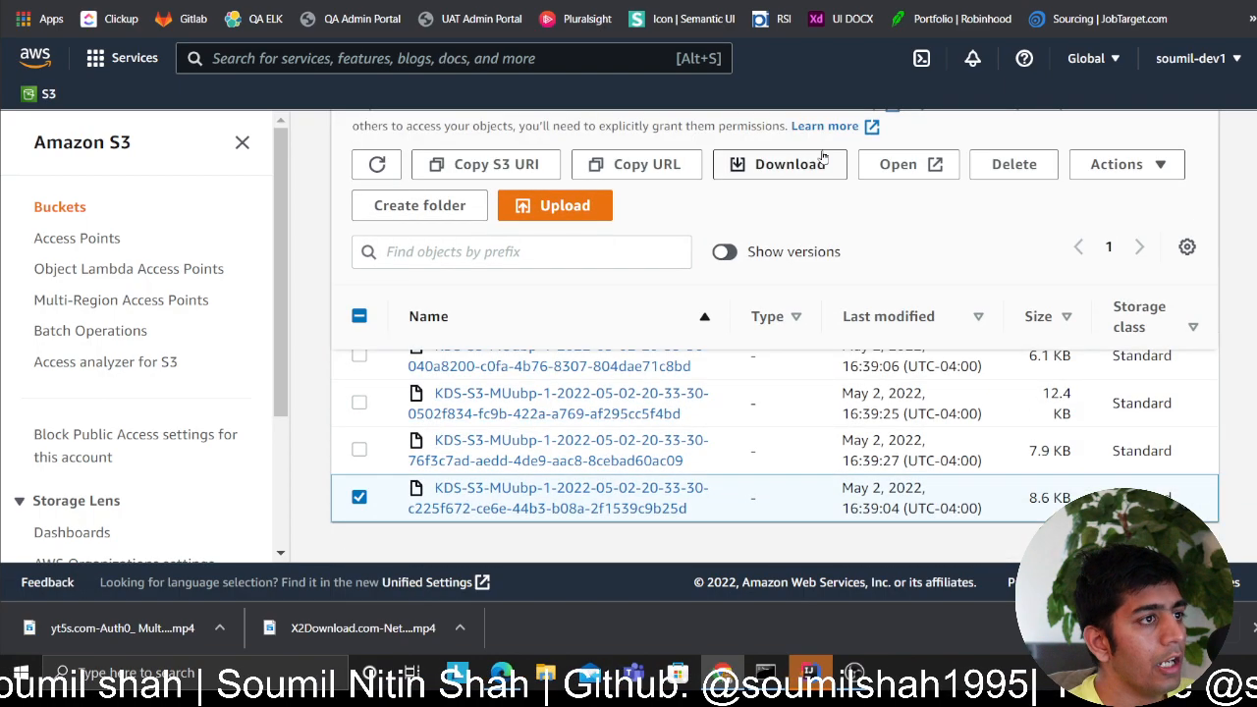
click(779, 164)
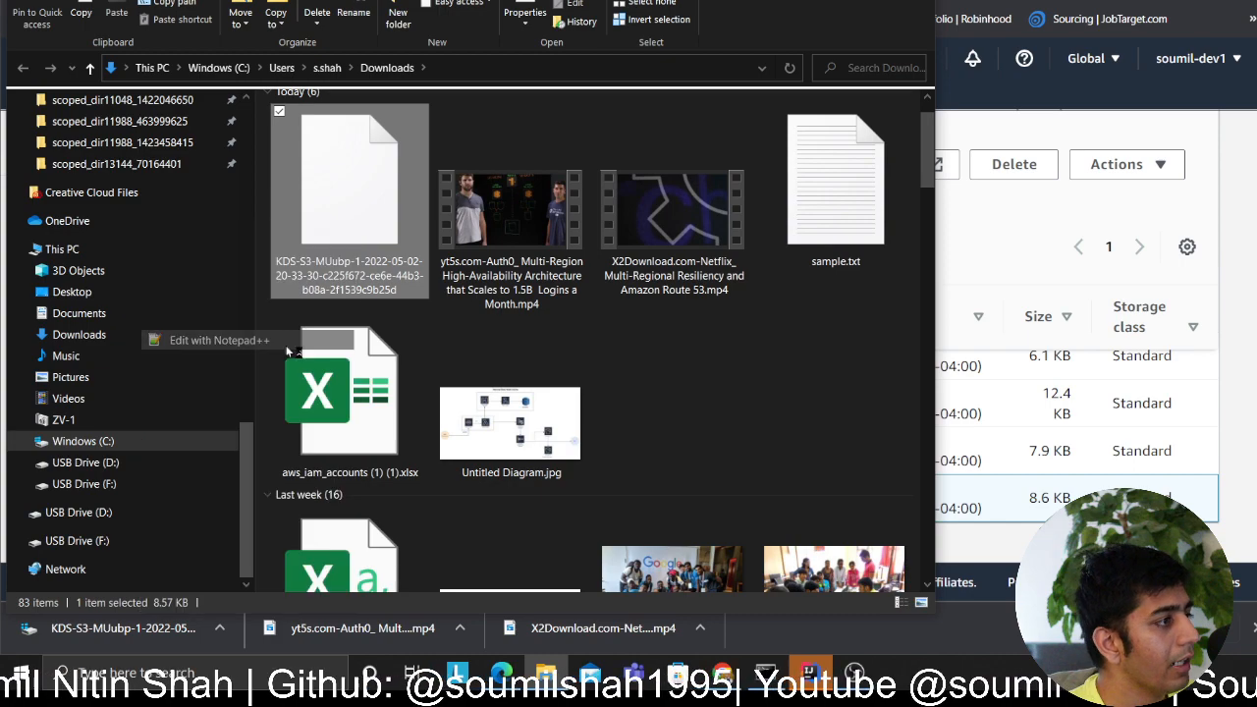
Open the downloaded record file in Notepad++ and select its single-line JSON records.
click(219, 339)
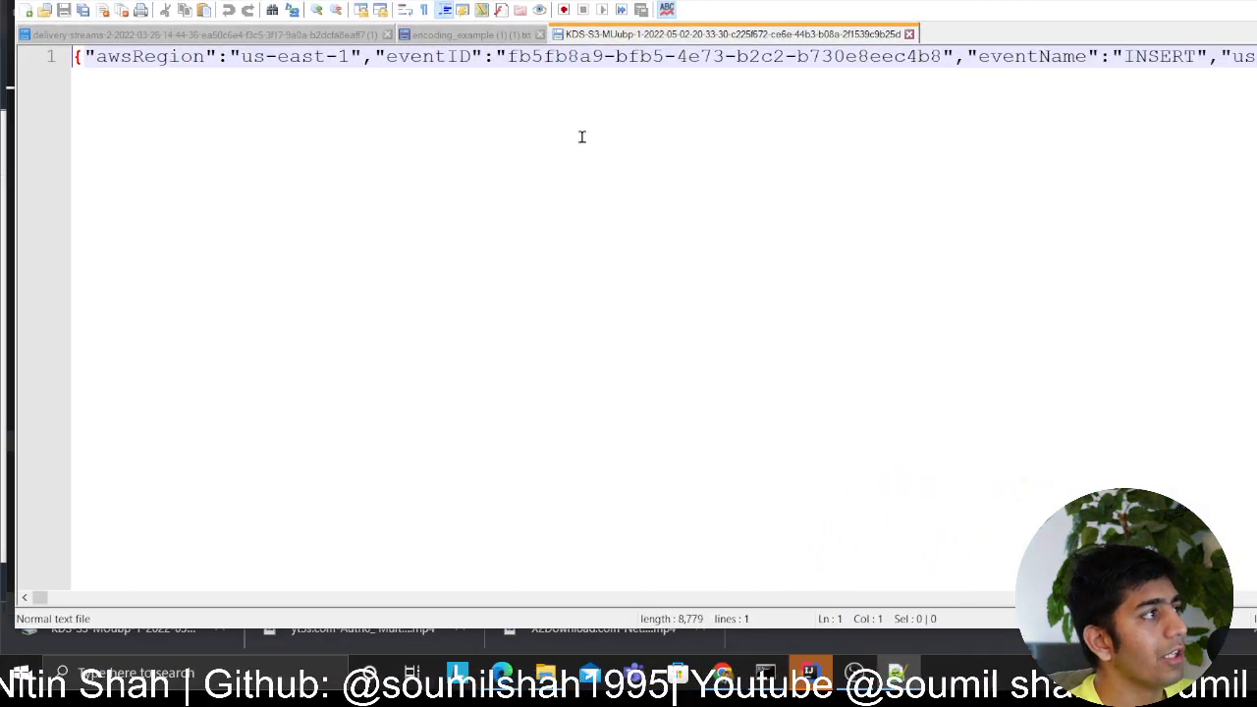
mouse_move(312, 606)
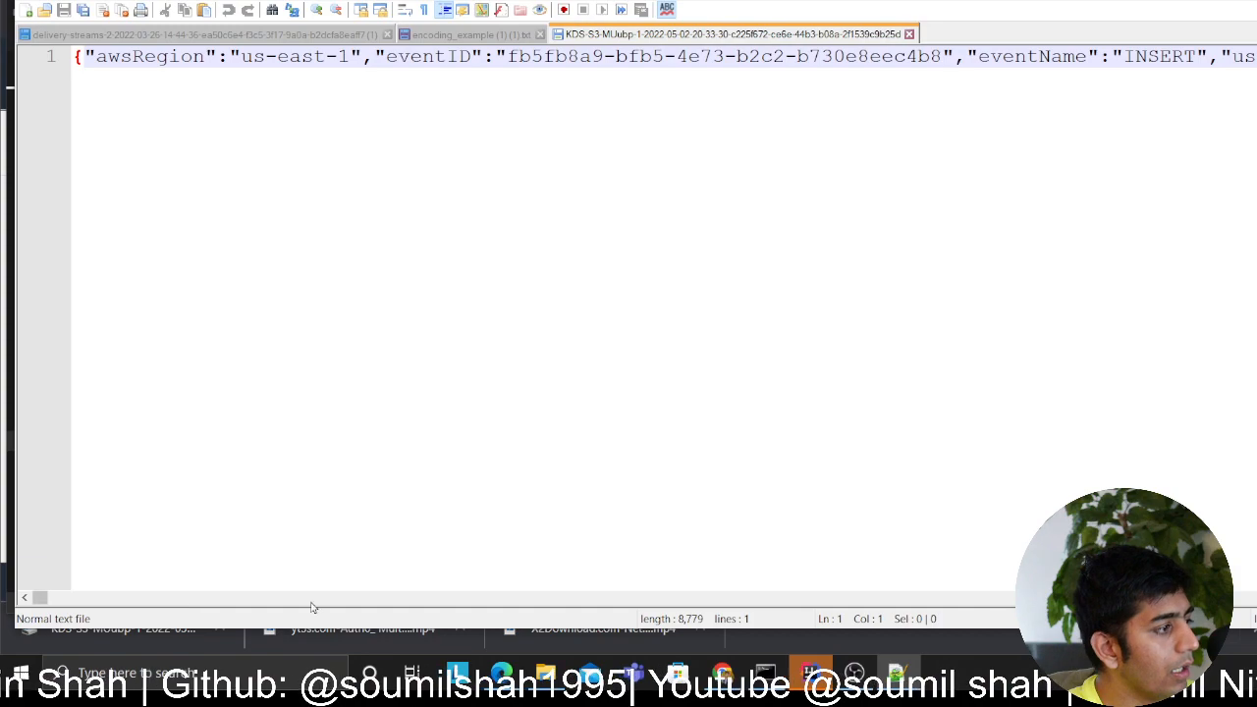
scroll(right, 3)
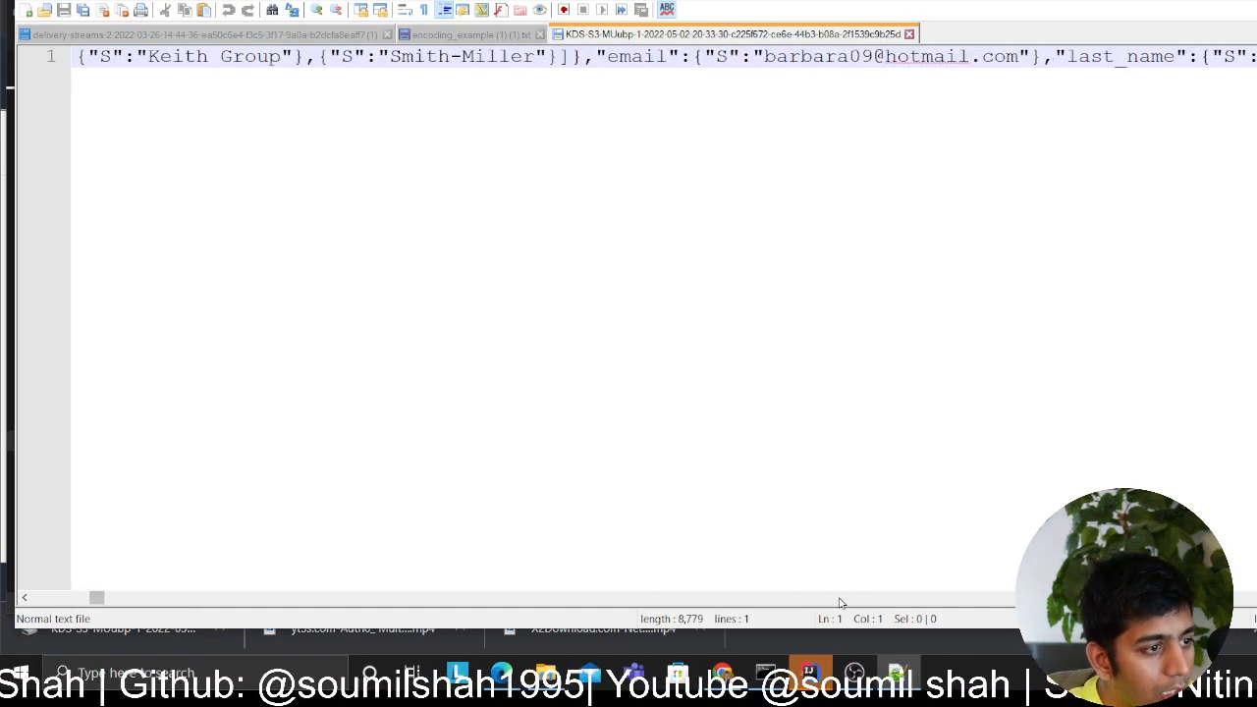
drag(96, 597, 214, 597)
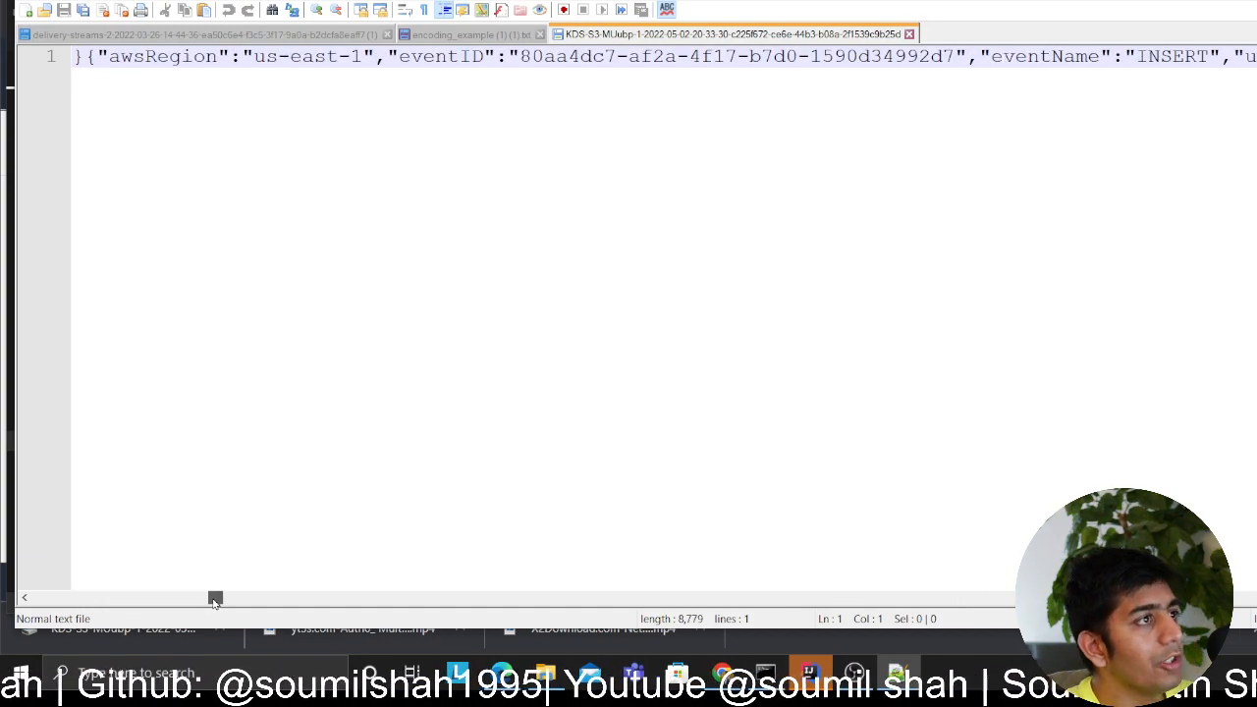
drag(214, 598, 545, 598)
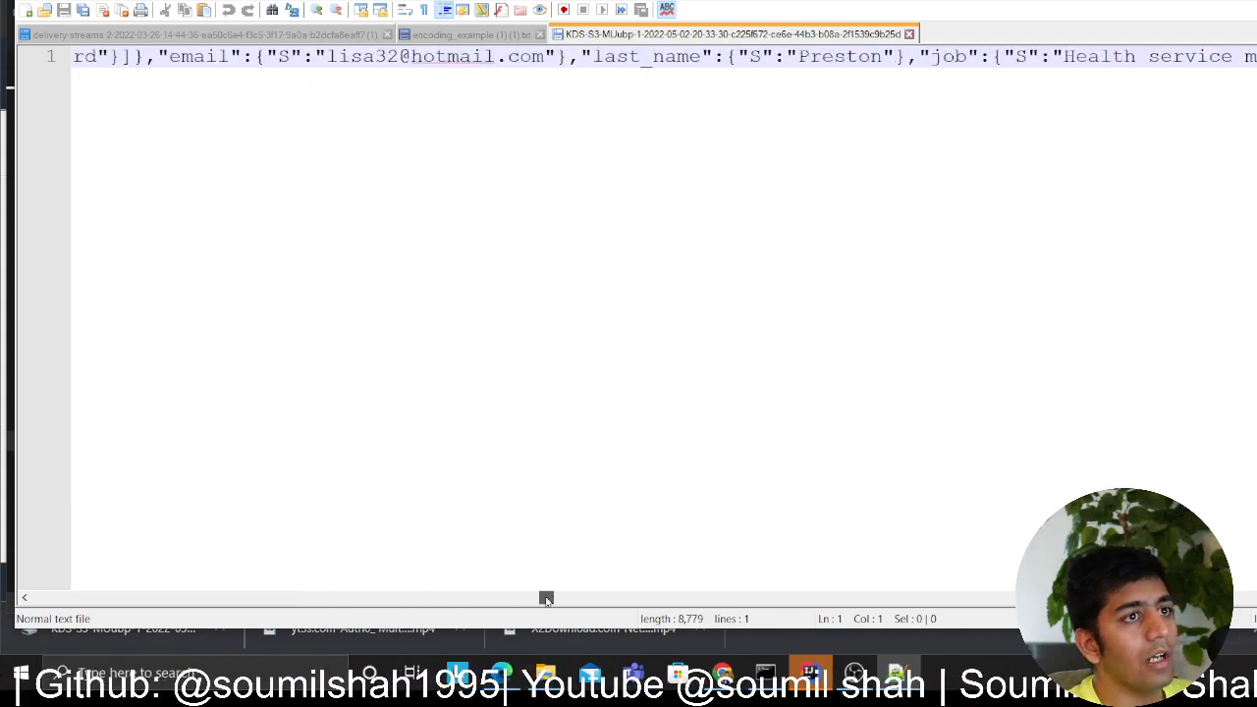
scroll(right, 3)
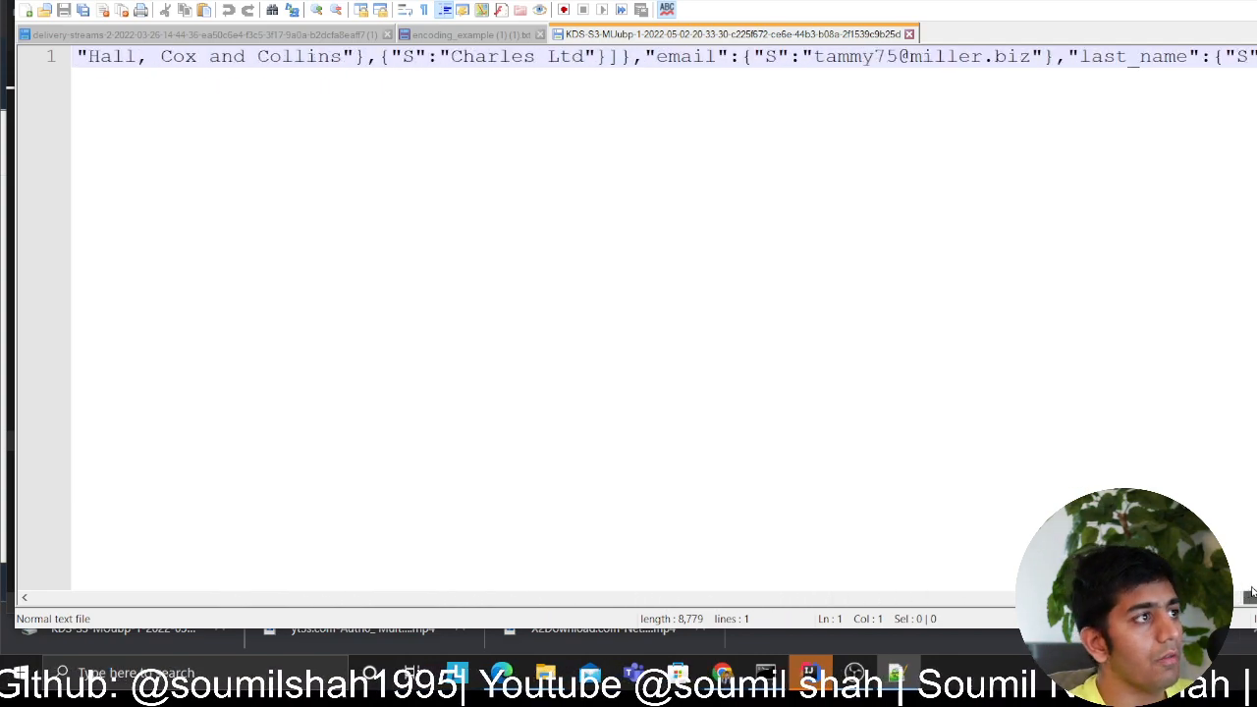
scroll(right, 3)
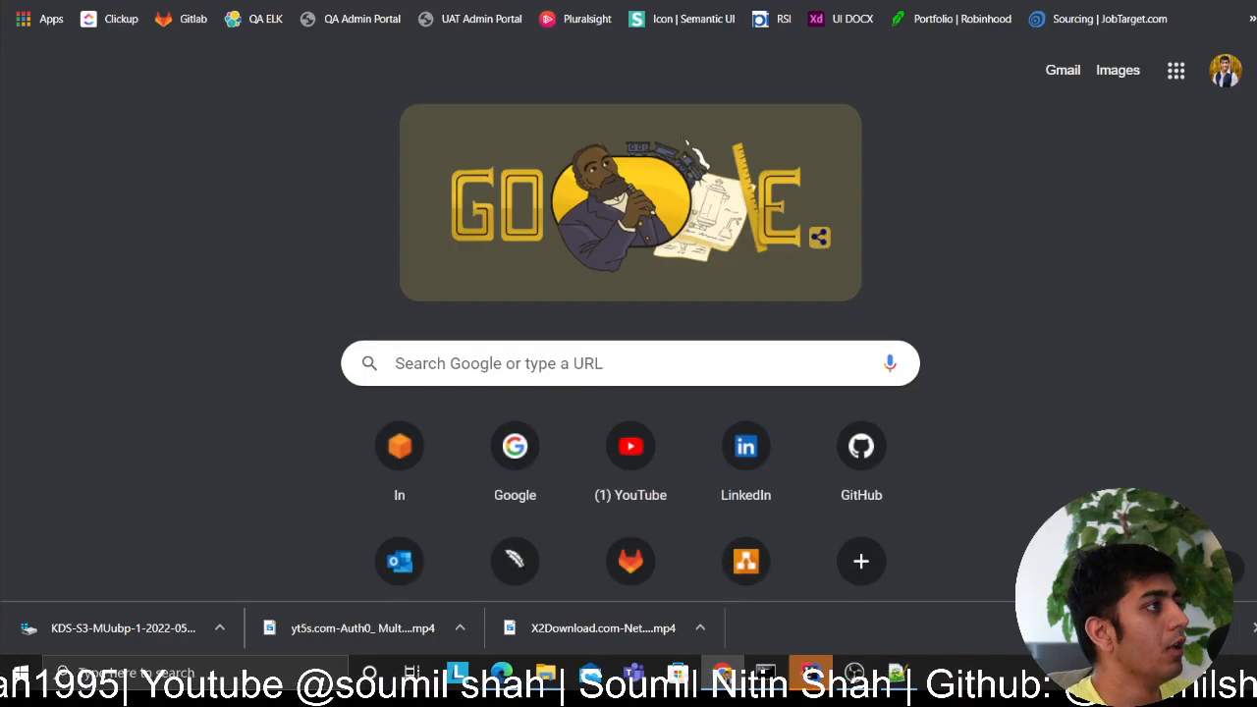
Search for JSON Formatter & Validator, paste the records and process them.
text(json formatter)
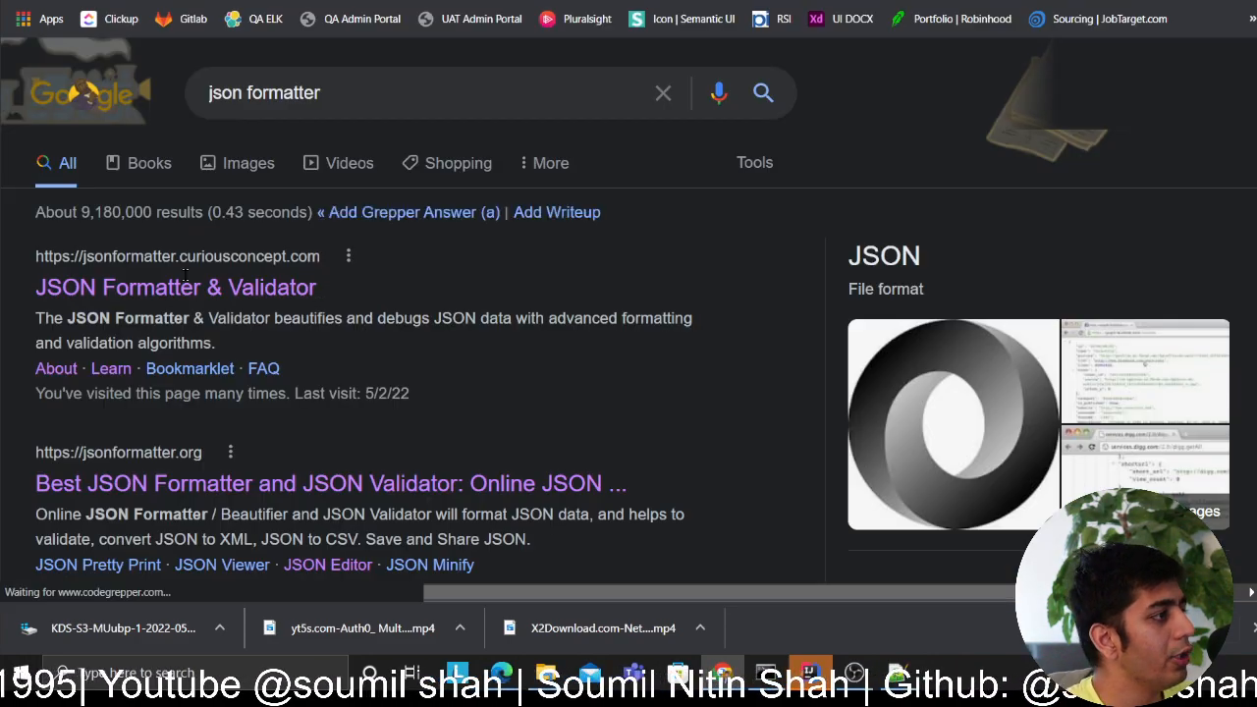
click(176, 287)
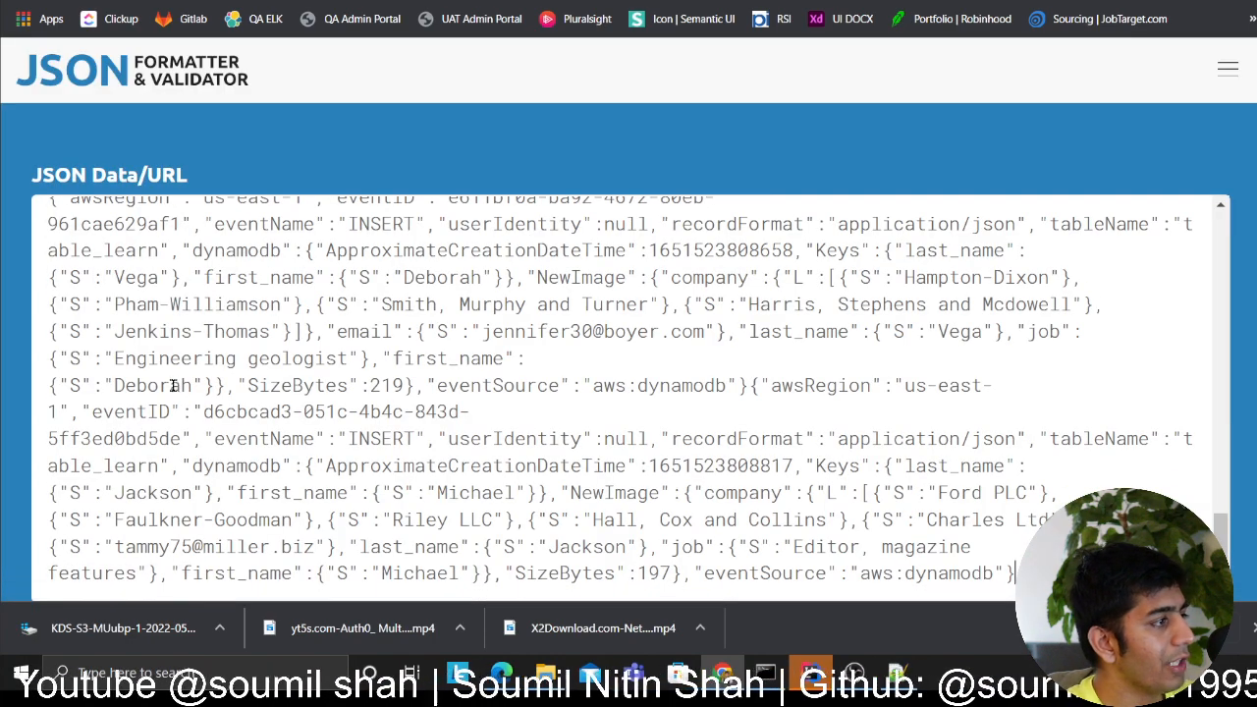
scroll(down, 3)
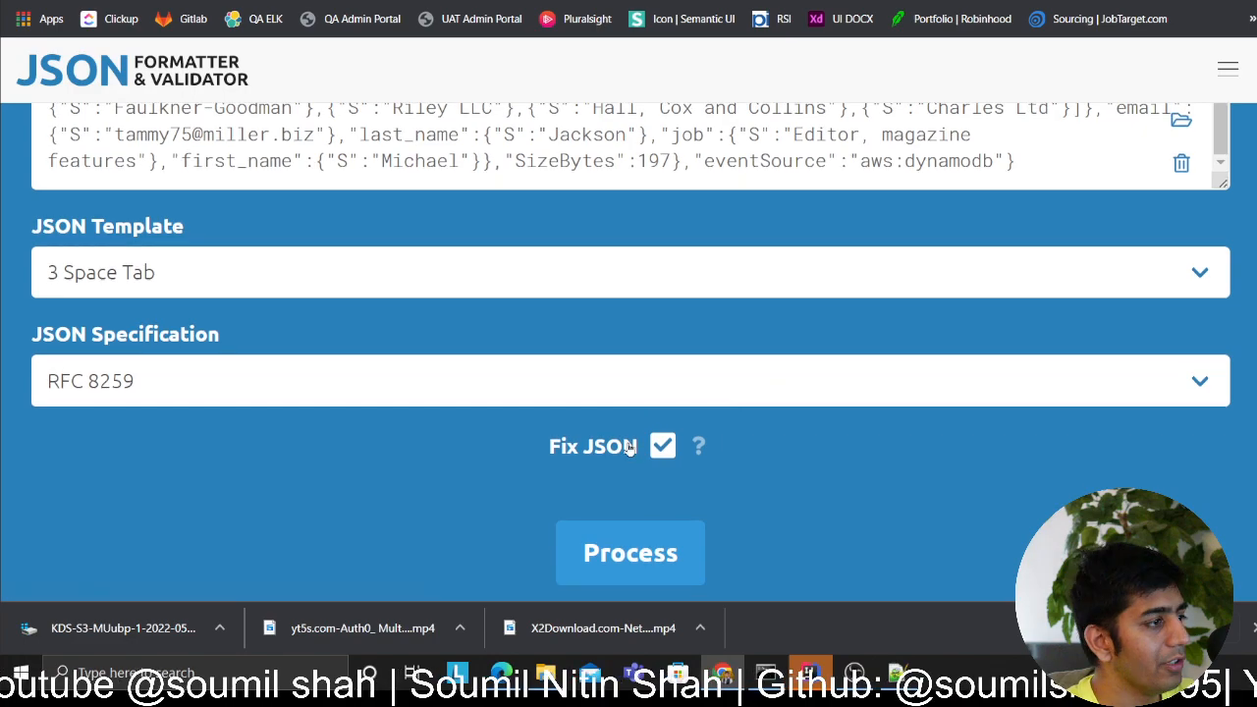
click(629, 552)
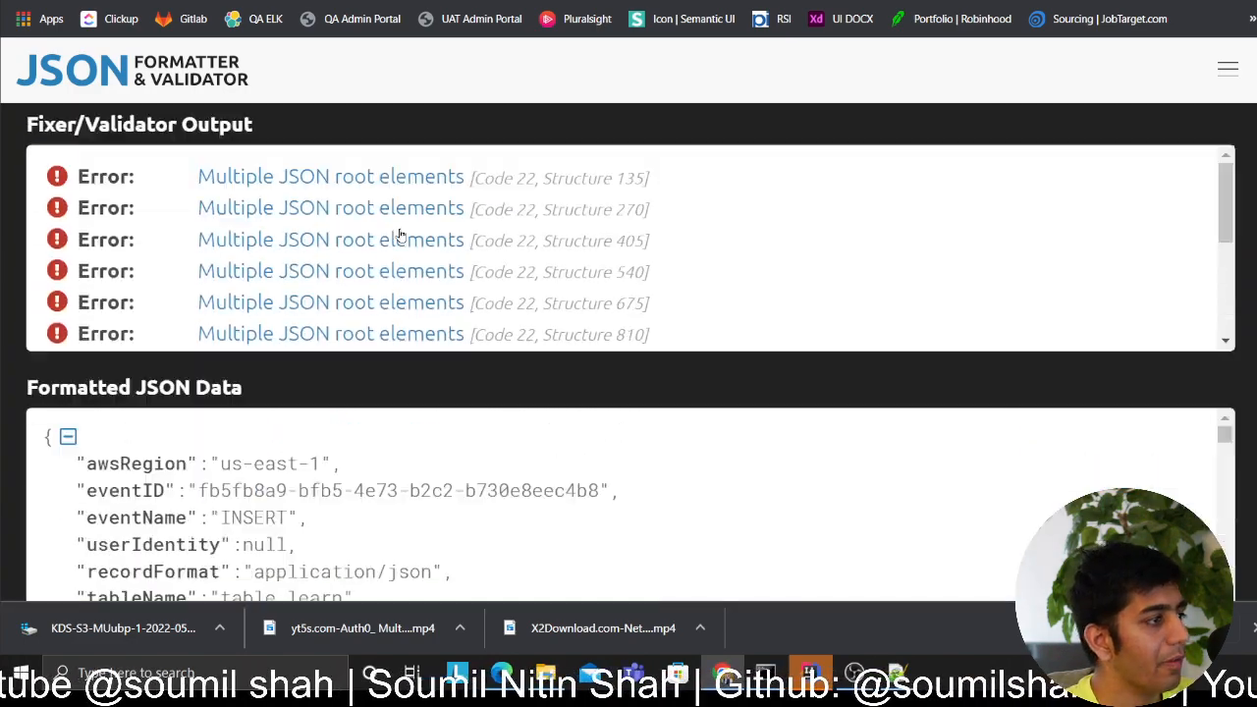
Inspect the table_learn, first_name and Adams-Richardson values, collapsing the Keys object and last_name field.
scroll(down, 3)
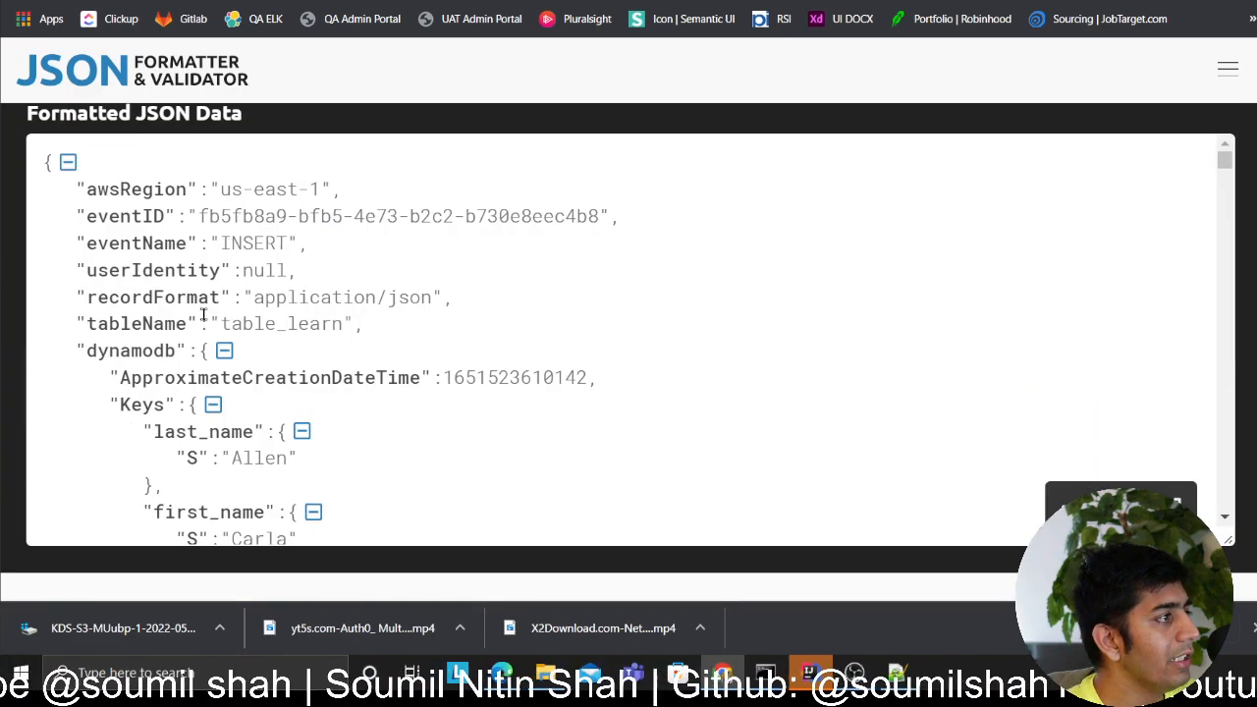
double_click(281, 324)
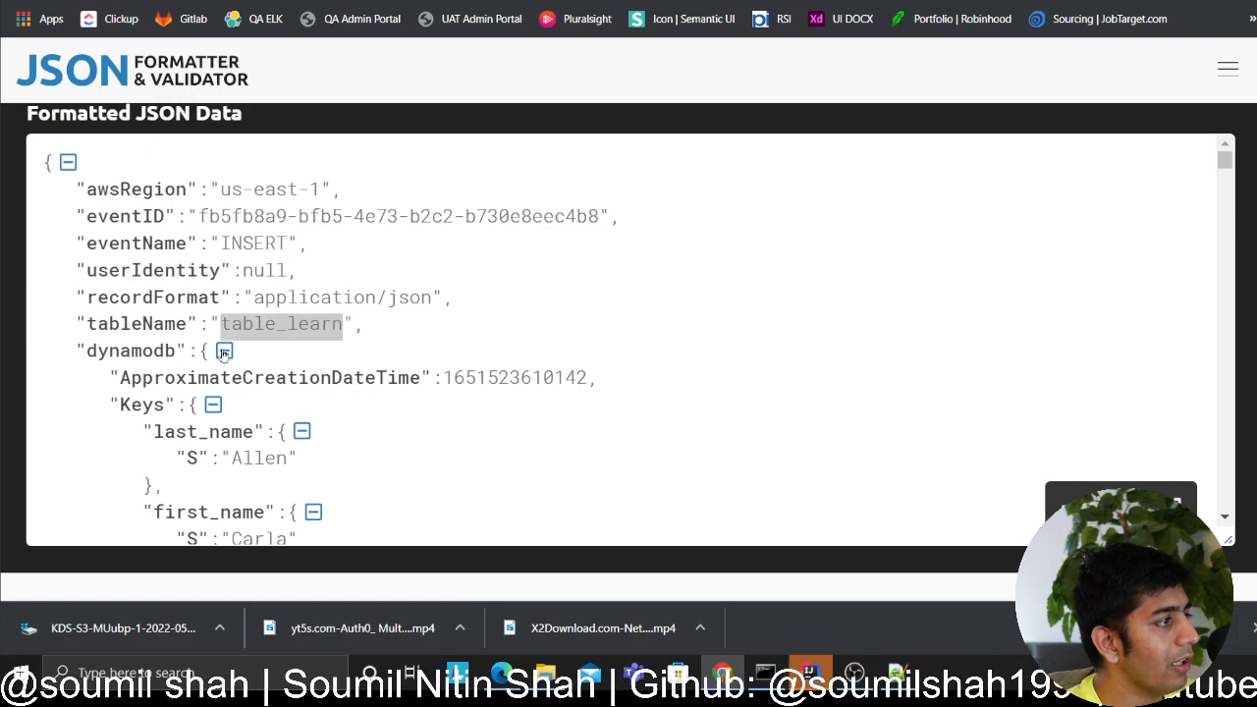
scroll(down, 3)
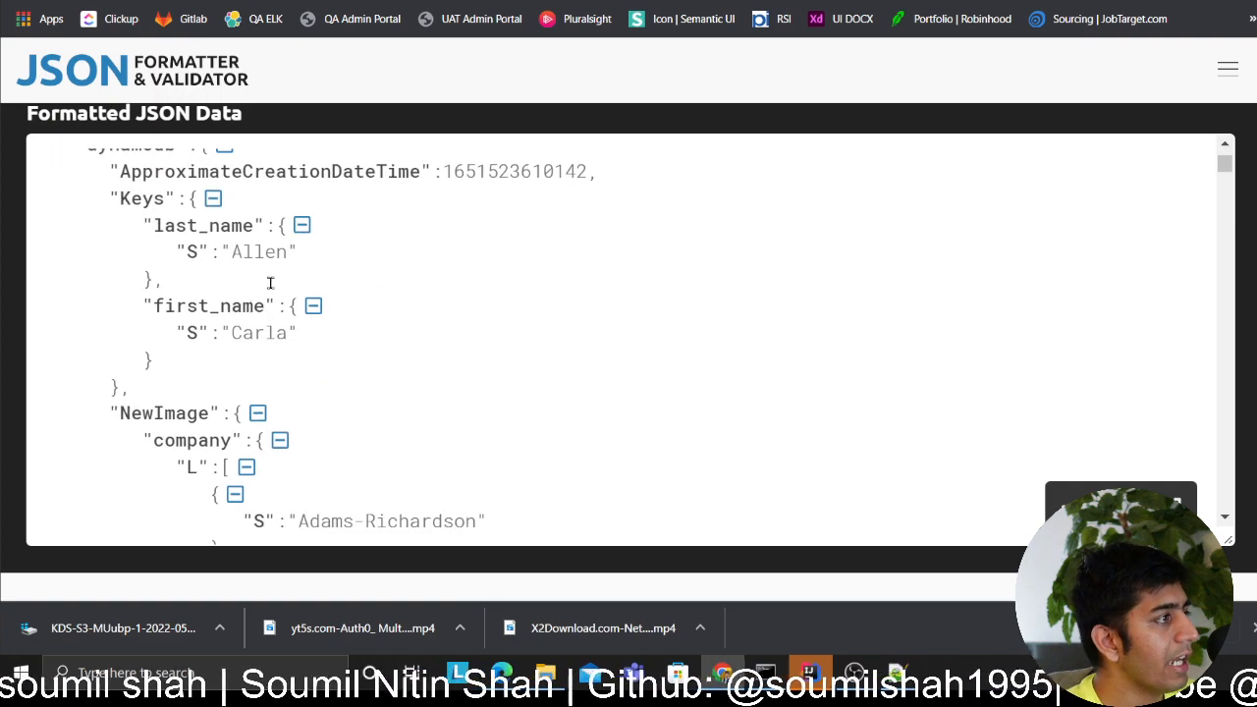
double_click(201, 226)
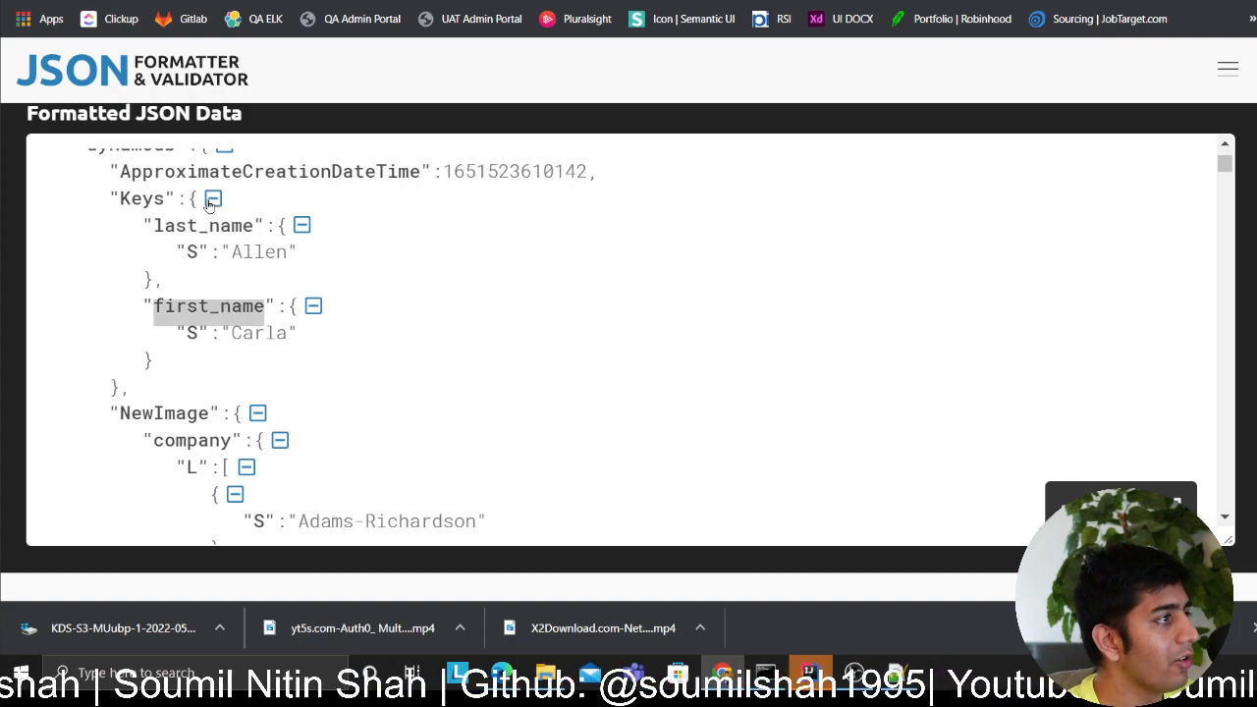
click(213, 198)
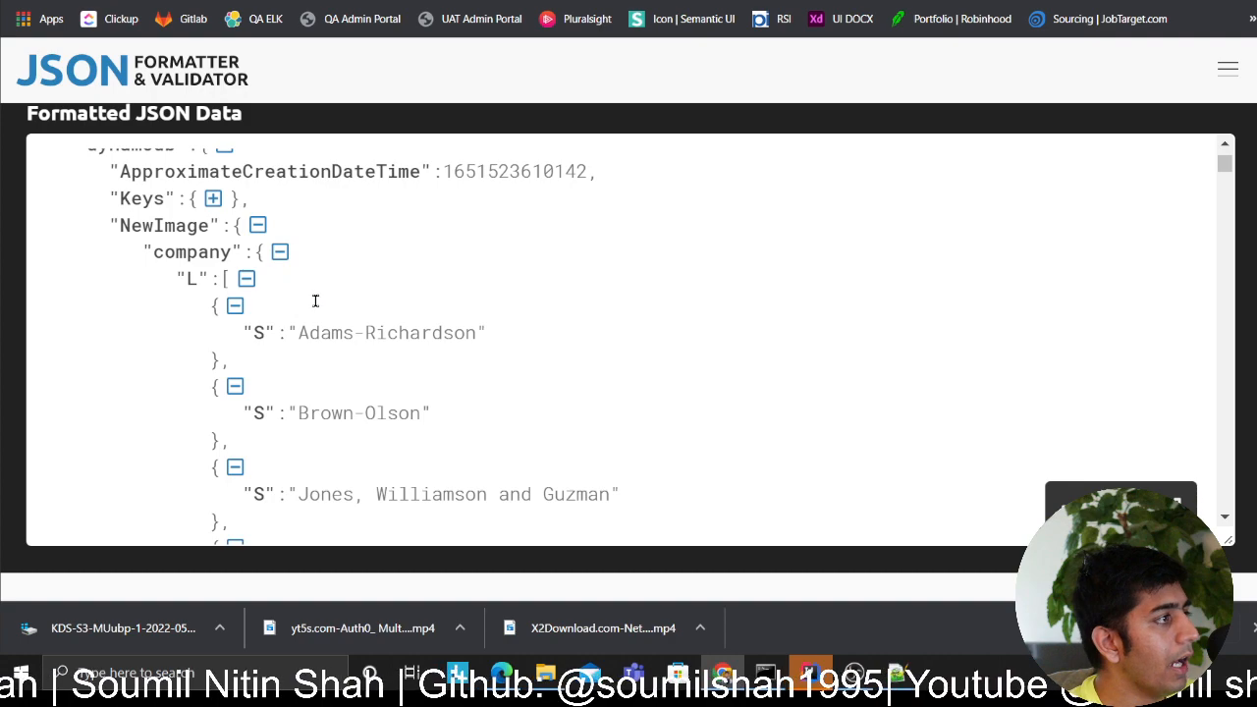
double_click(386, 332)
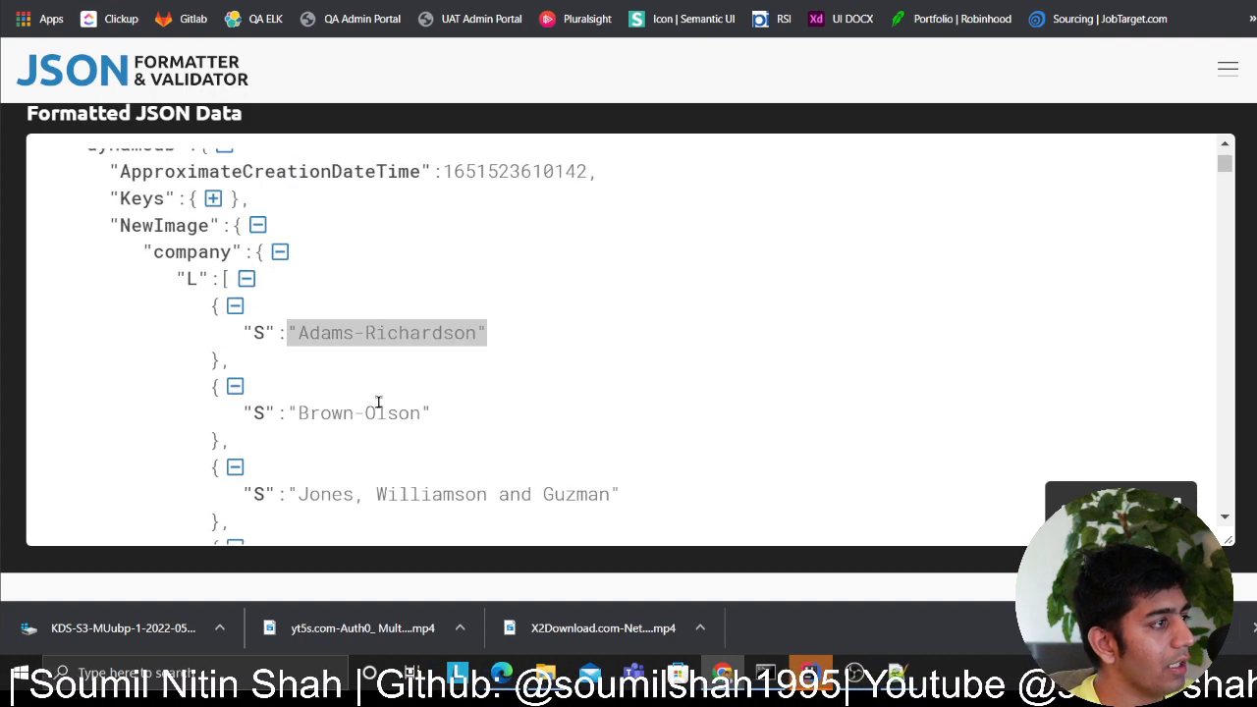
scroll(down, 3)
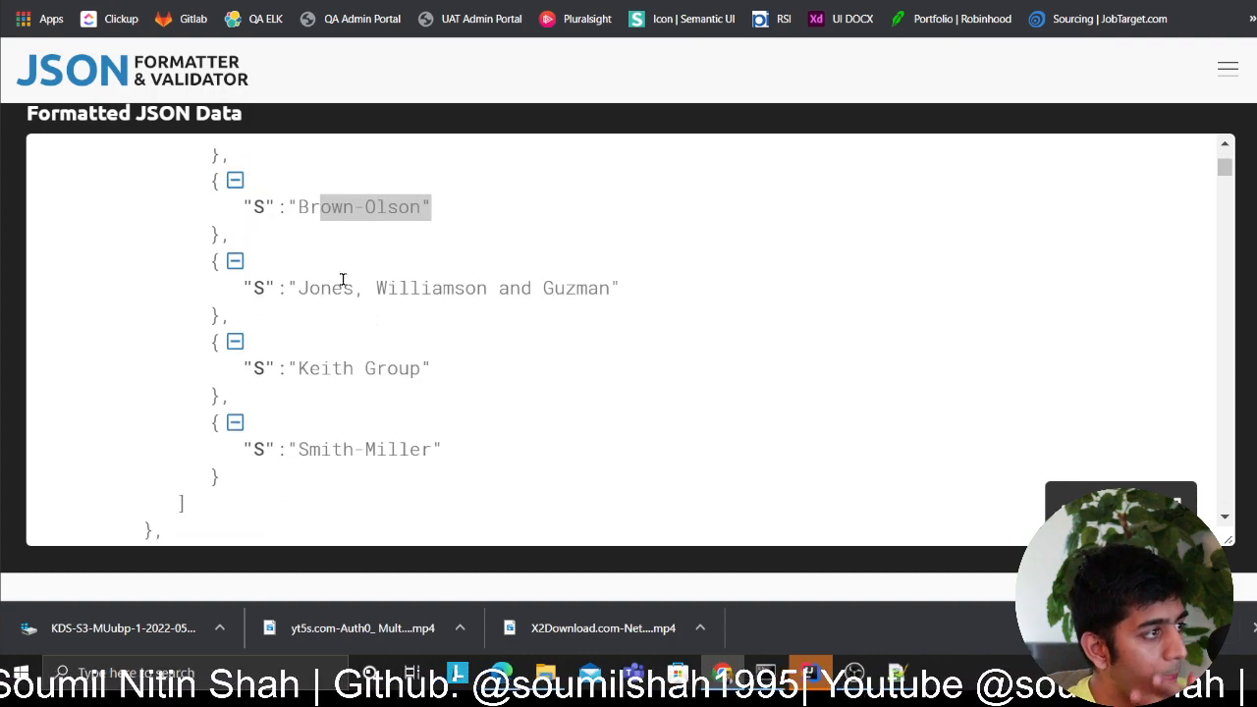
scroll(up, 3)
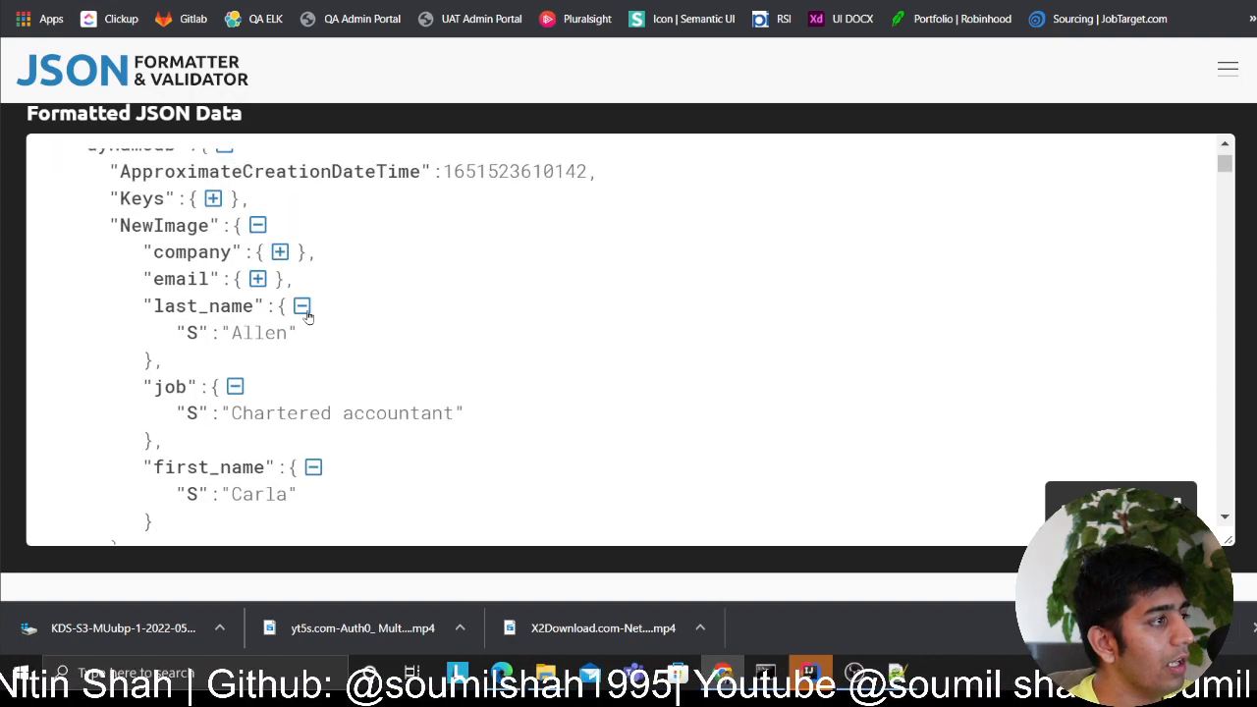
click(302, 306)
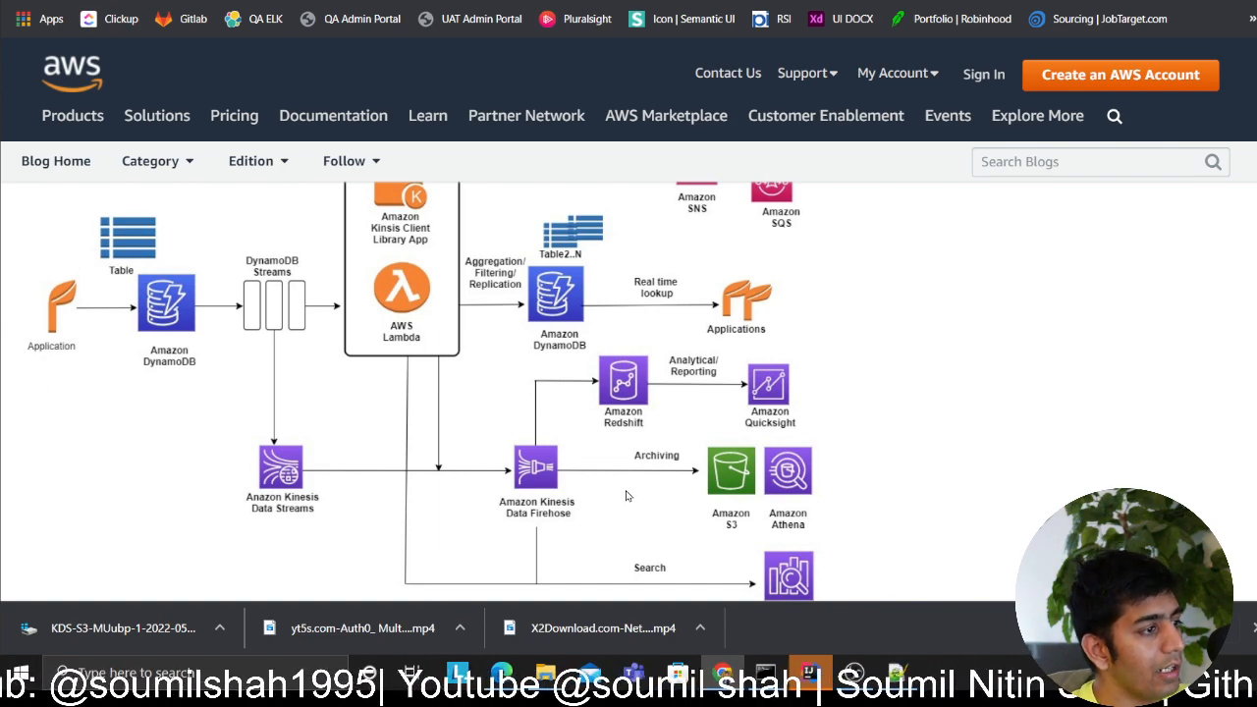
mouse_move(616, 439)
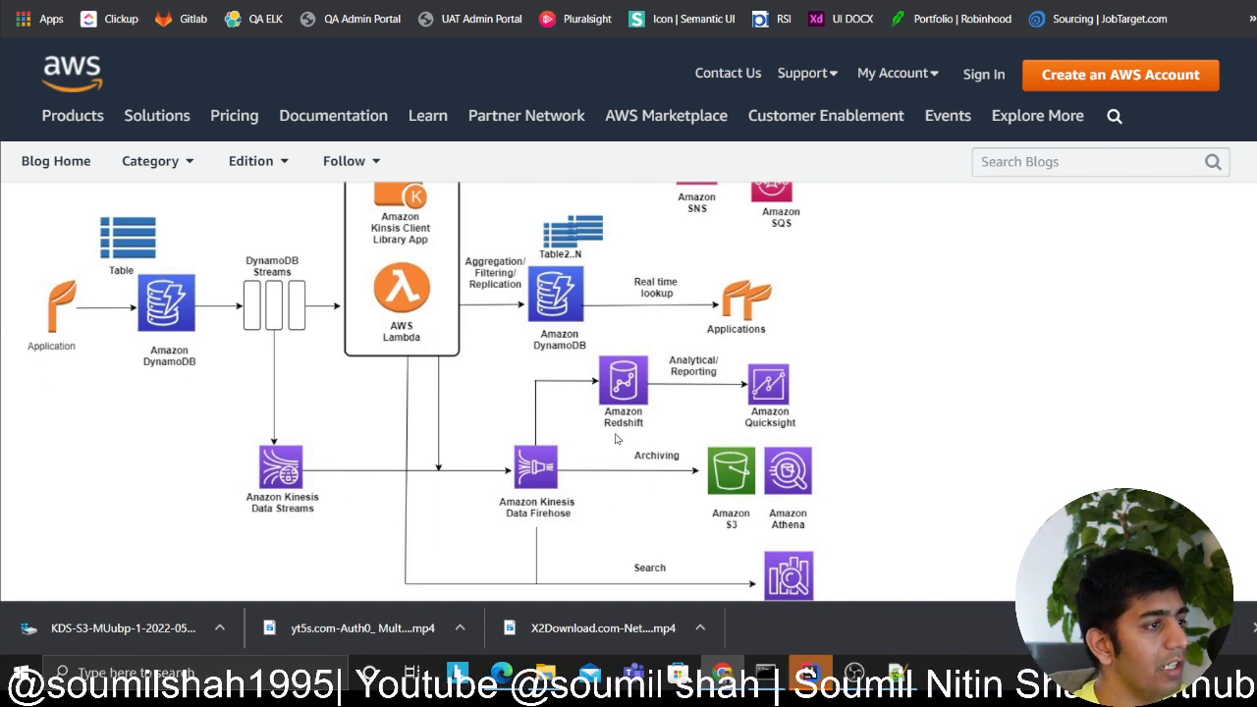
mouse_move(800, 498)
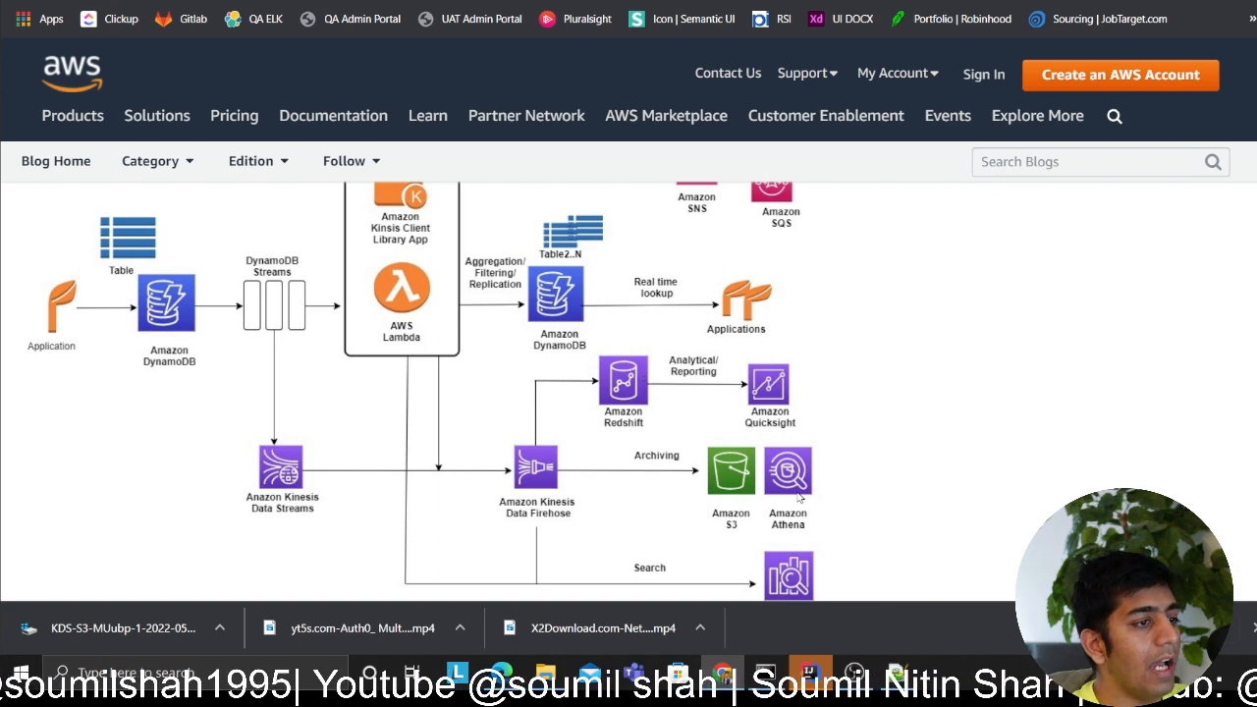
Scroll the AWS blog post to the DynamoDB Streams to Kinesis, Firehose and S3 diagram.
scroll(down, 3)
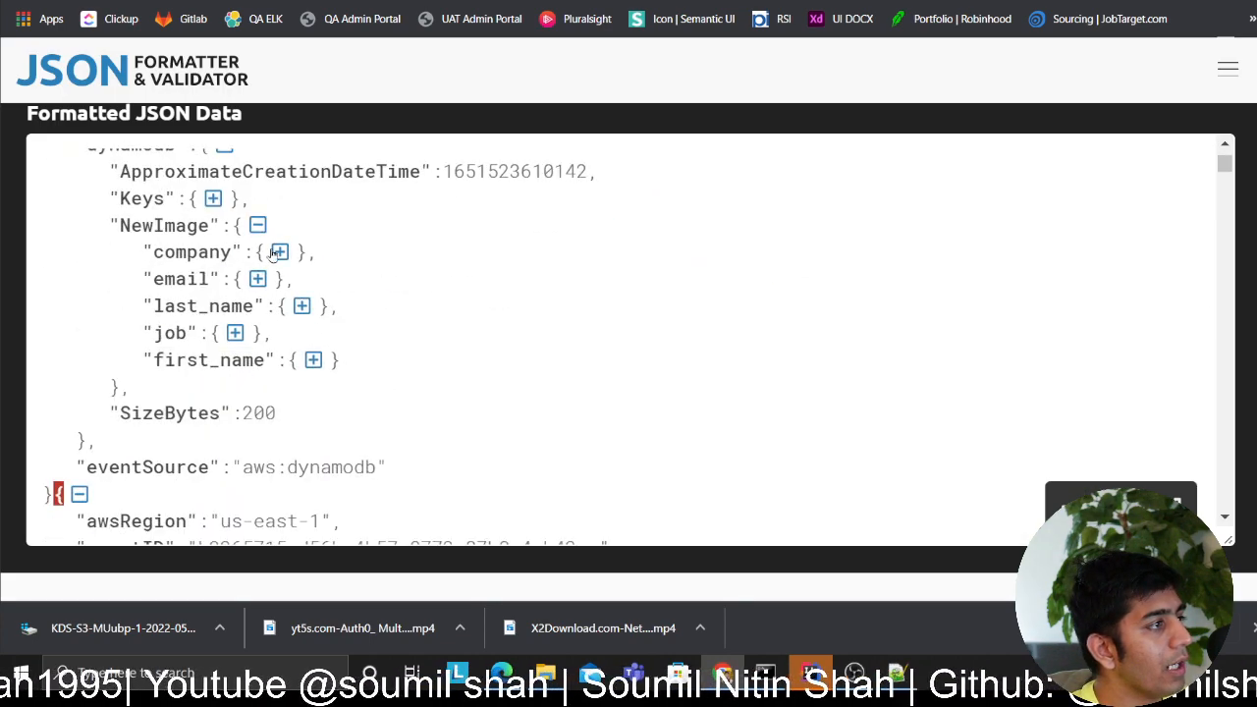
Expand the NewImage company field to show its names, then fold the L array back.
click(278, 251)
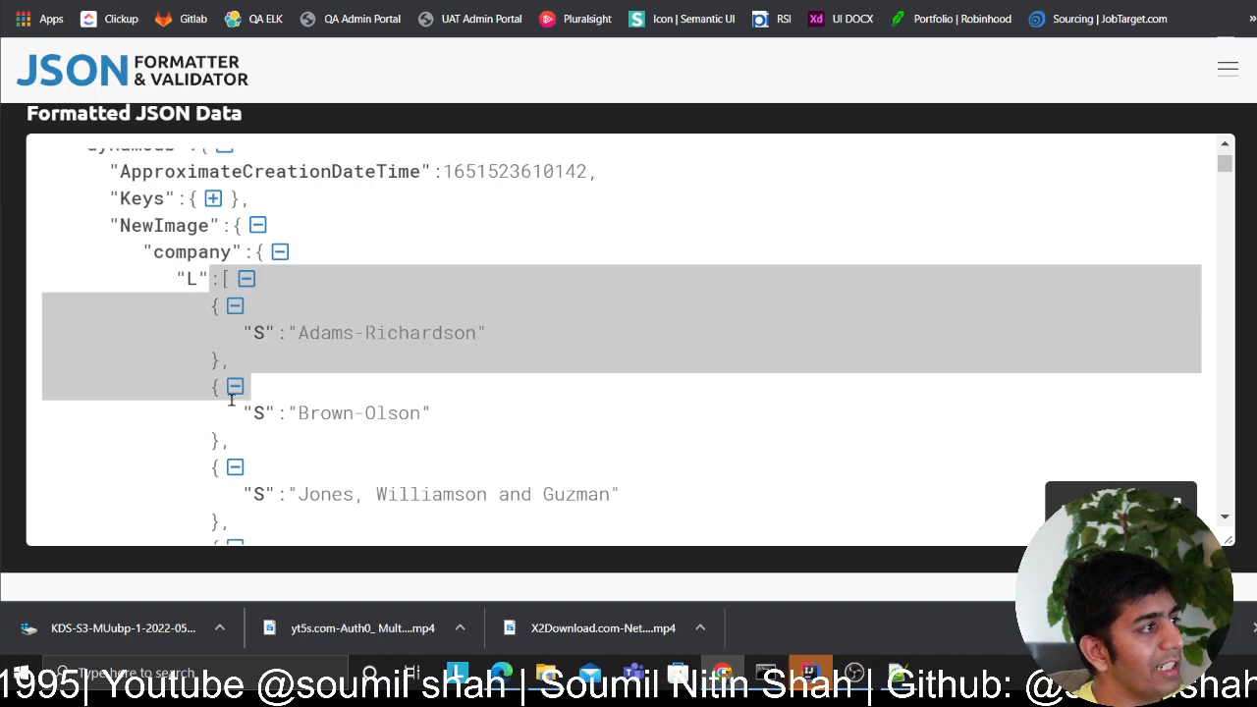
click(246, 279)
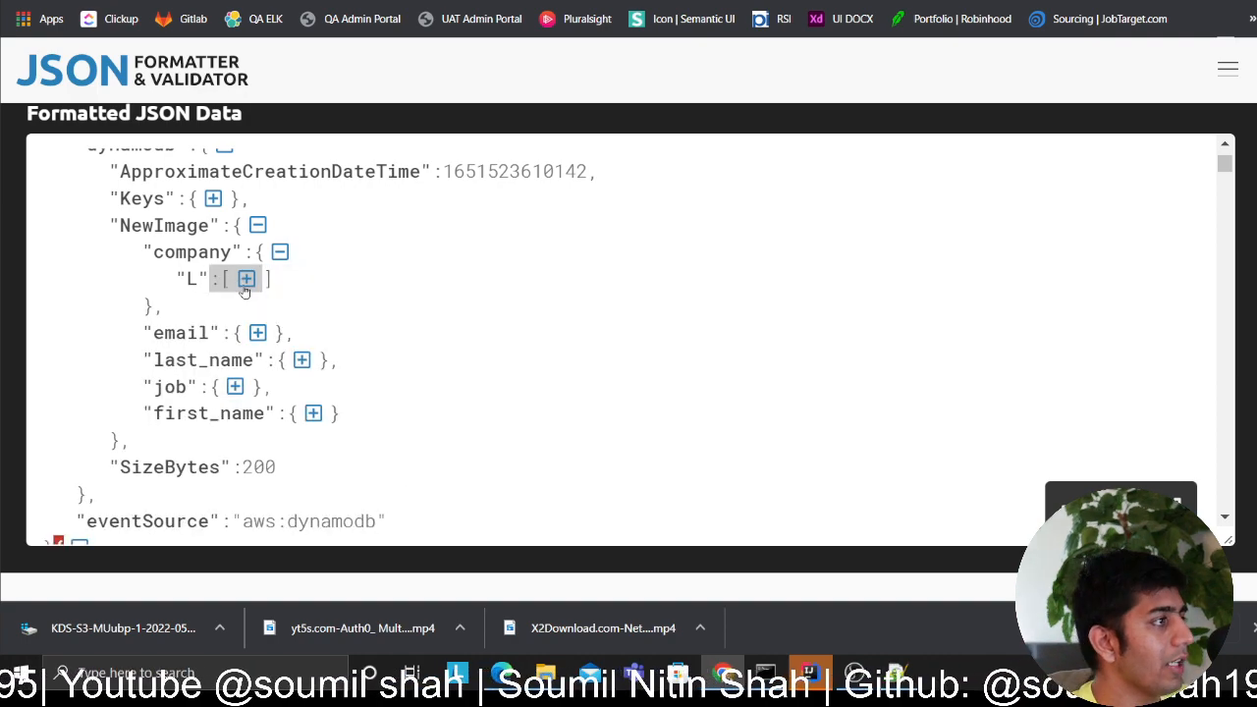
scroll(up, 3)
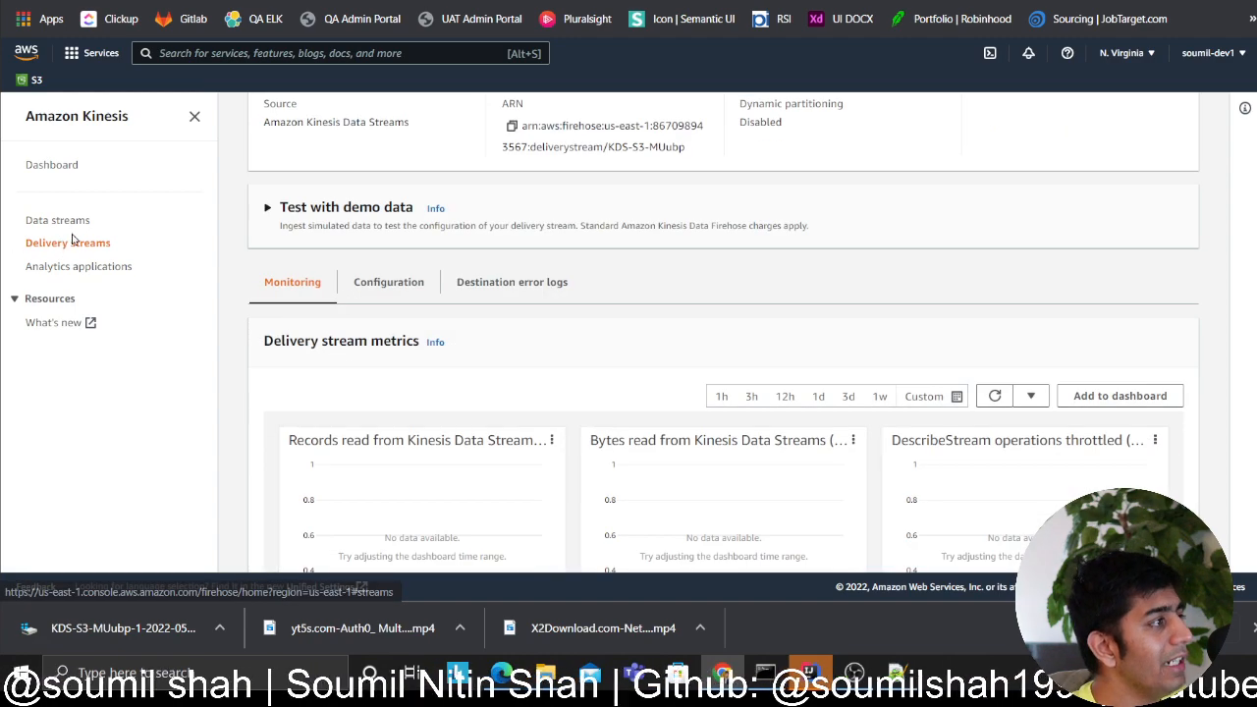
Return to the Delivery streams list showing KDS-S3-MUubp and s3-firehose.
click(68, 243)
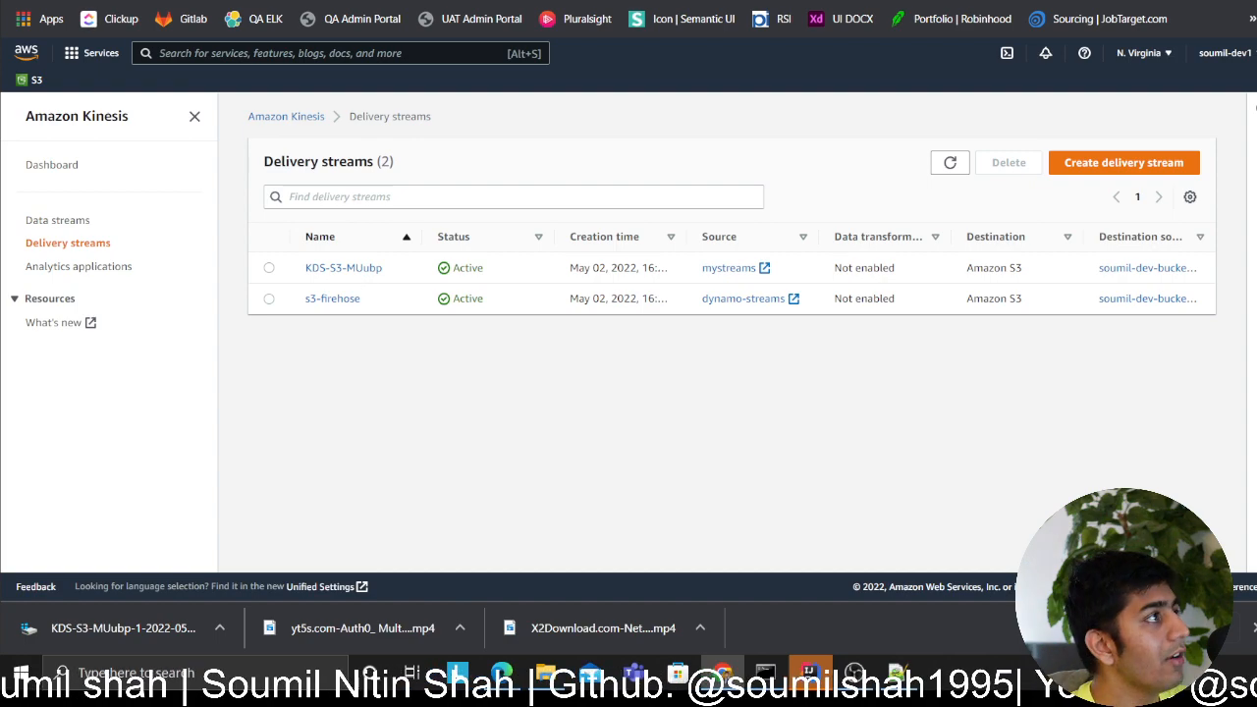
click(332, 297)
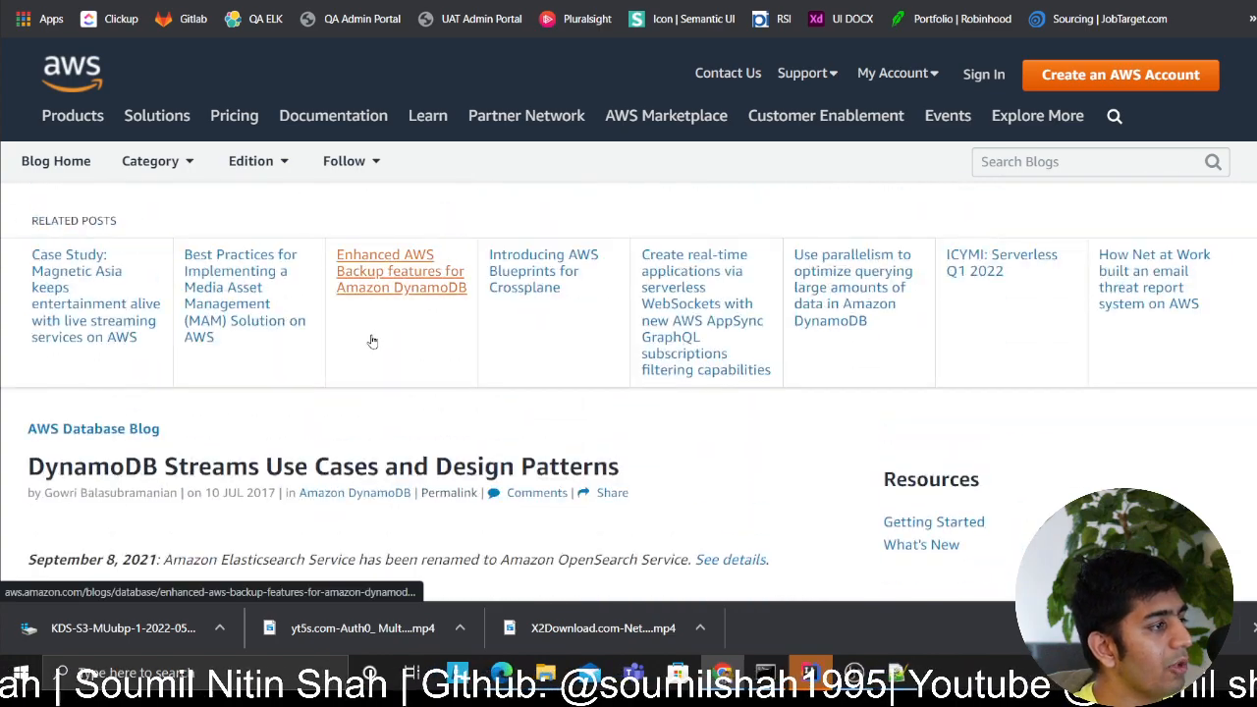
Scroll the DynamoDB Streams use cases post to the design patterns architecture figure.
scroll(down, 3)
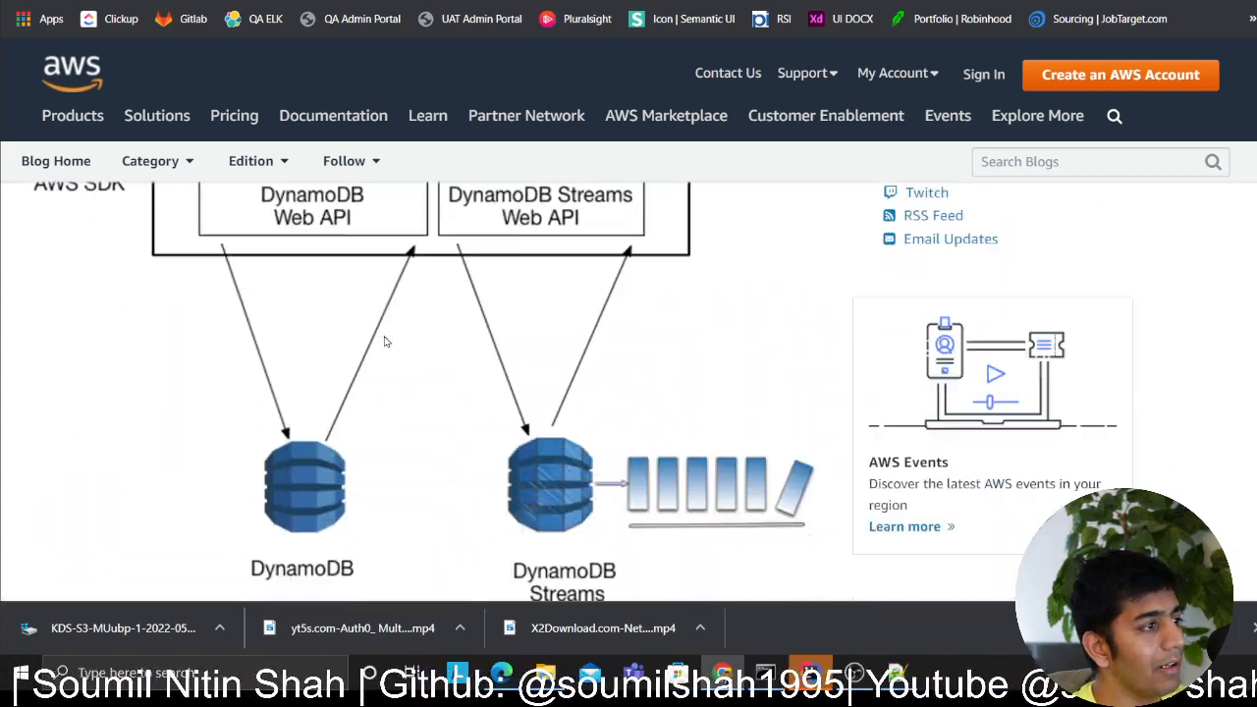
scroll(down, 3)
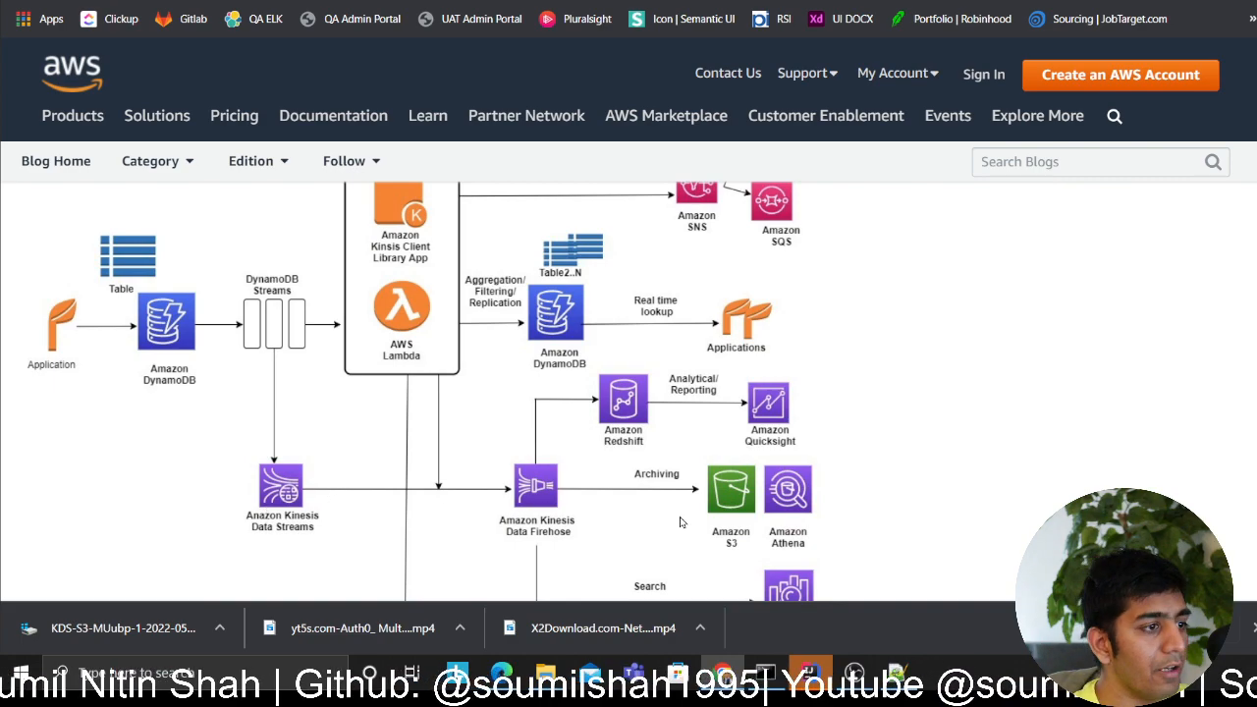
mouse_move(744, 442)
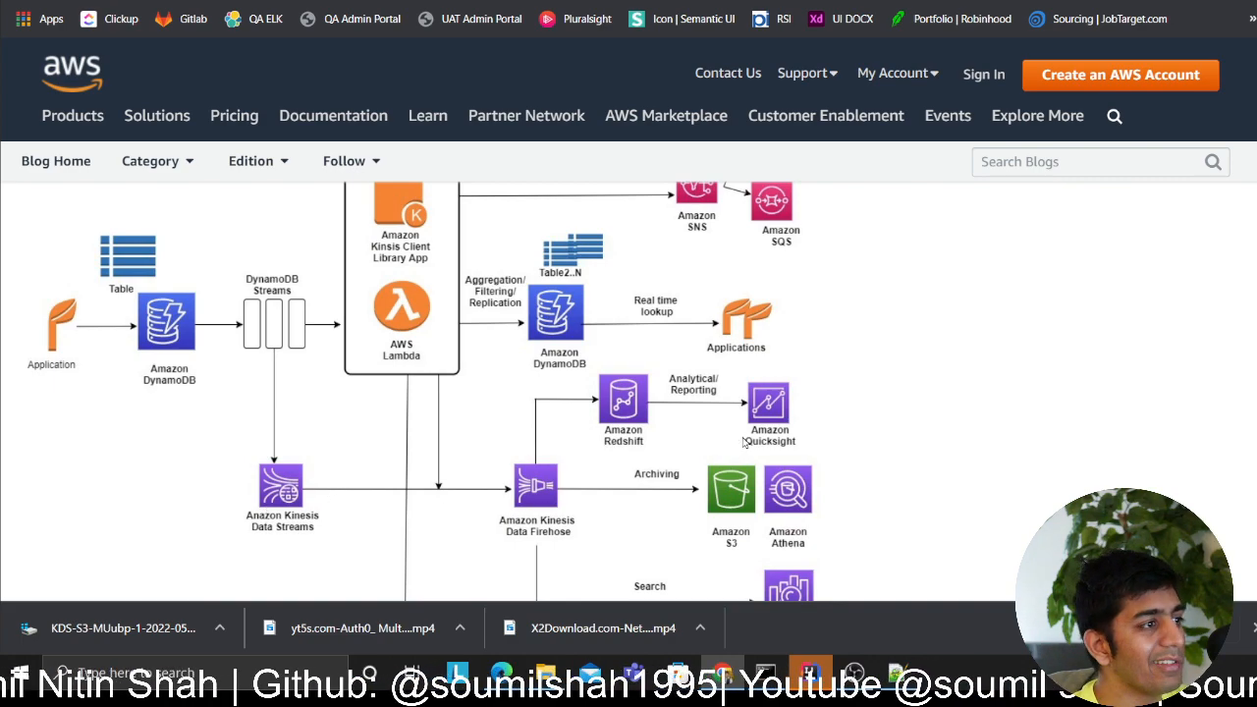
mouse_move(418, 425)
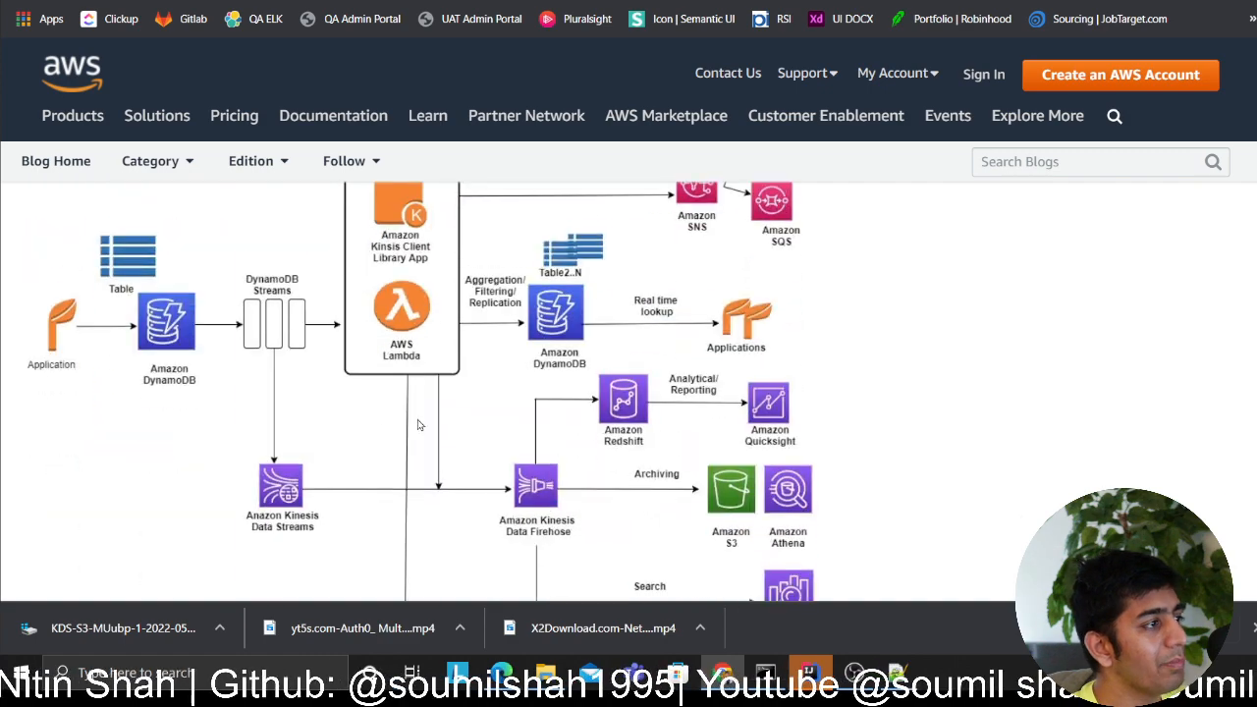
mouse_move(579, 461)
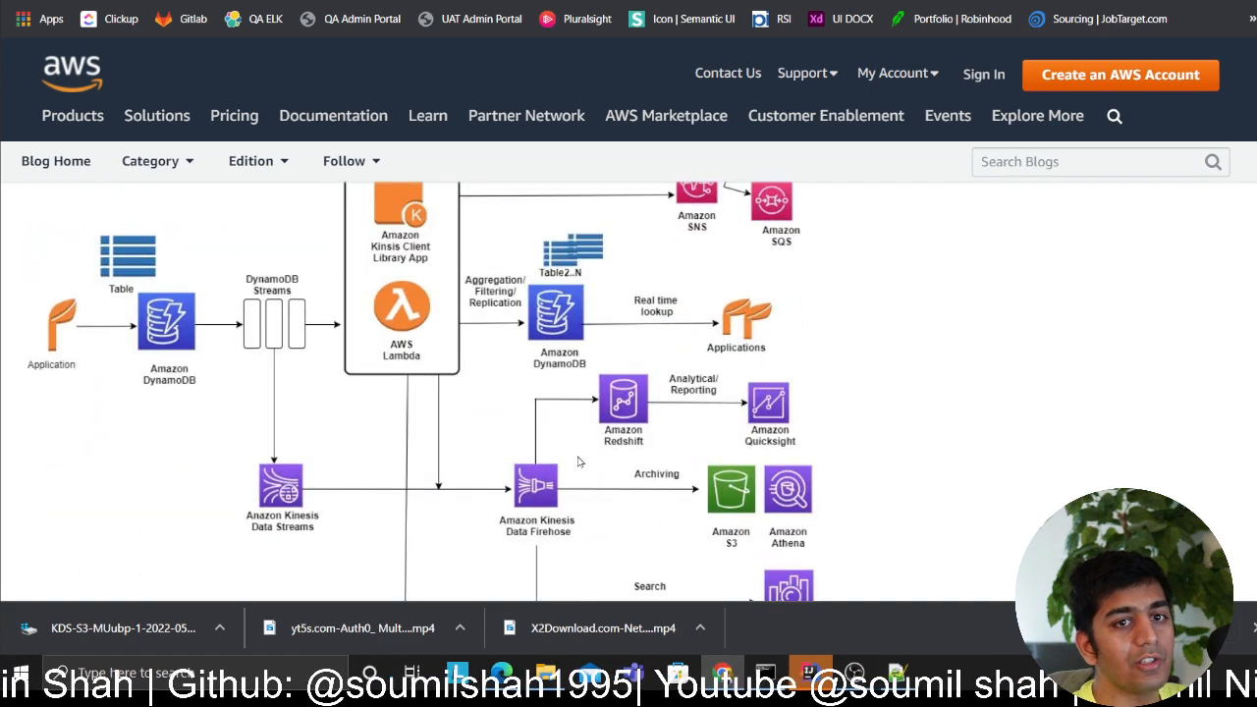
scroll(up, 3)
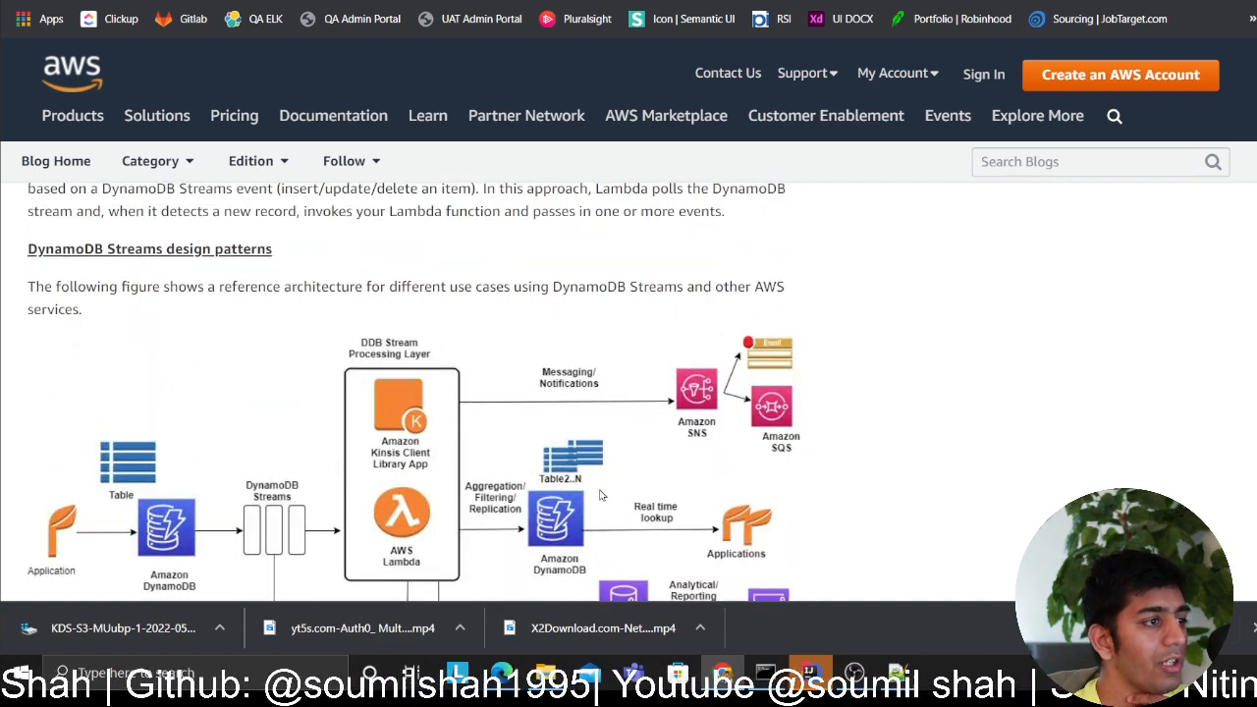
mouse_move(730, 446)
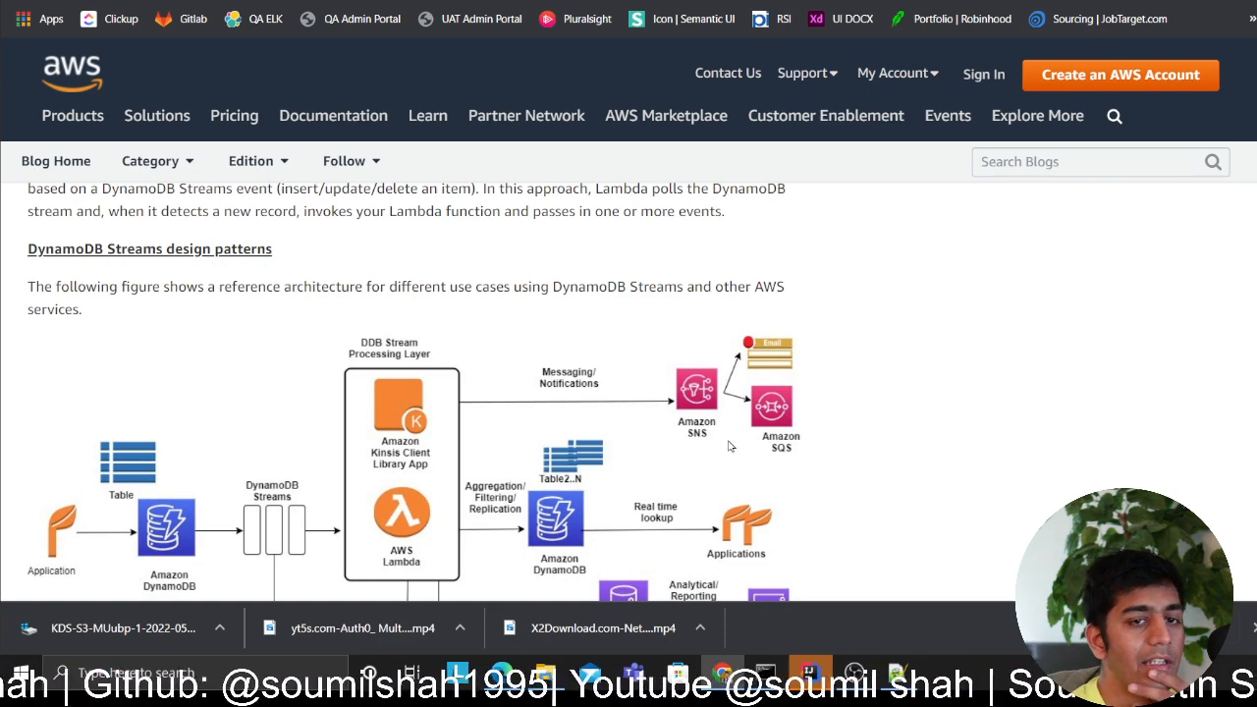
mouse_move(717, 451)
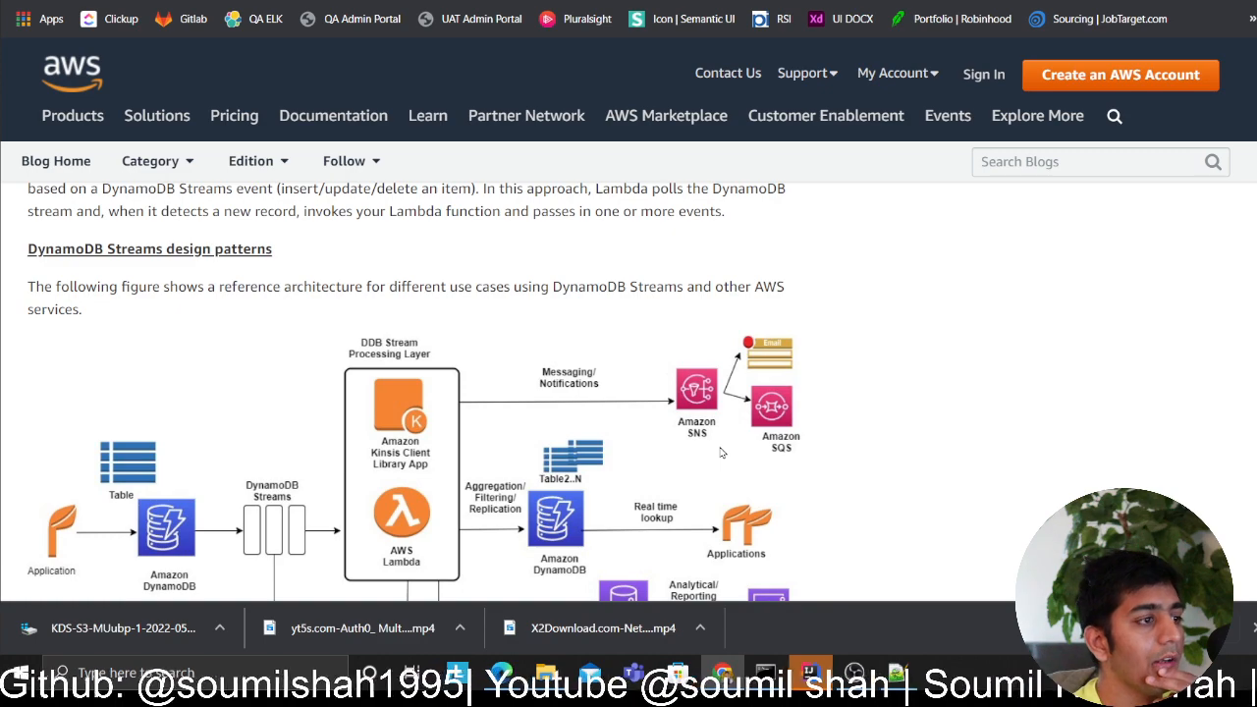
mouse_move(715, 440)
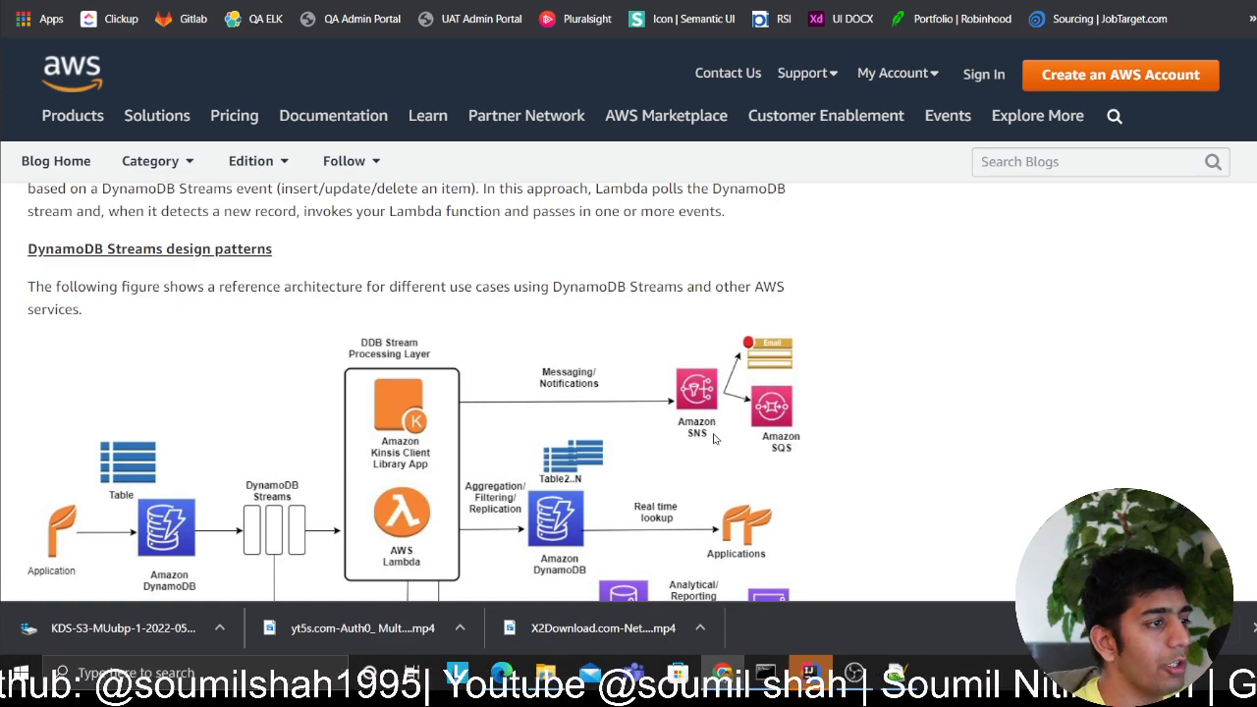
mouse_move(462, 463)
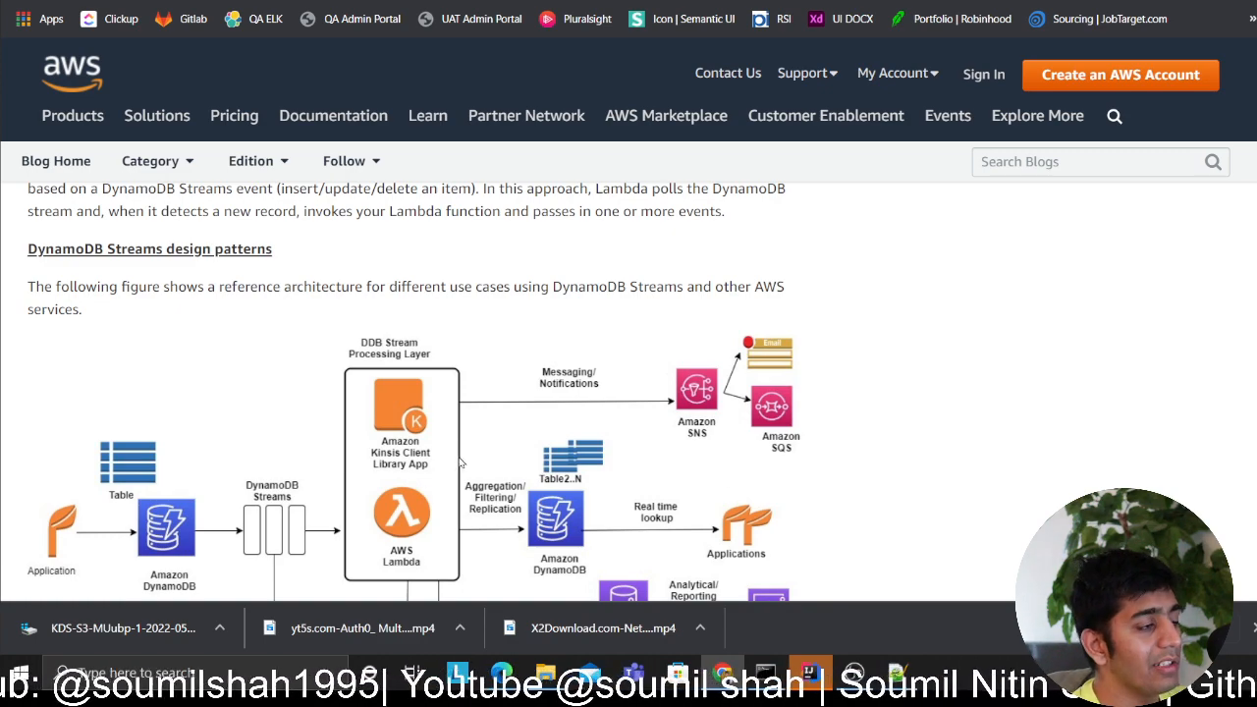
mouse_move(466, 417)
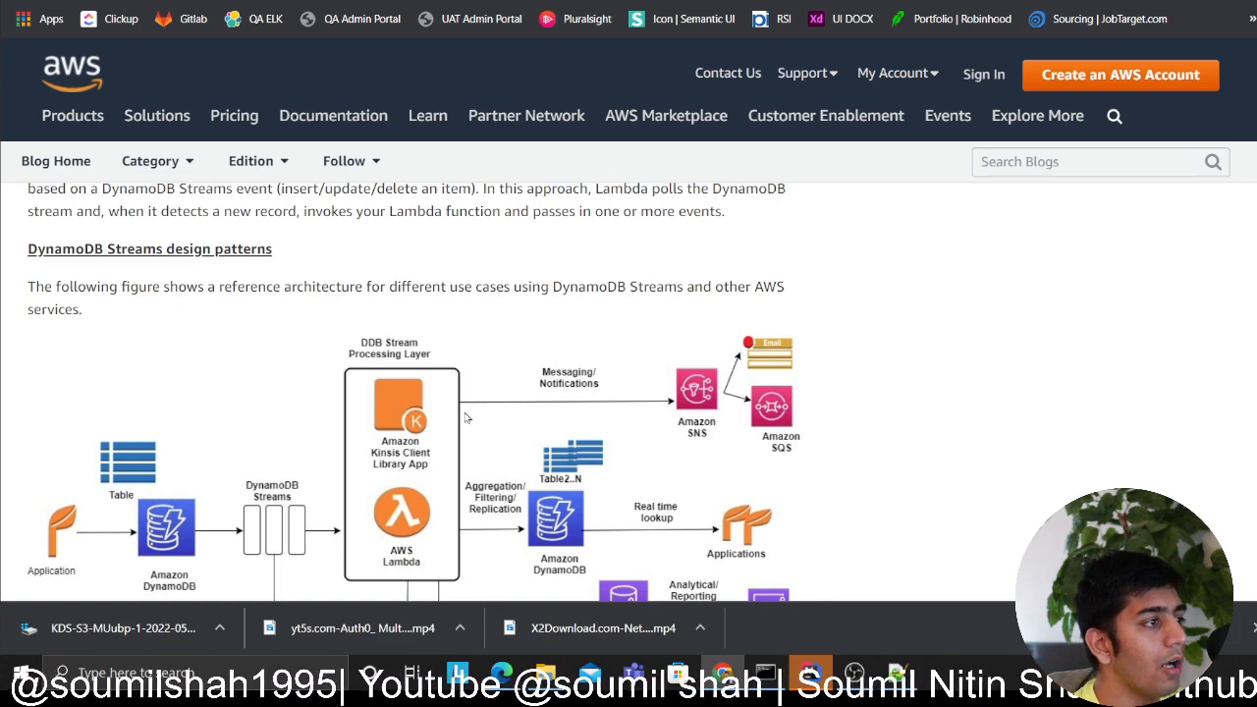
mouse_move(444, 400)
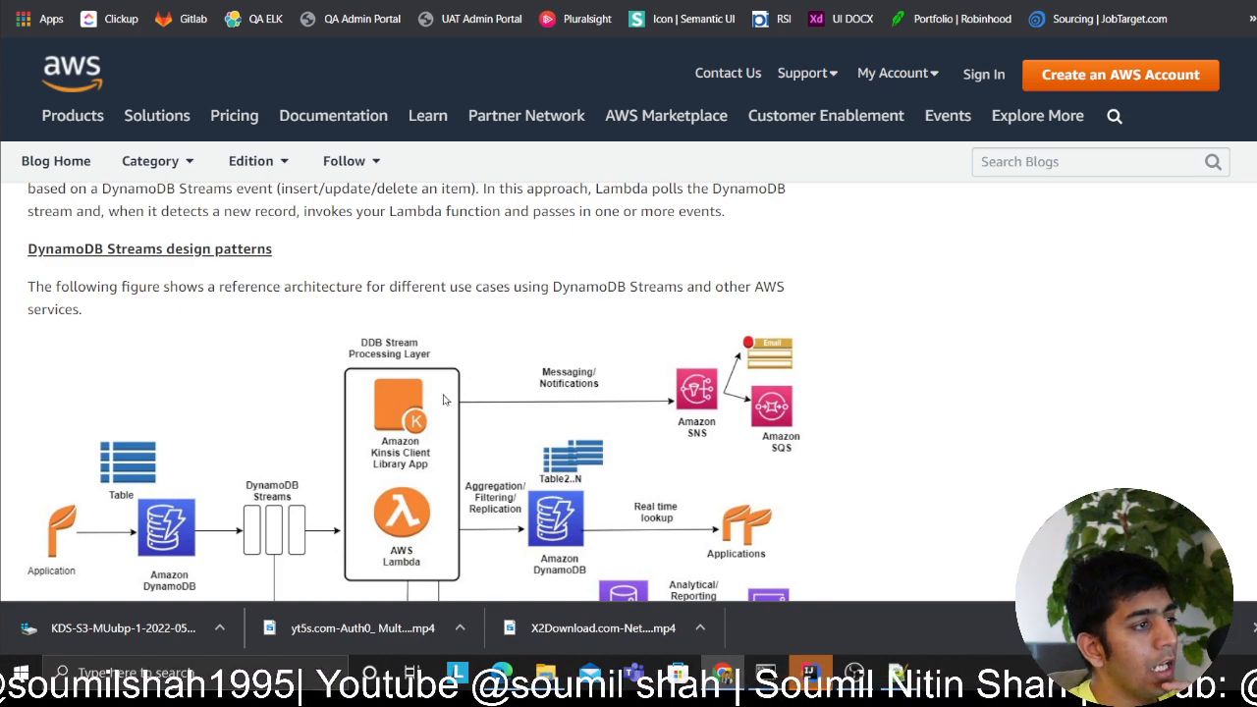
mouse_move(448, 478)
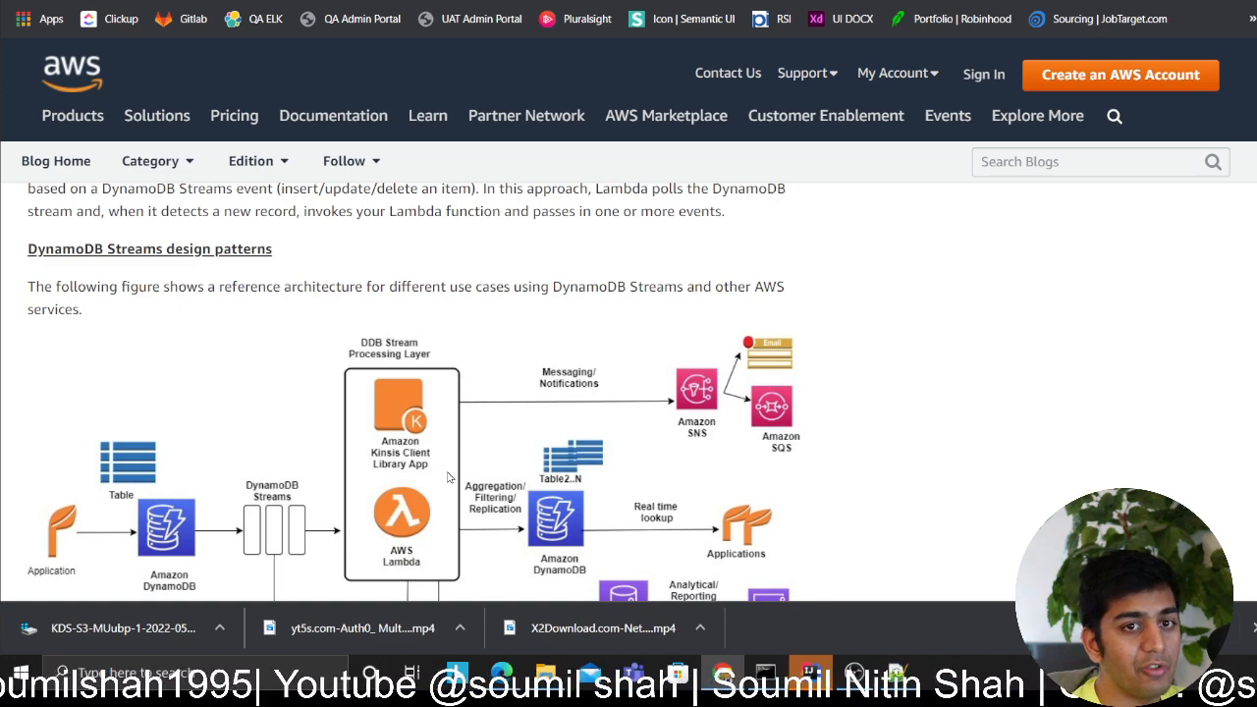
mouse_move(451, 440)
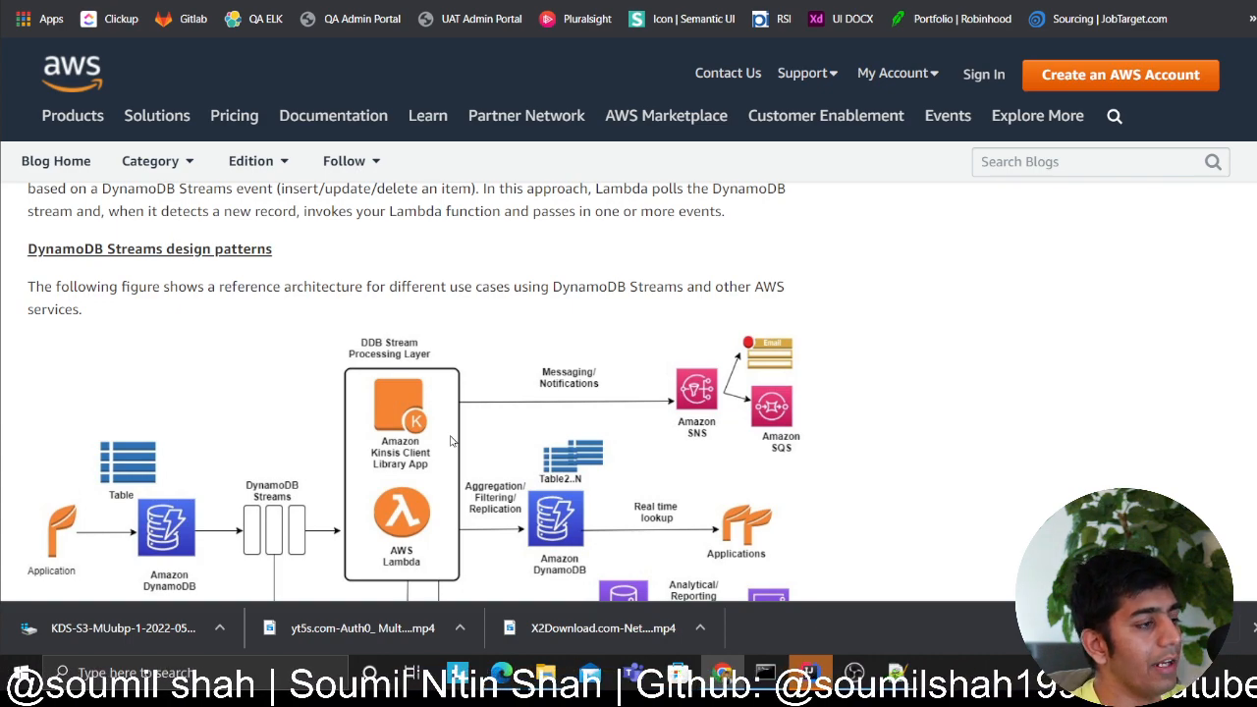
scroll(down, 3)
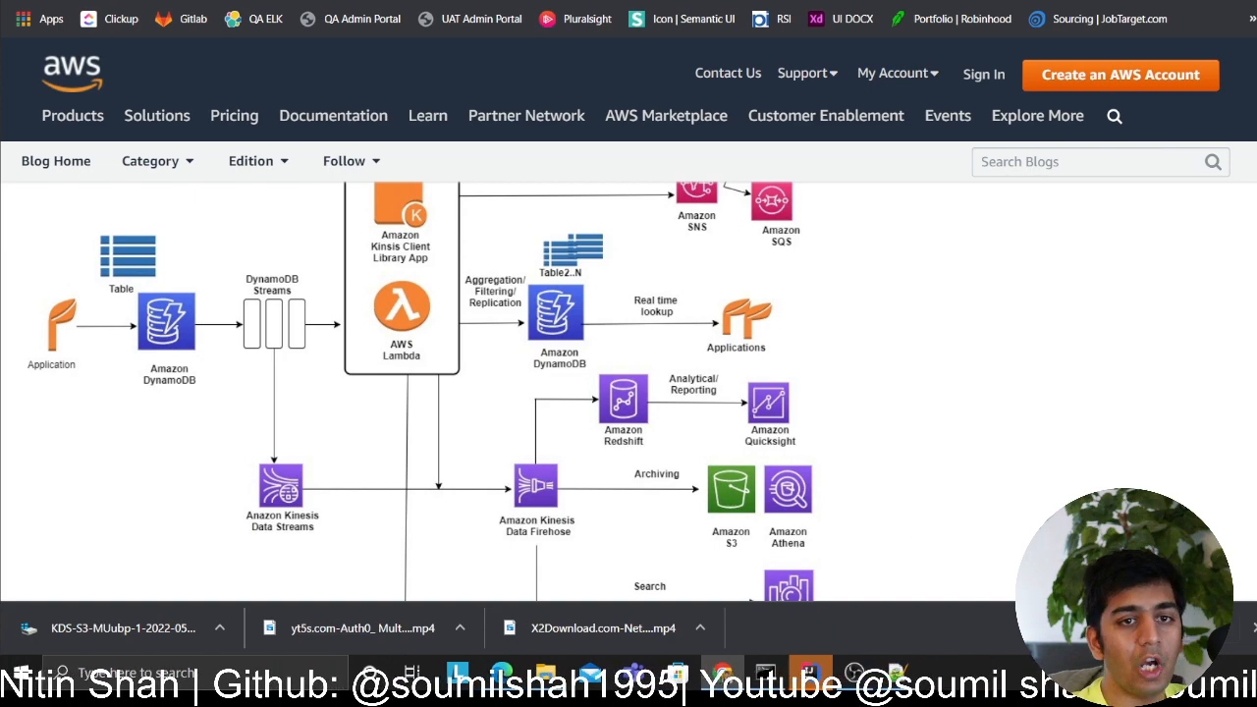
scroll(up, 3)
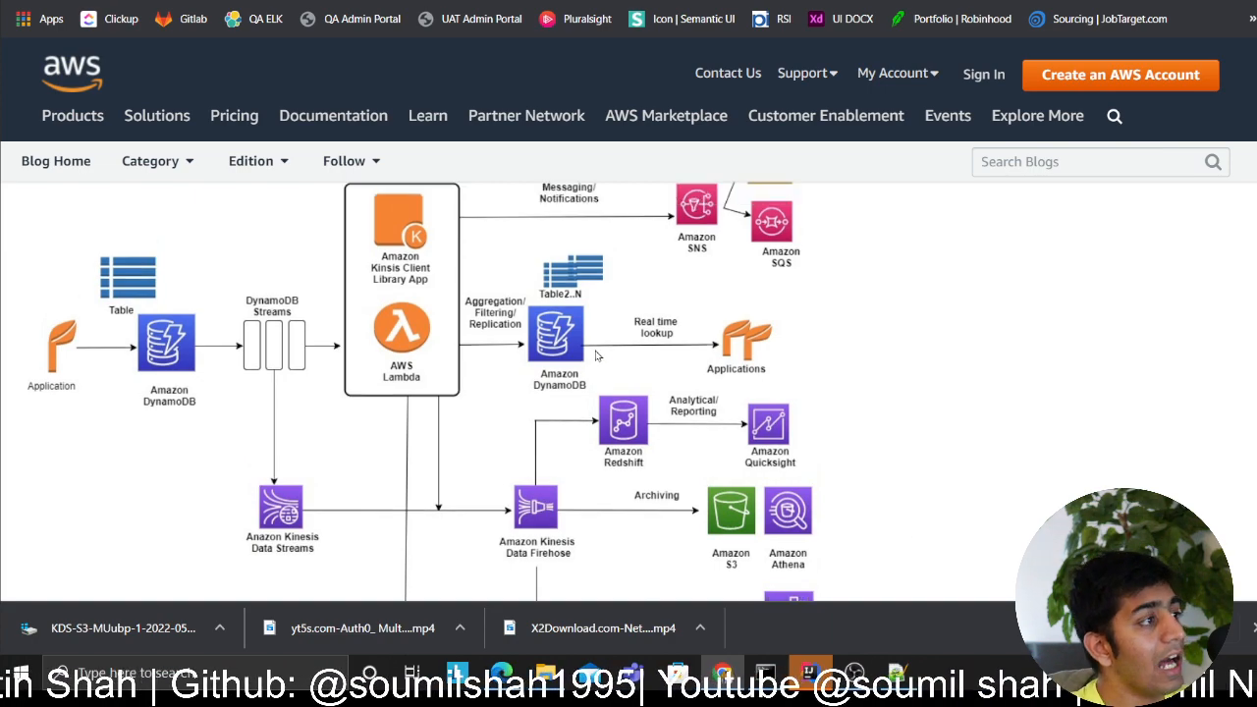
scroll(up, 3)
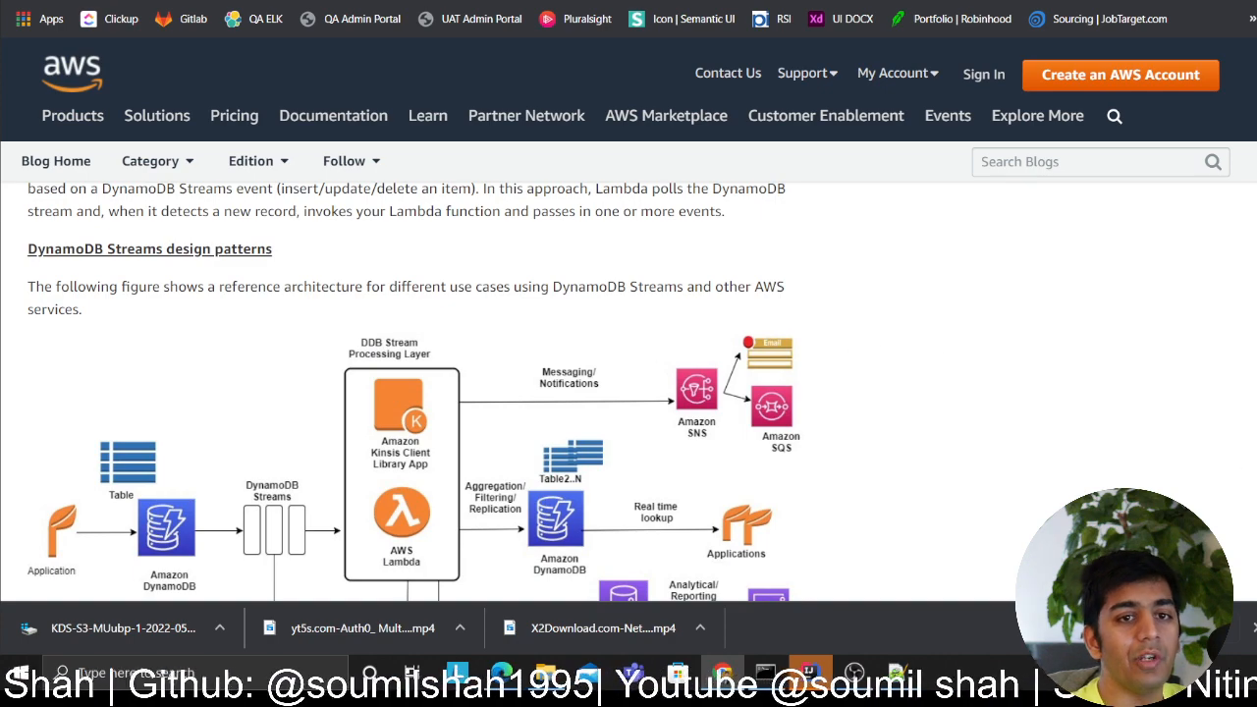